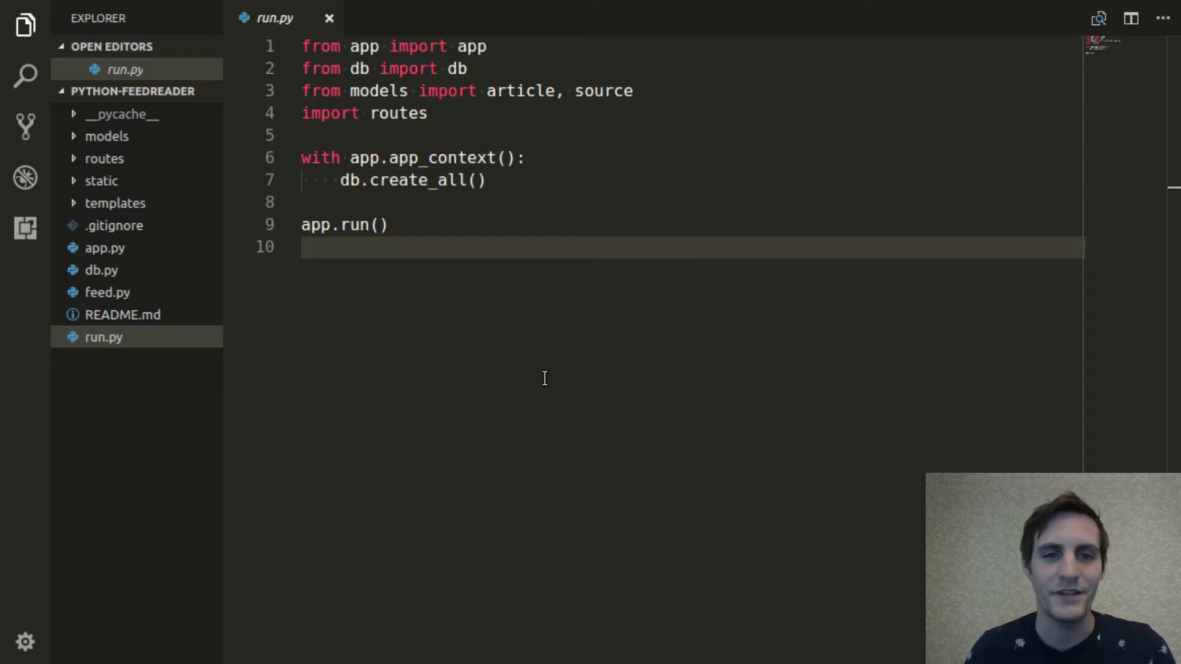
mouse_move(19, 479)
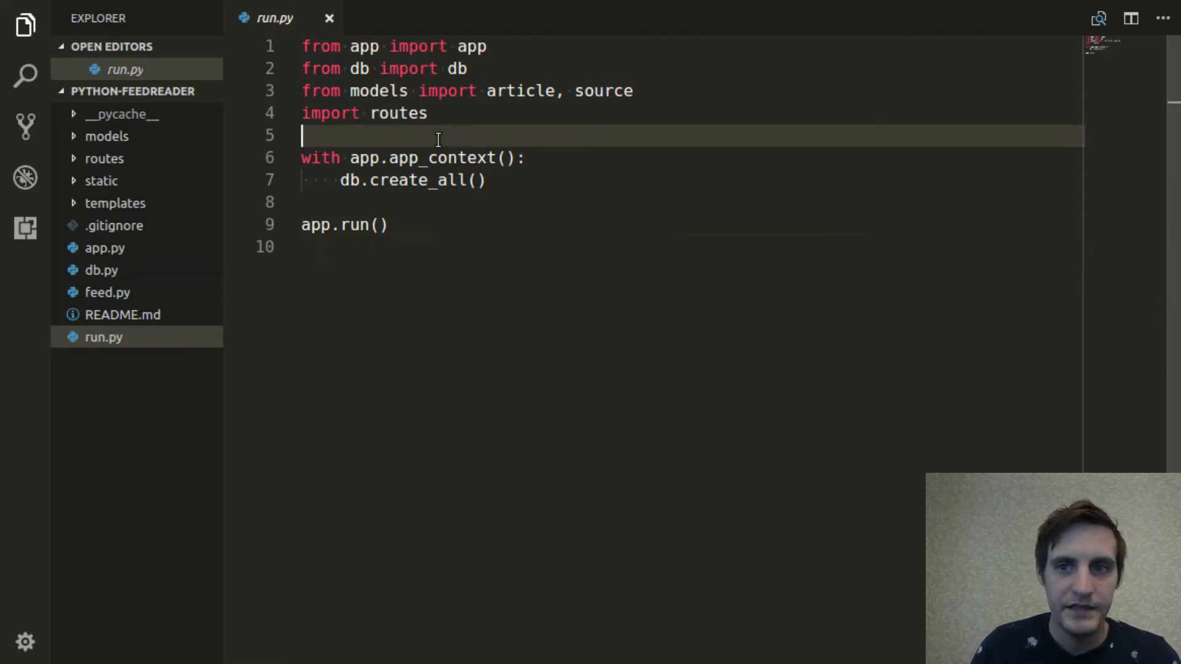
Add 'import feed' to run.py and review feed.py's parsing functions before returning
type("imp")
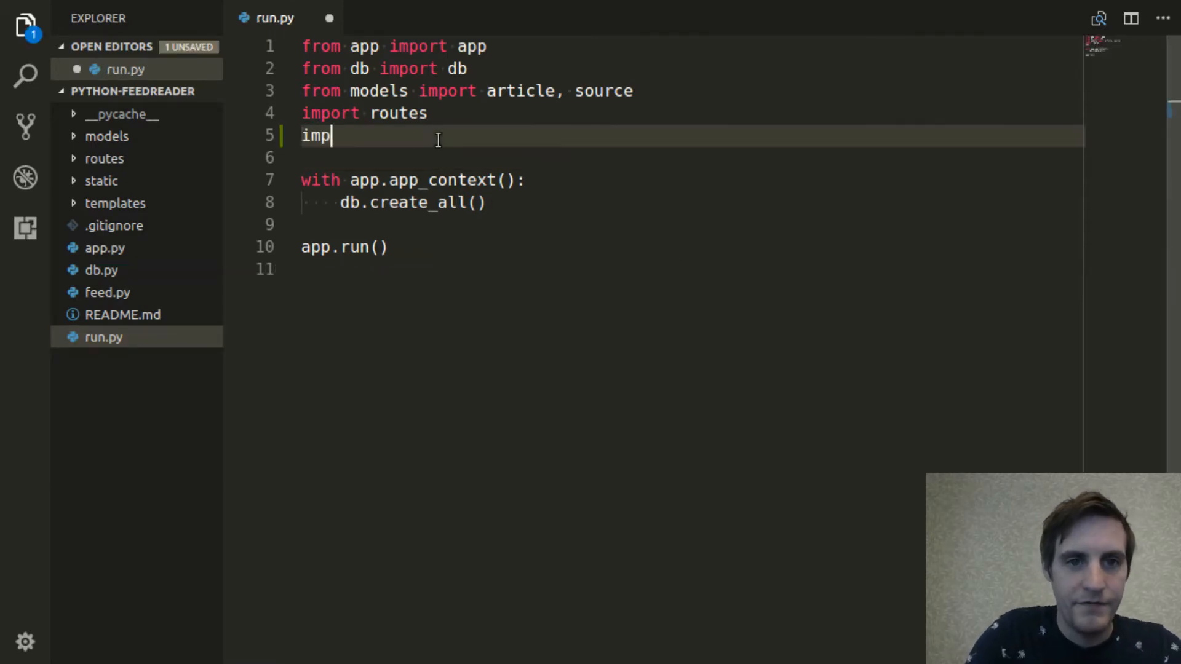
type("ort feed")
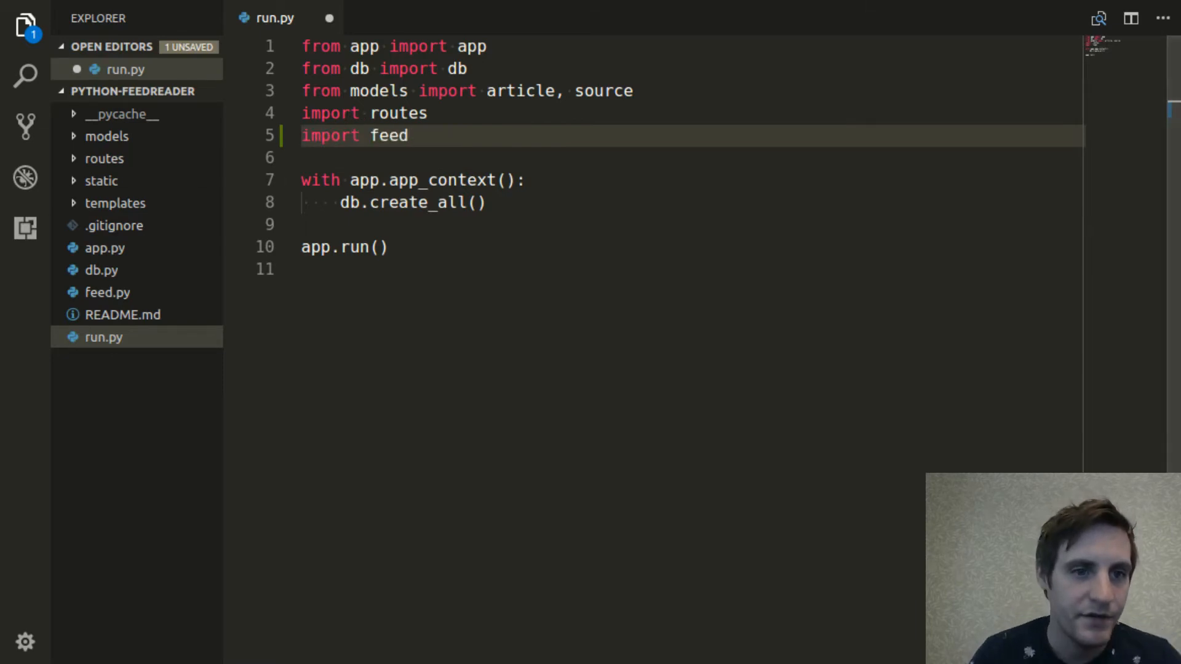
left_click(107, 293)
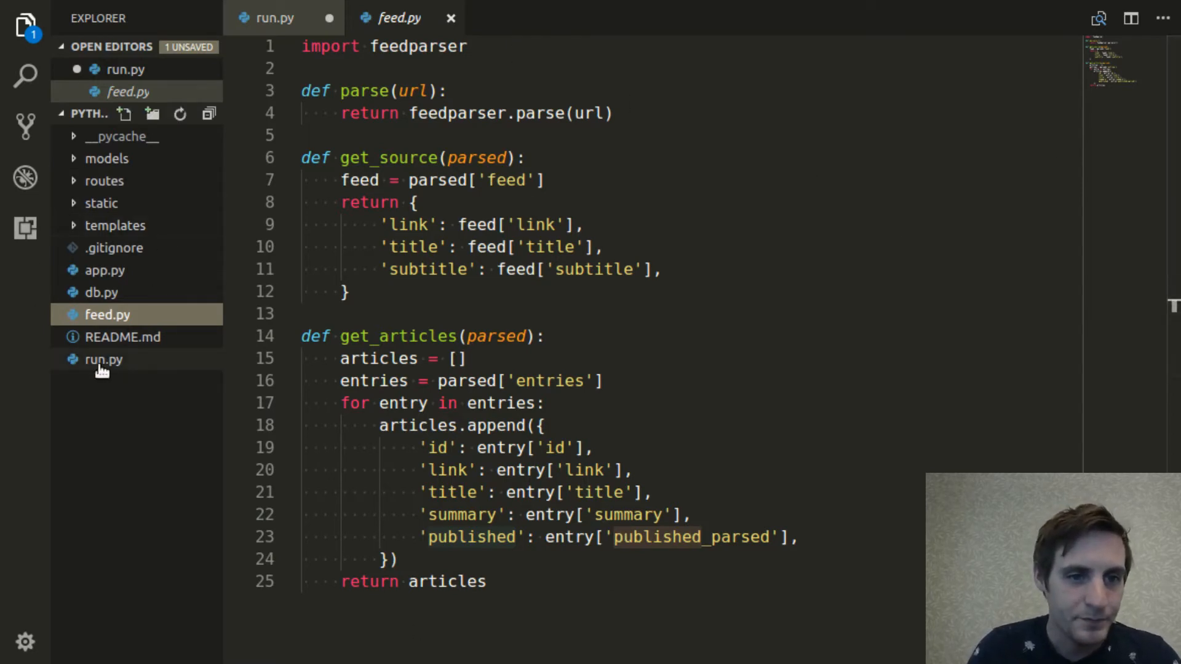
left_click(103, 359)
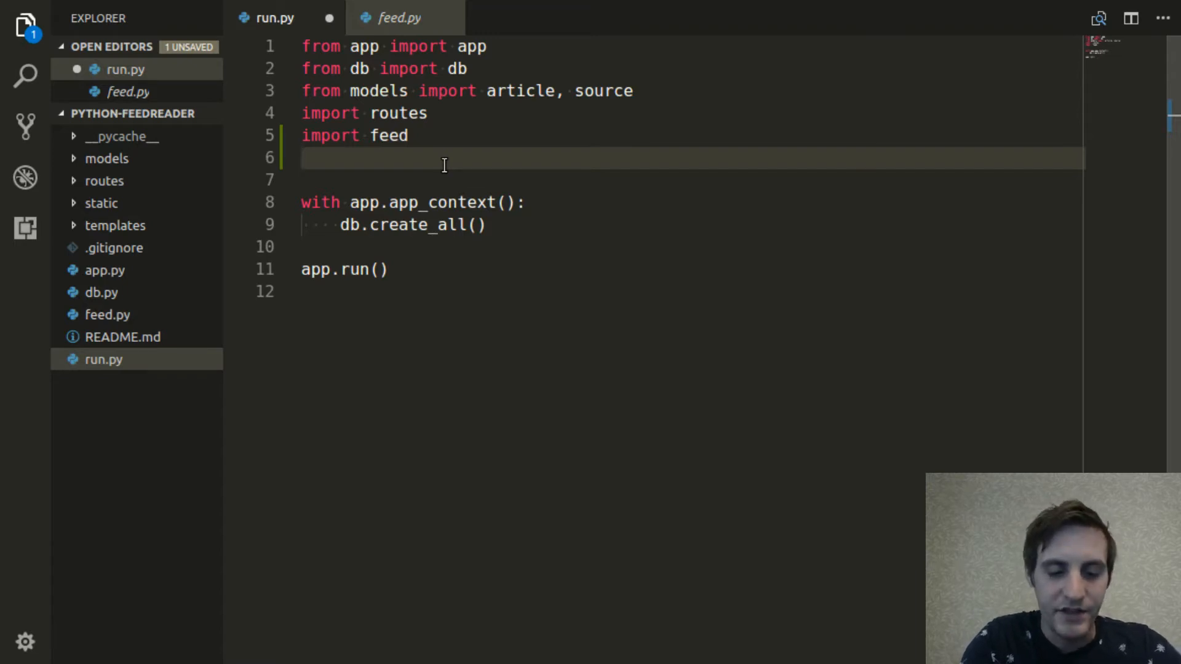
Add 'from threading import Thread' and 'import time', leaving blank lines before app.run()
type("from th")
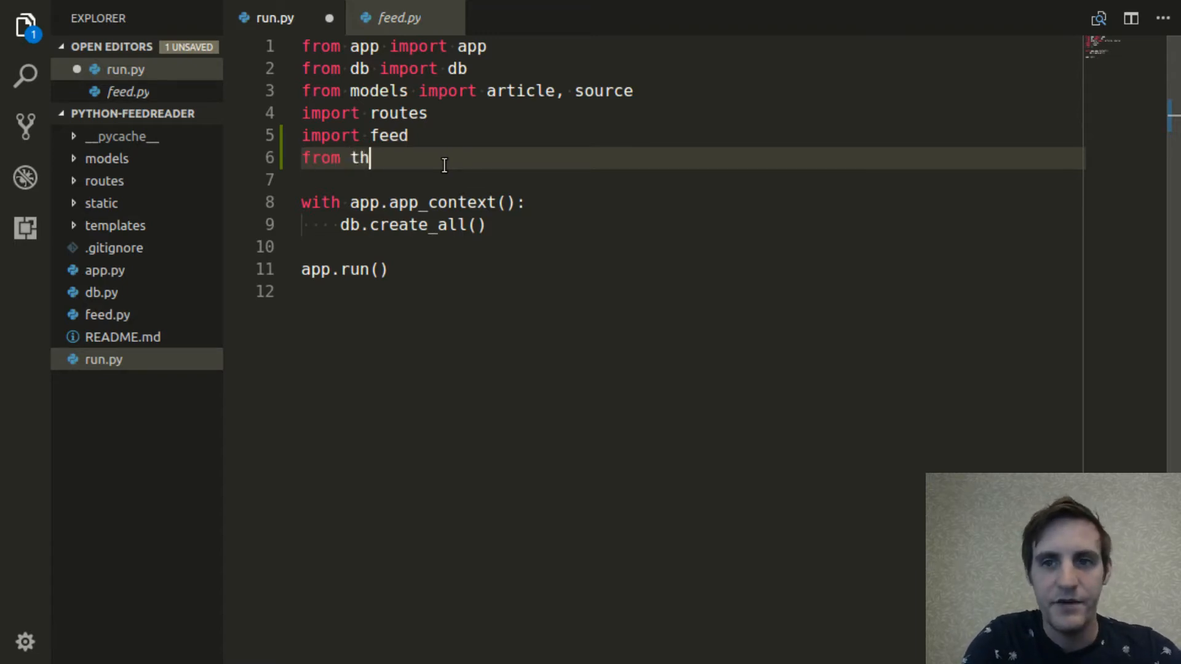
type("reading import")
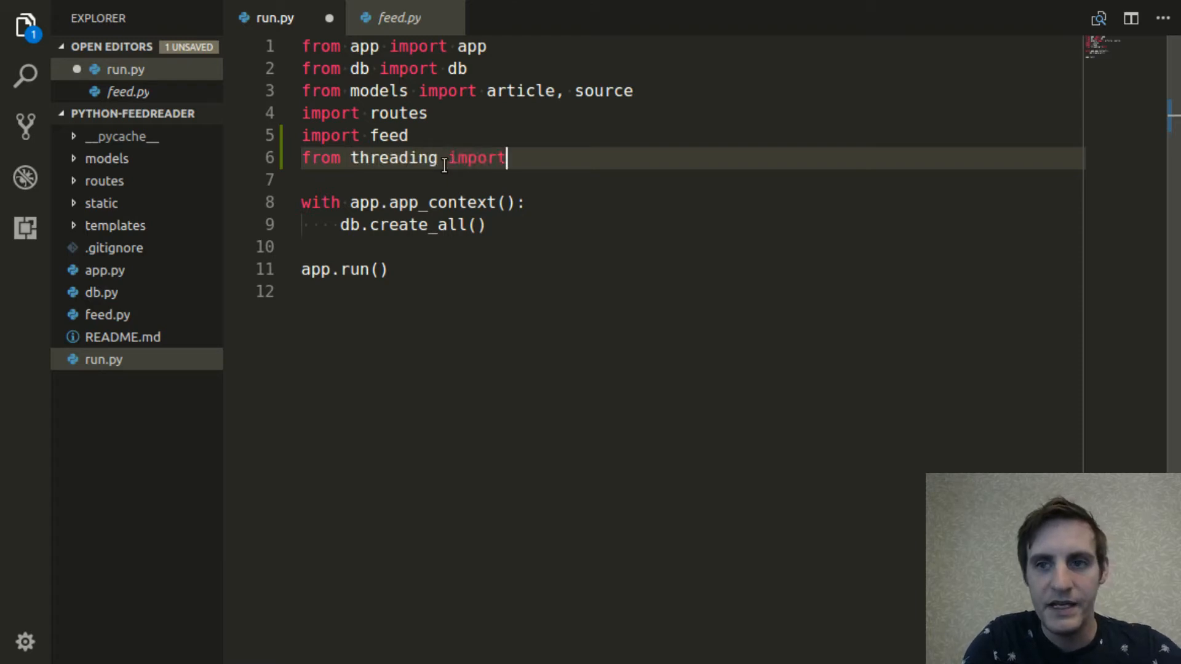
type("Thread")
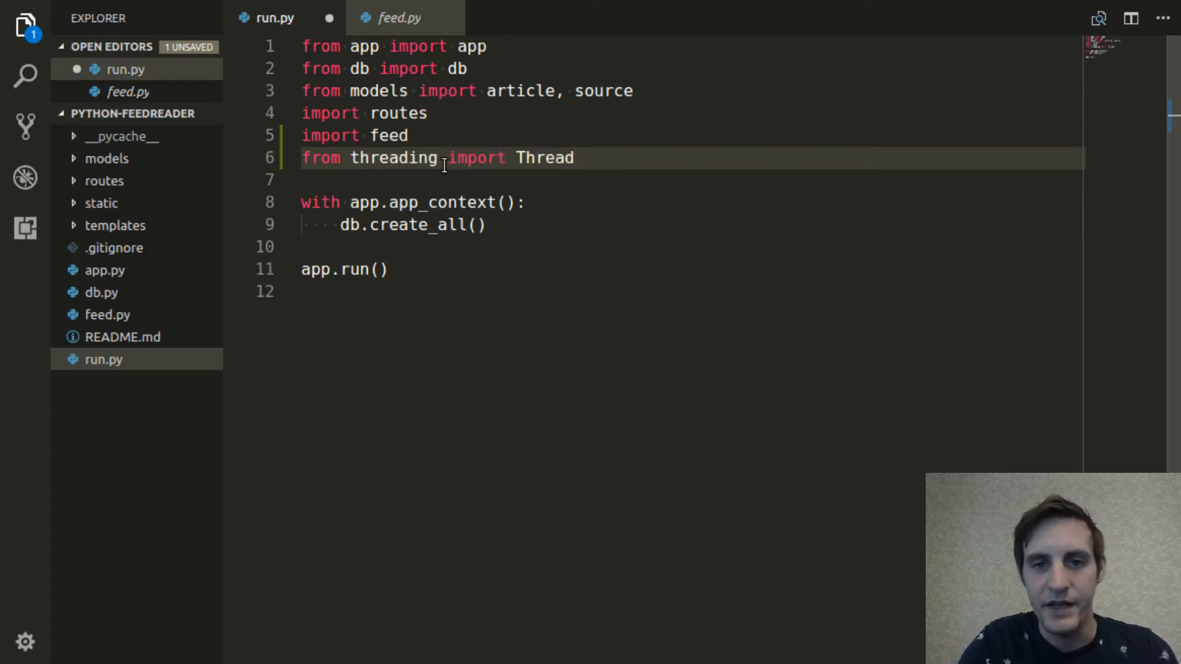
key("Enter")
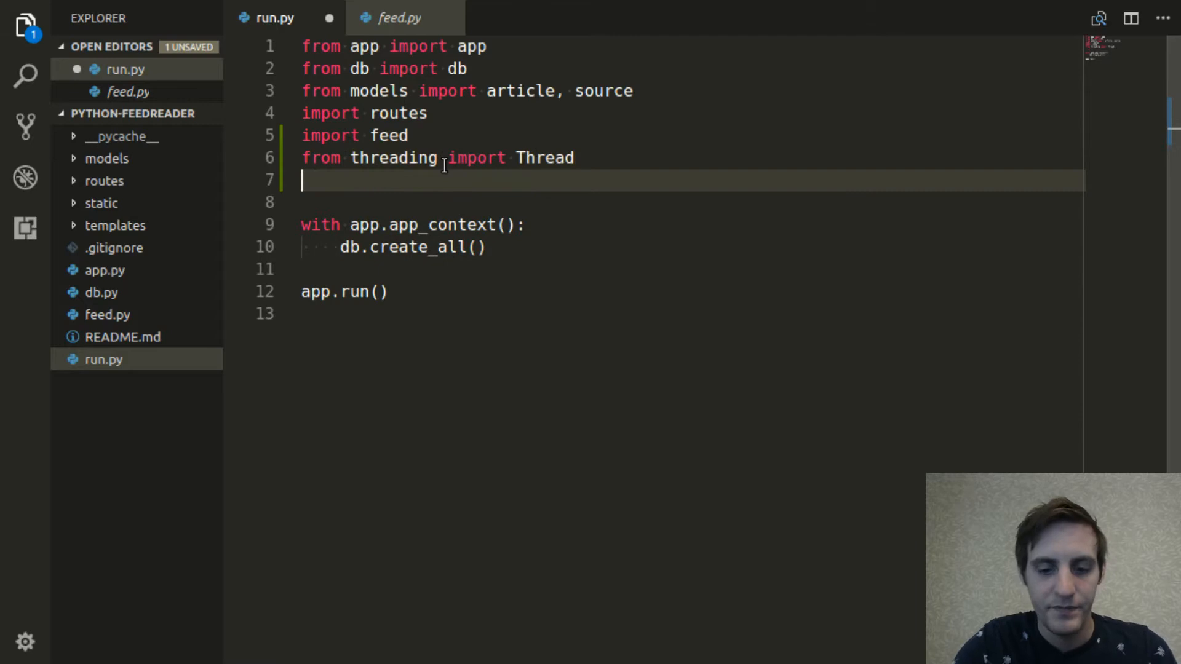
type("imp")
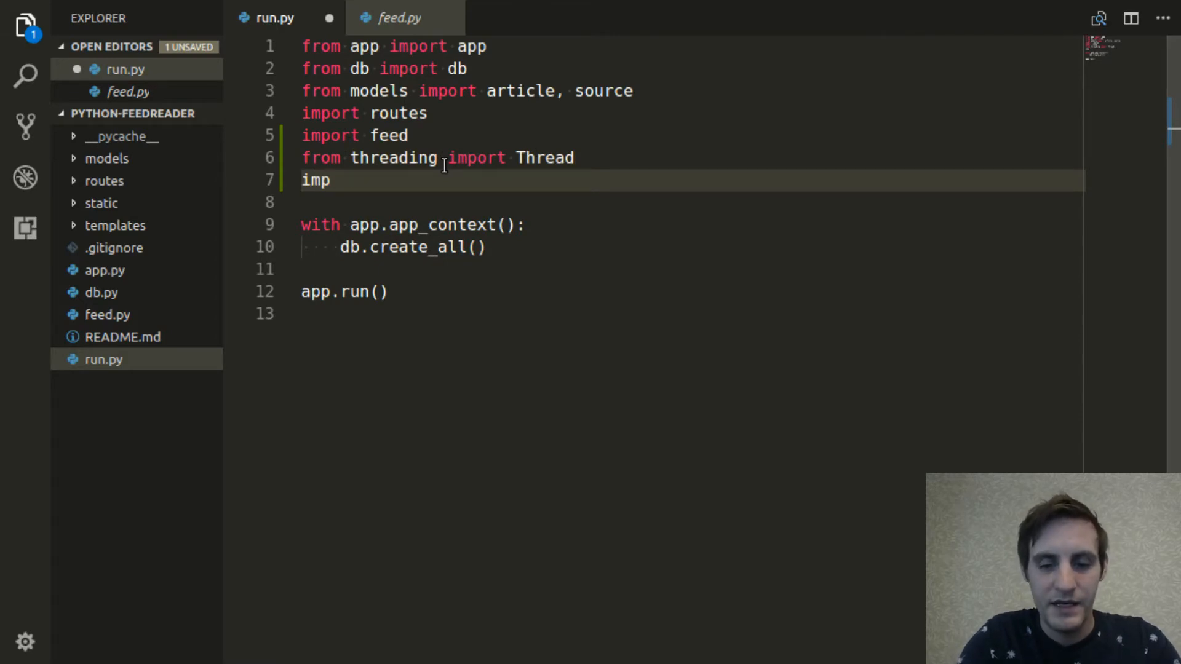
type("ort time")
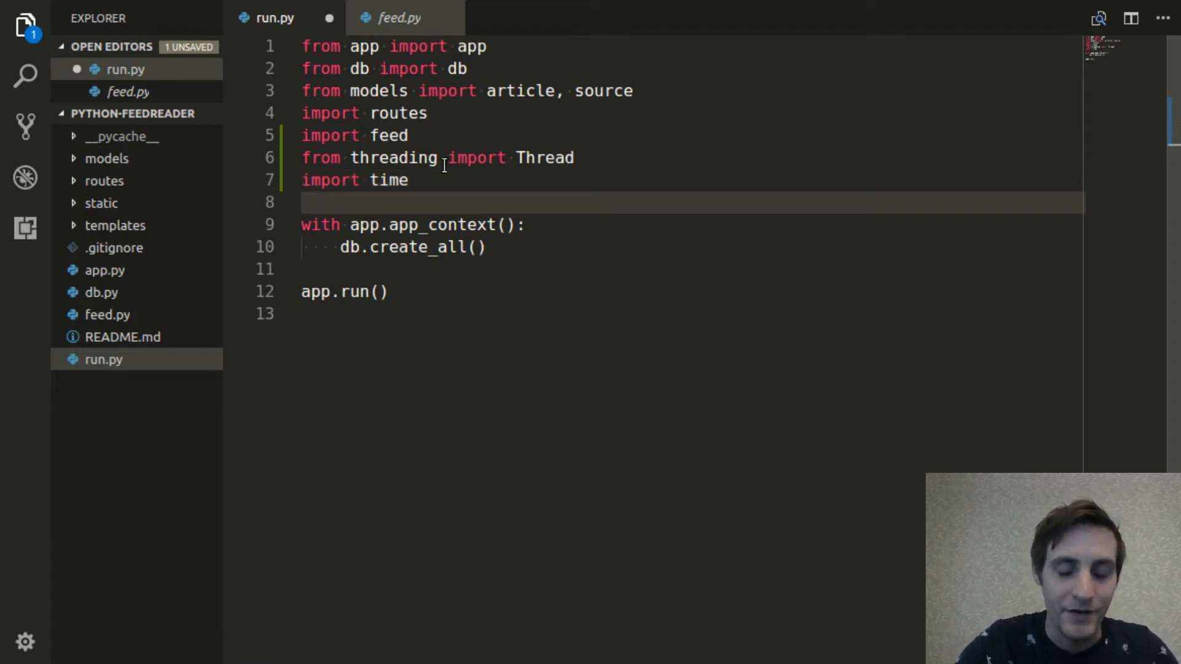
key("enter")
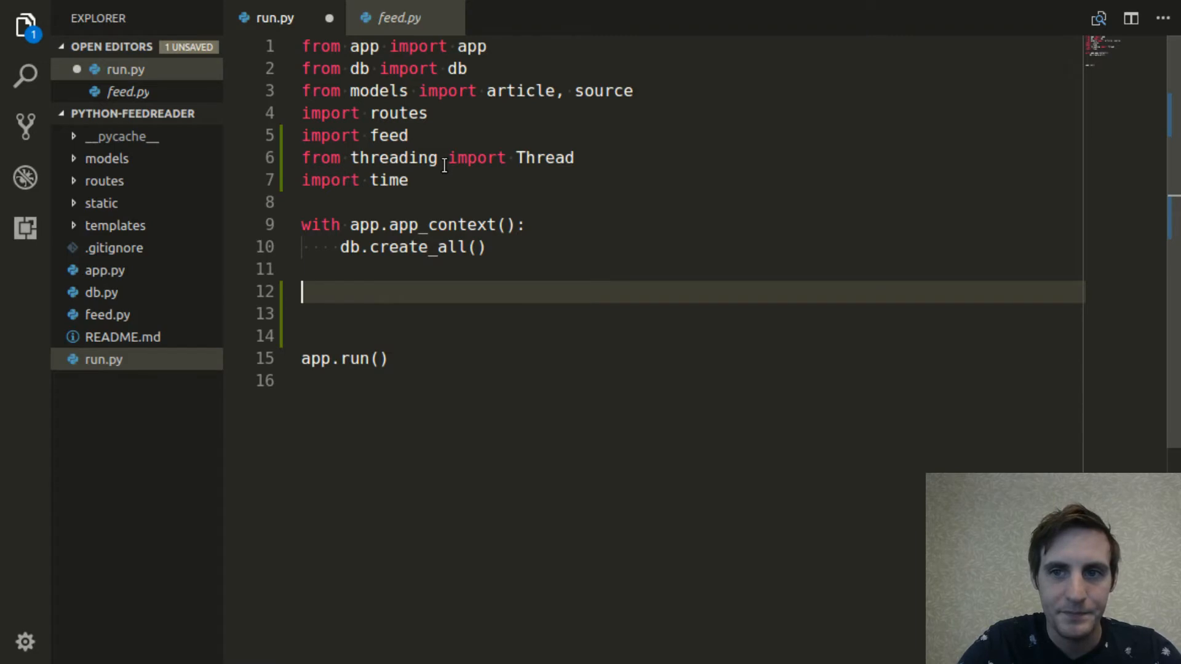
Define update_loop() with a while True loop wrapping a 'with app.app_context():' block
type("def")
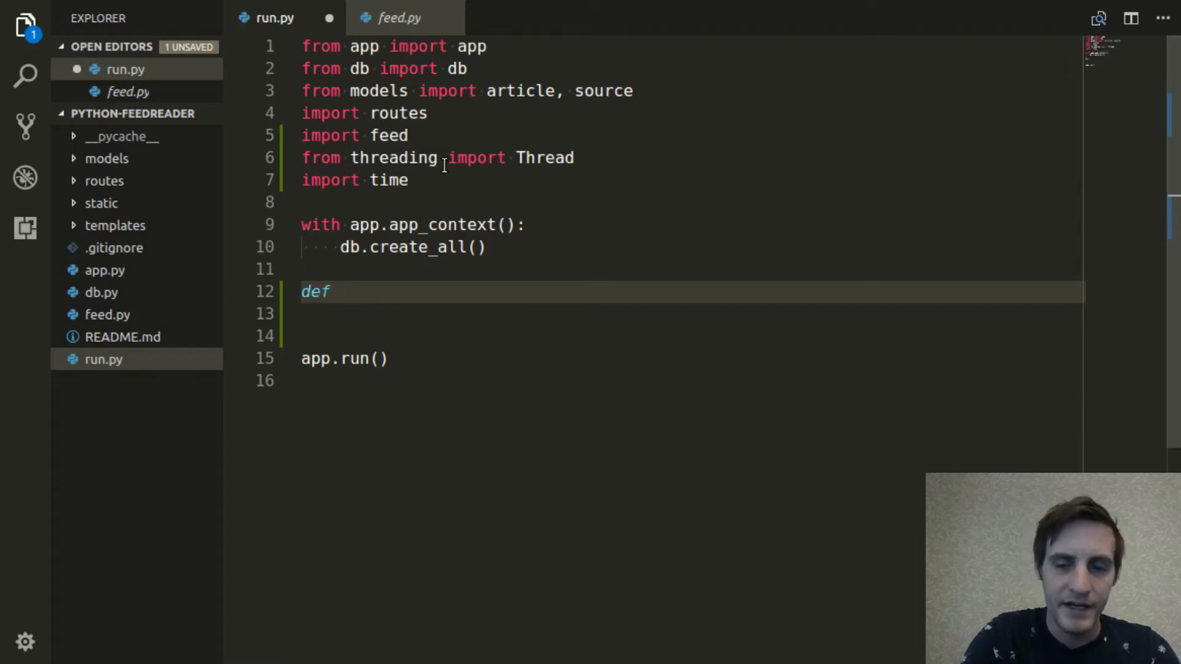
type("update_")
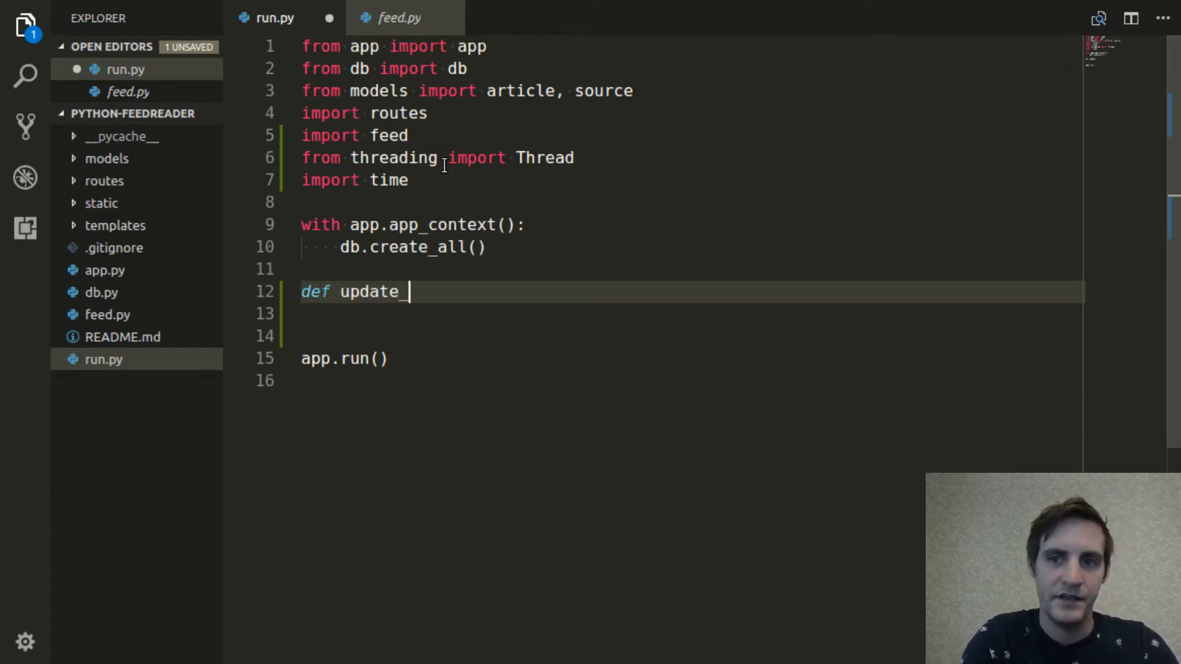
type("loop():")
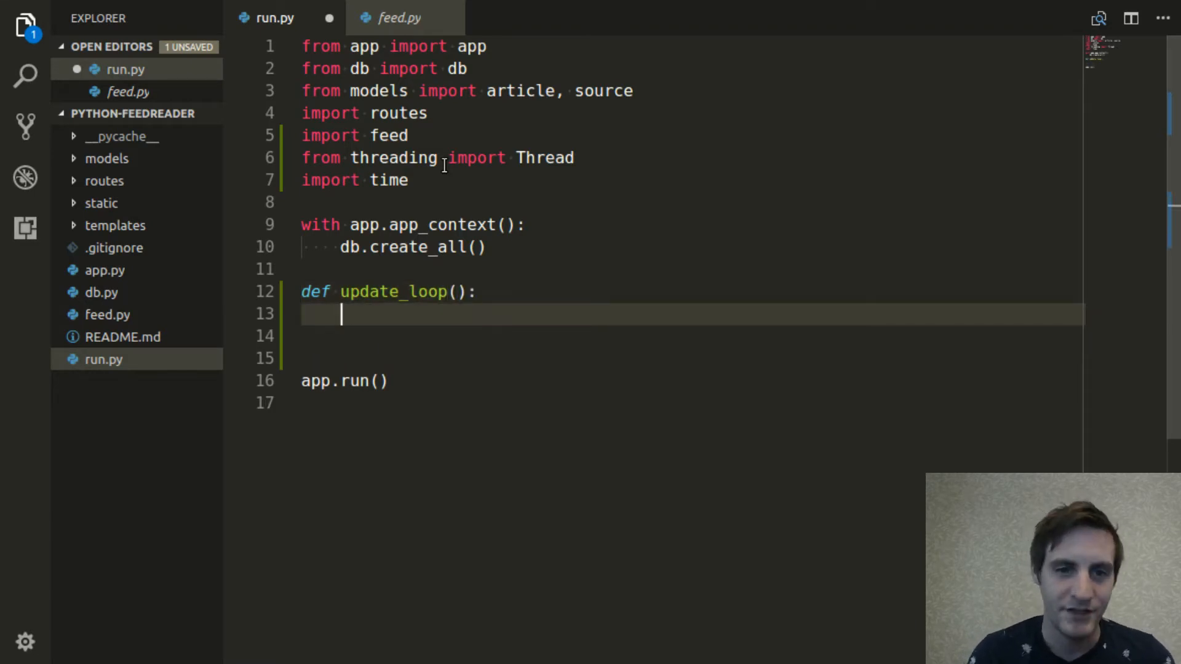
type("while Tr")
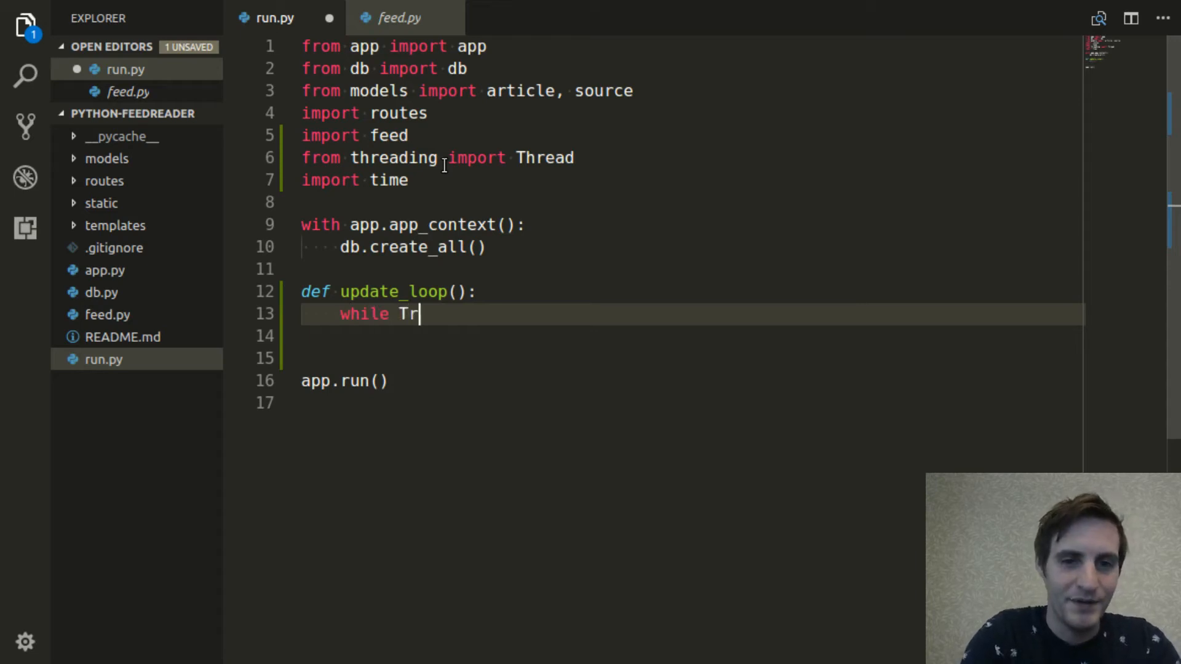
type("ue:")
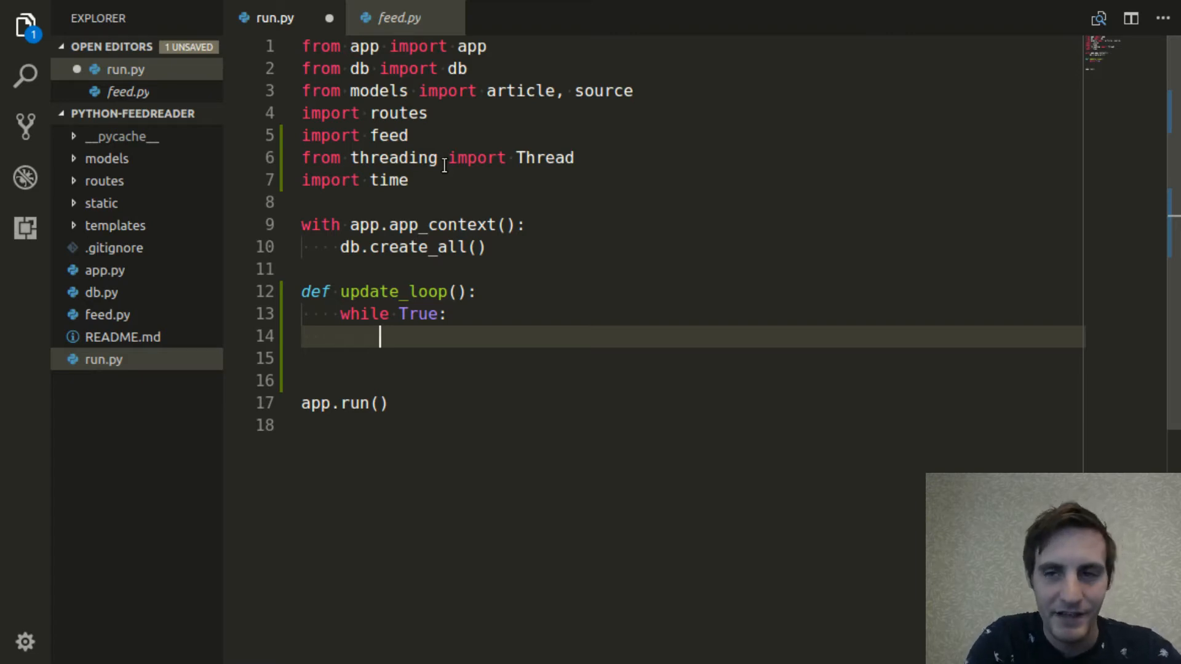
type("with app.")
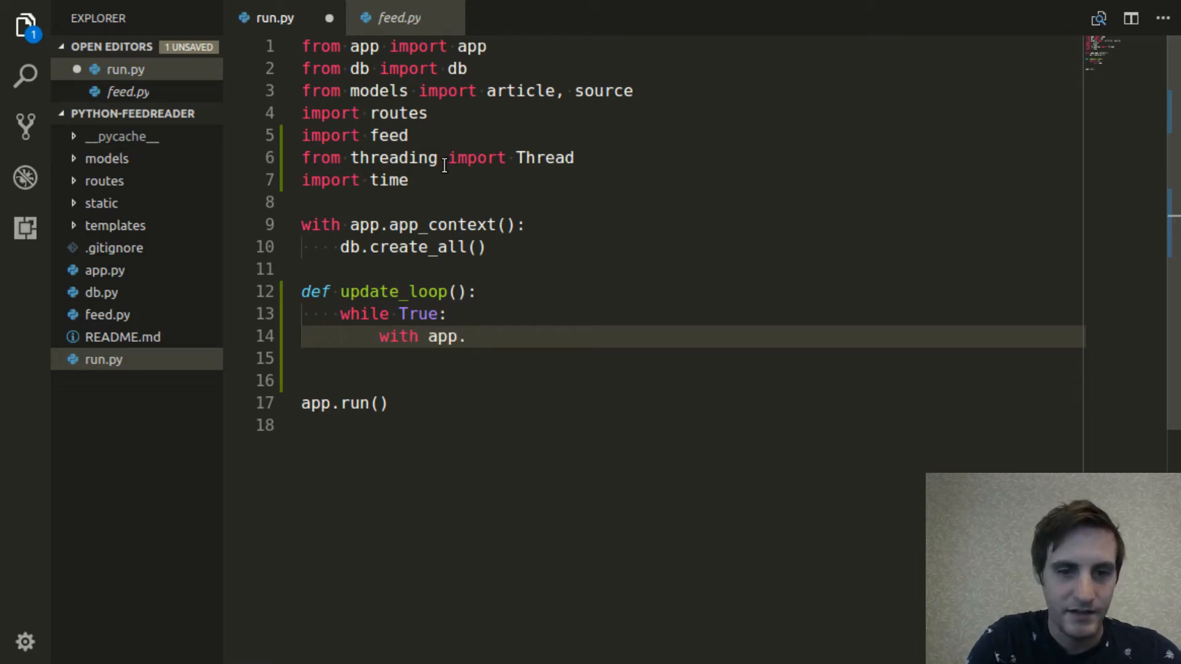
type("app_")
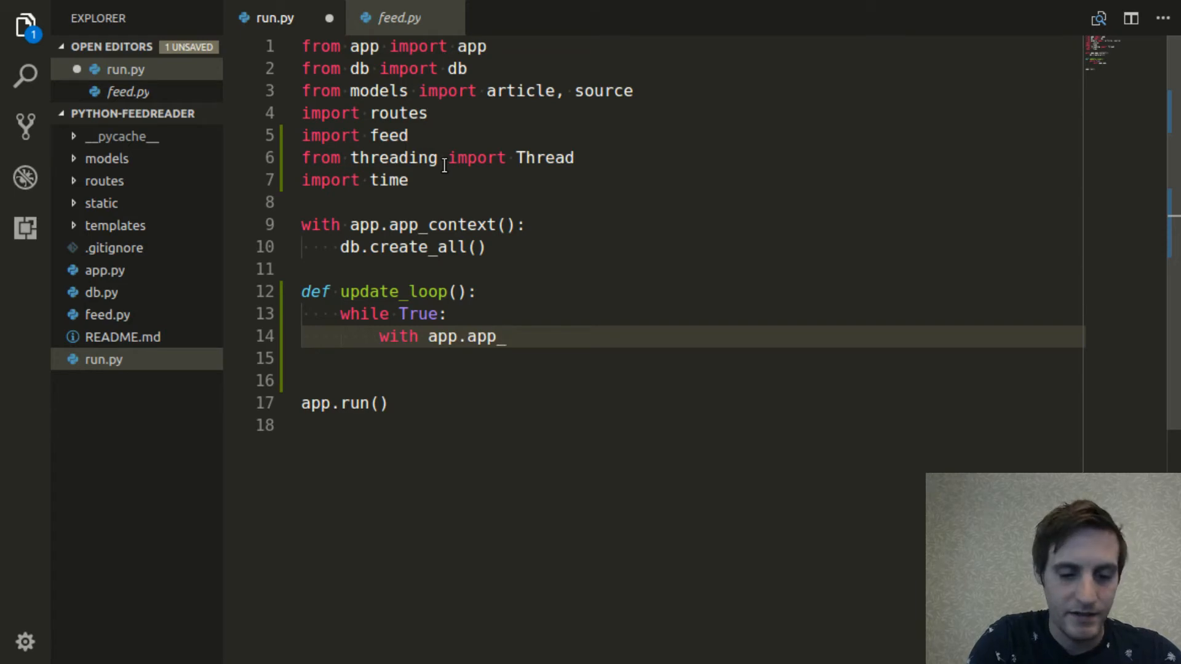
left_click(428, 337)
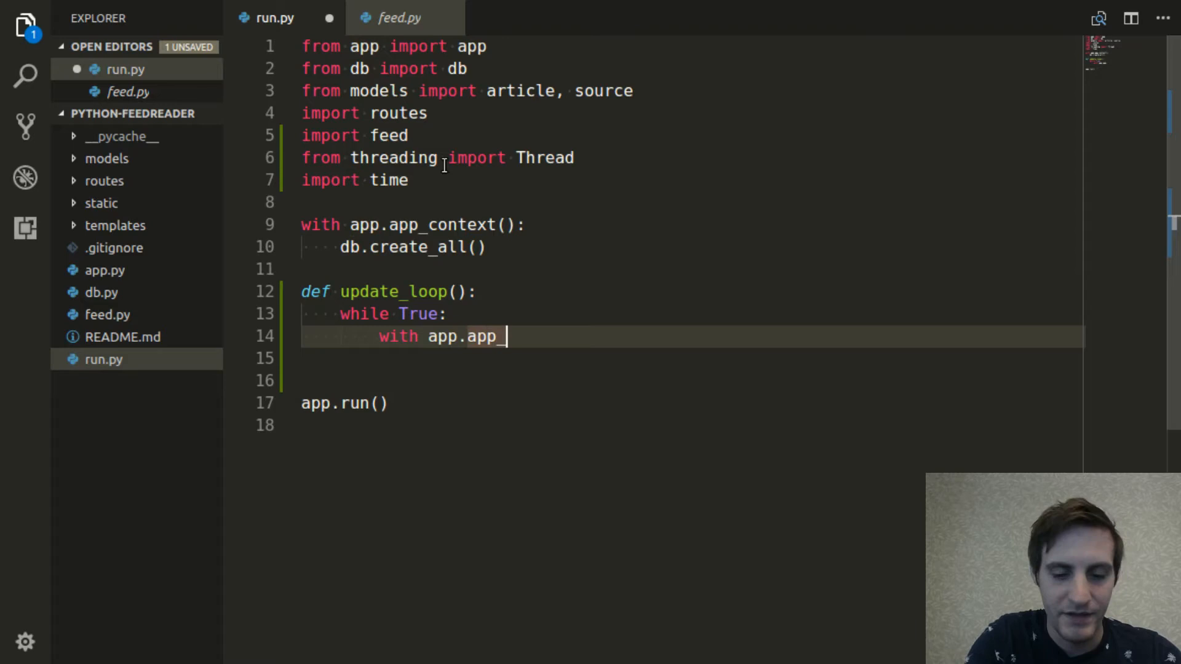
type("context():")
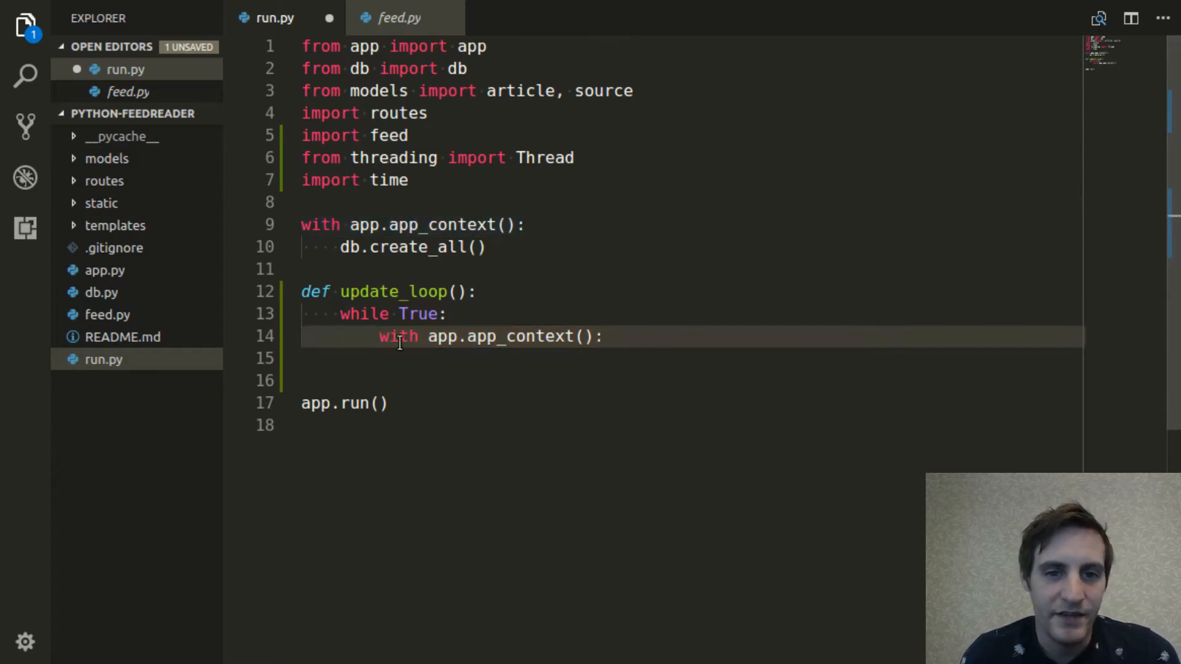
mouse_move(550, 424)
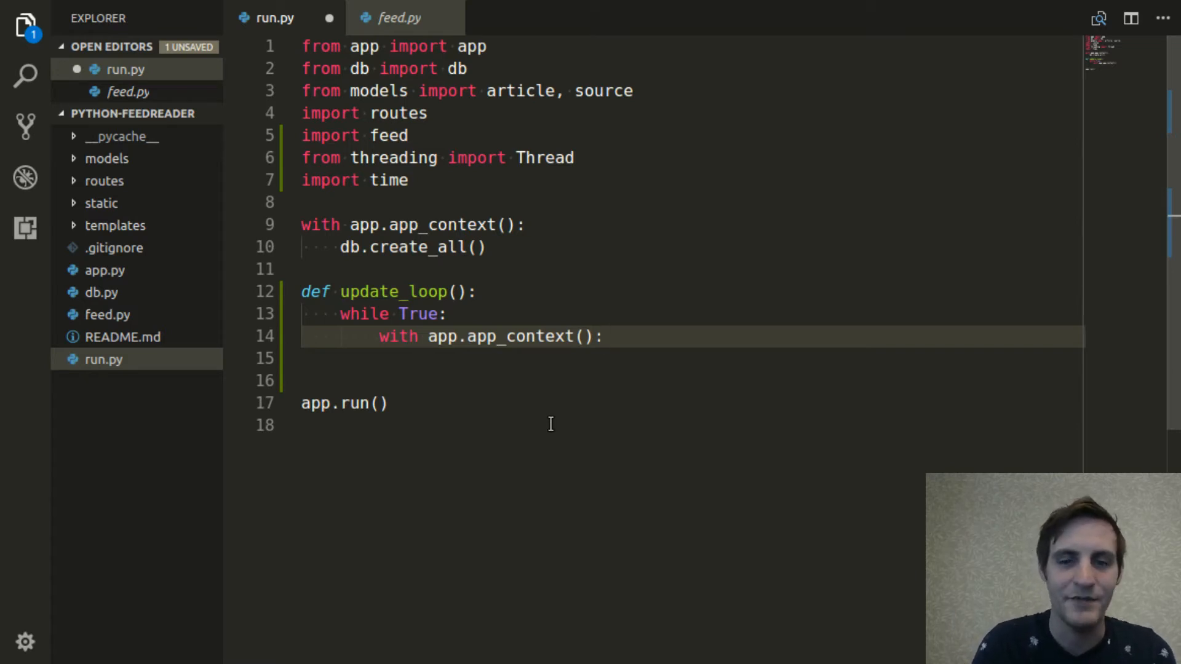
Assign query = source.Source.query inside the app-context block
key("enter")
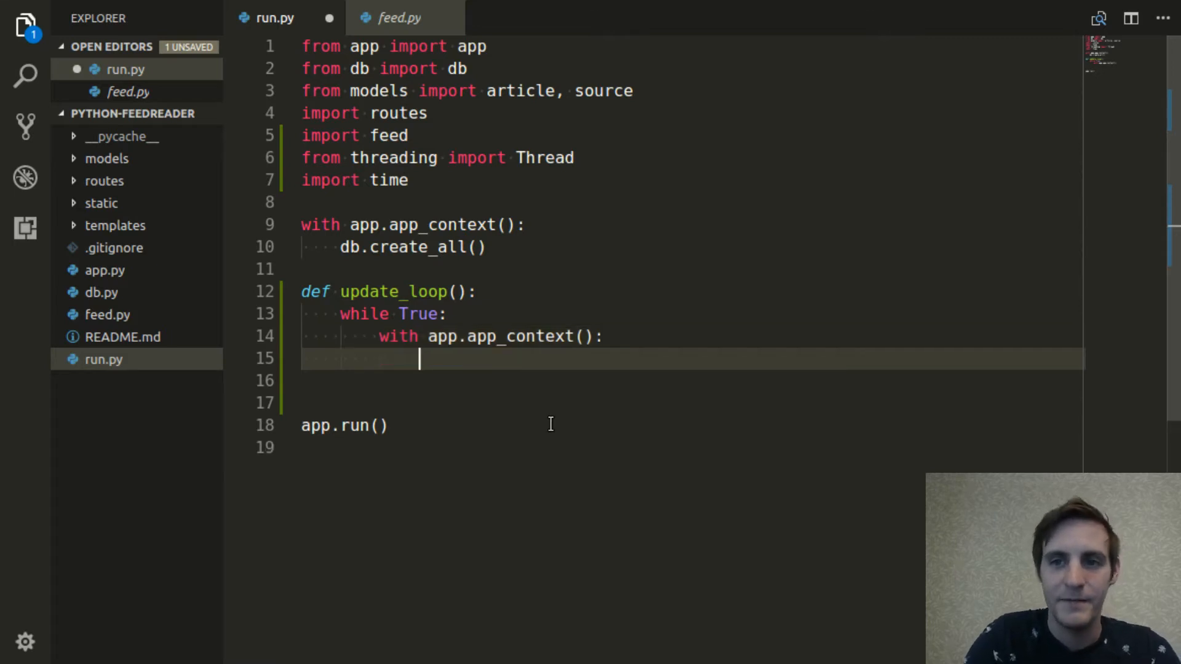
type("query")
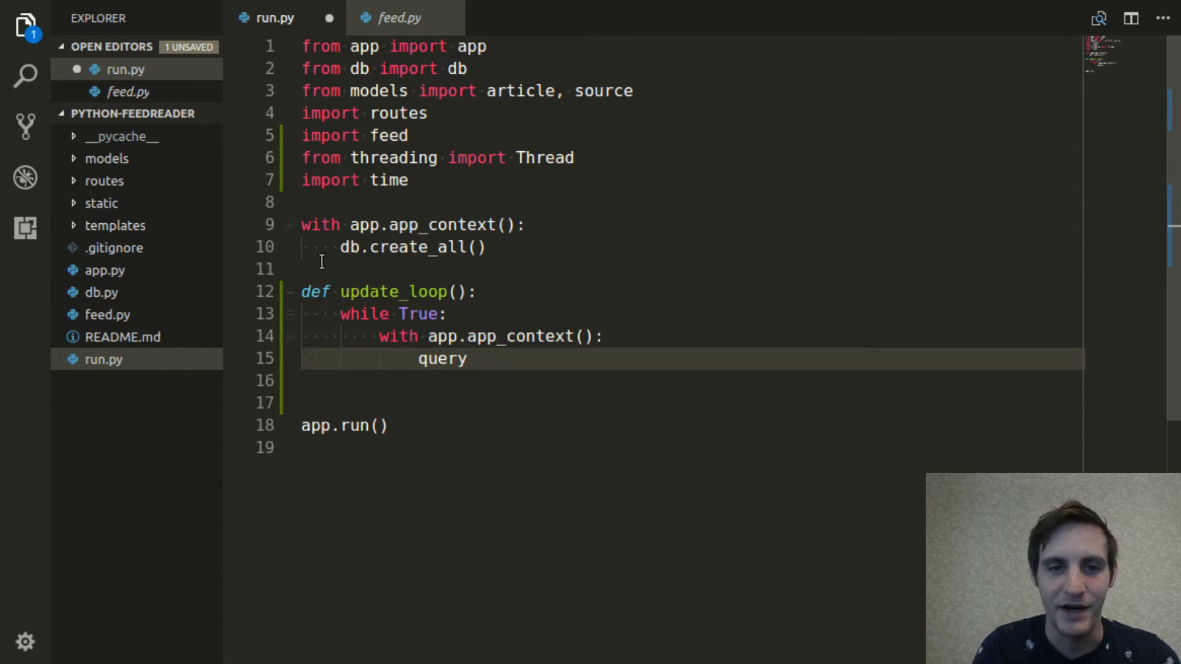
mouse_move(541, 372)
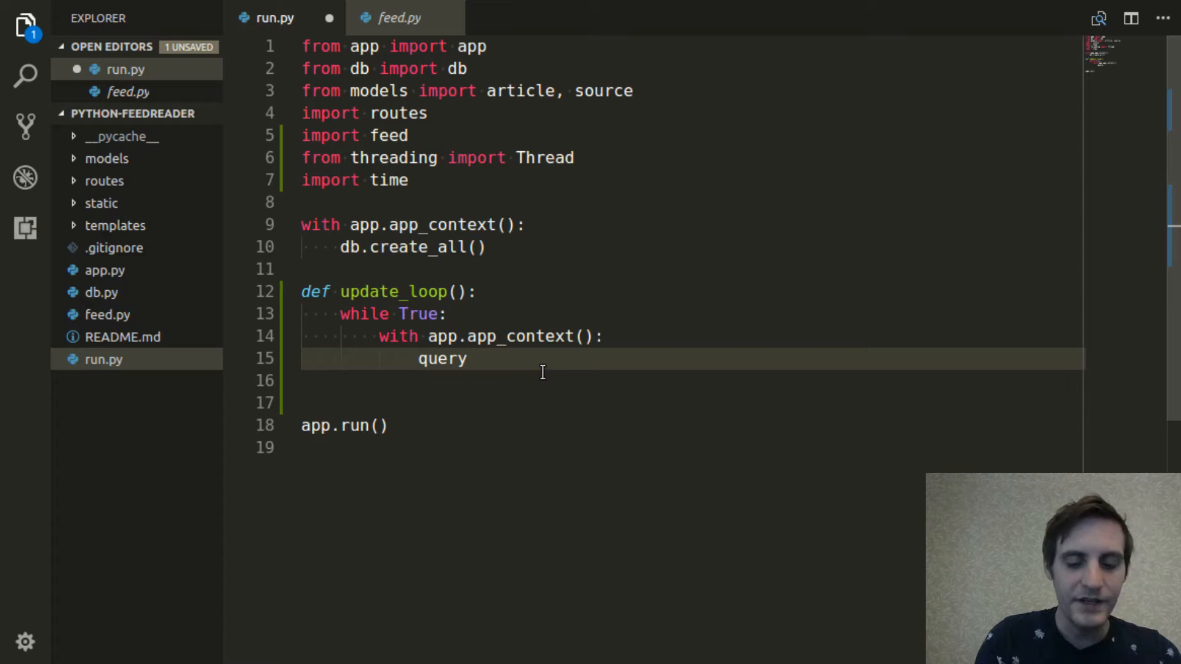
type("sour")
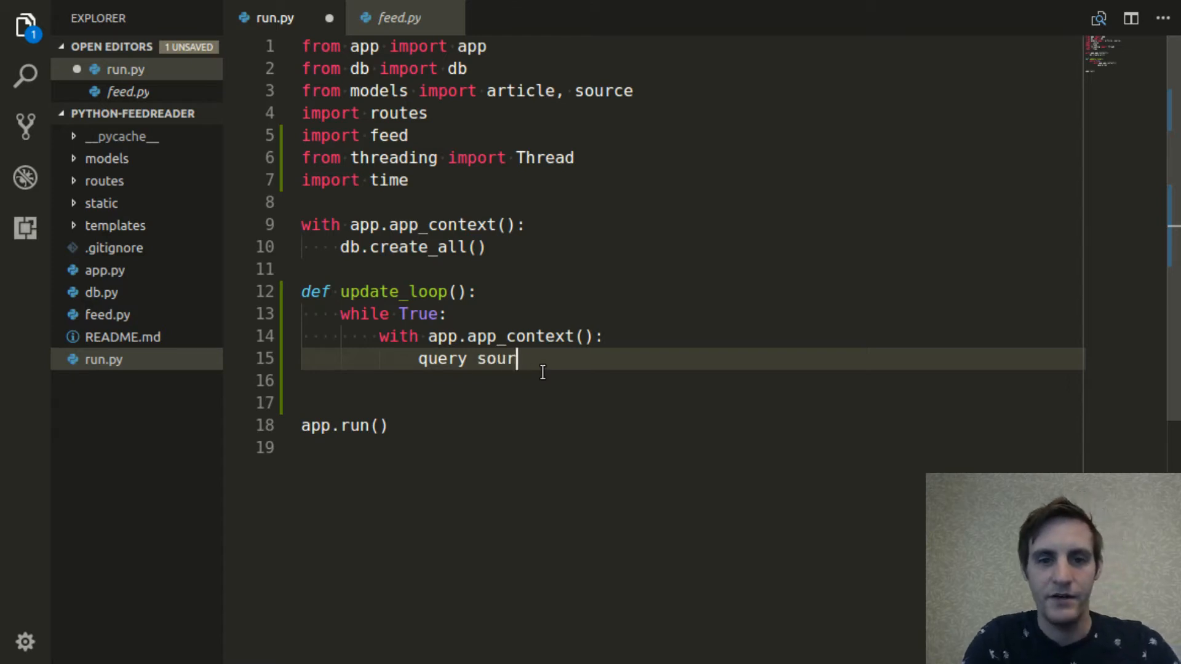
type("ce.Sour")
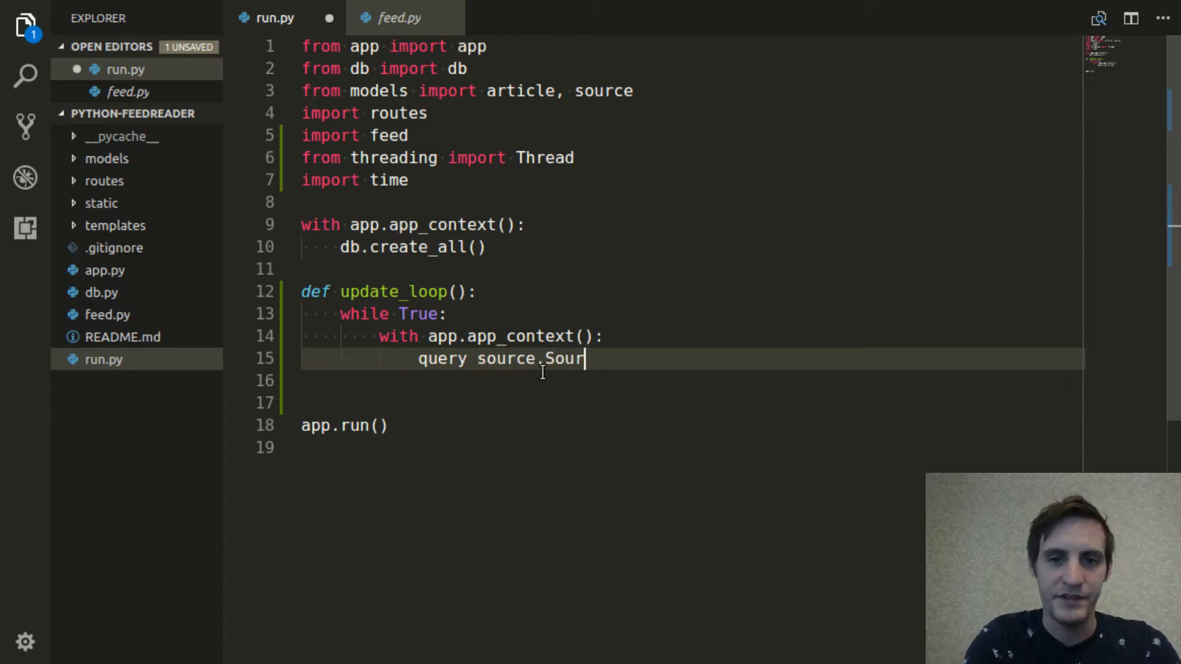
type("ce")
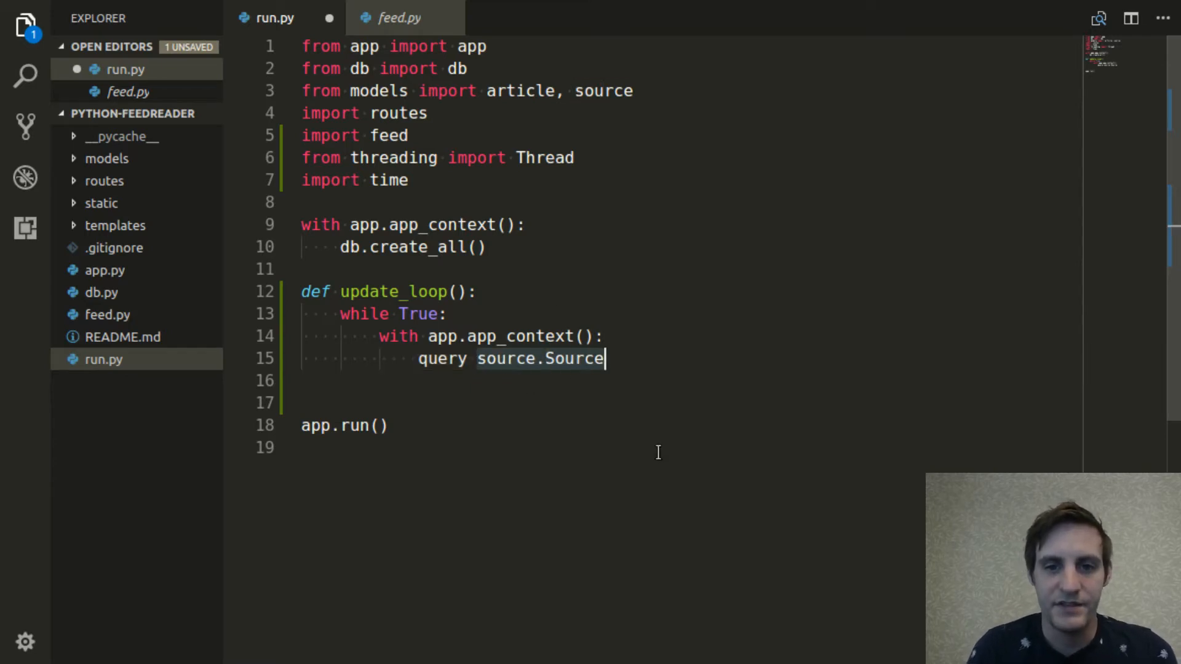
mouse_move(598, 298)
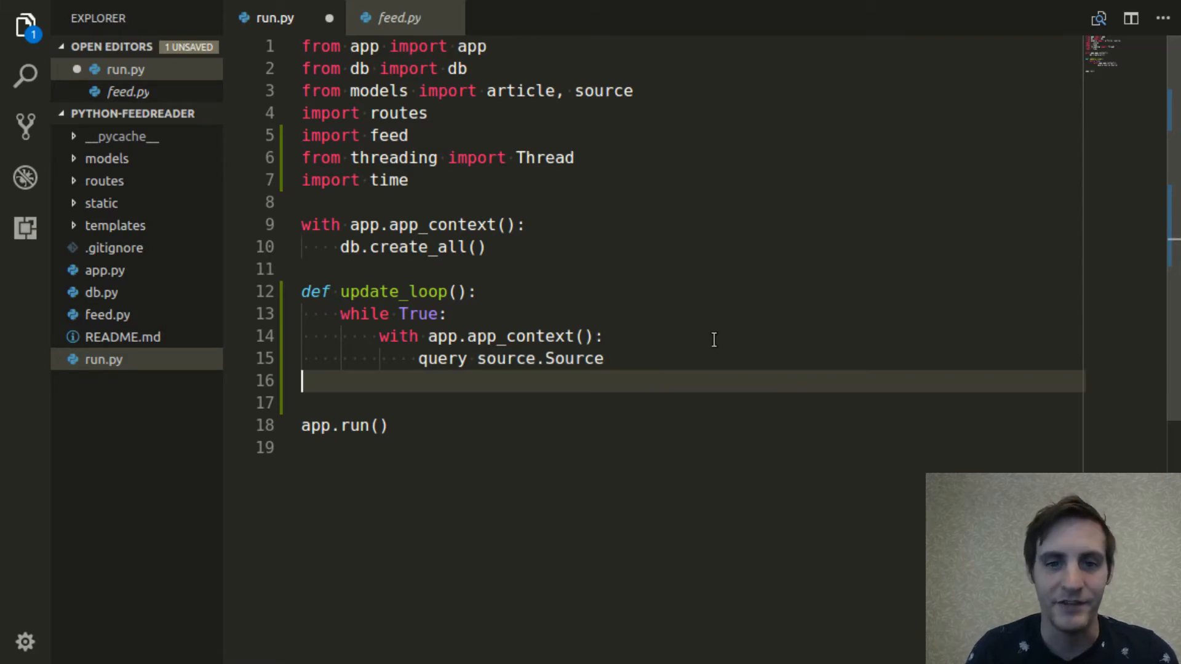
type(".")
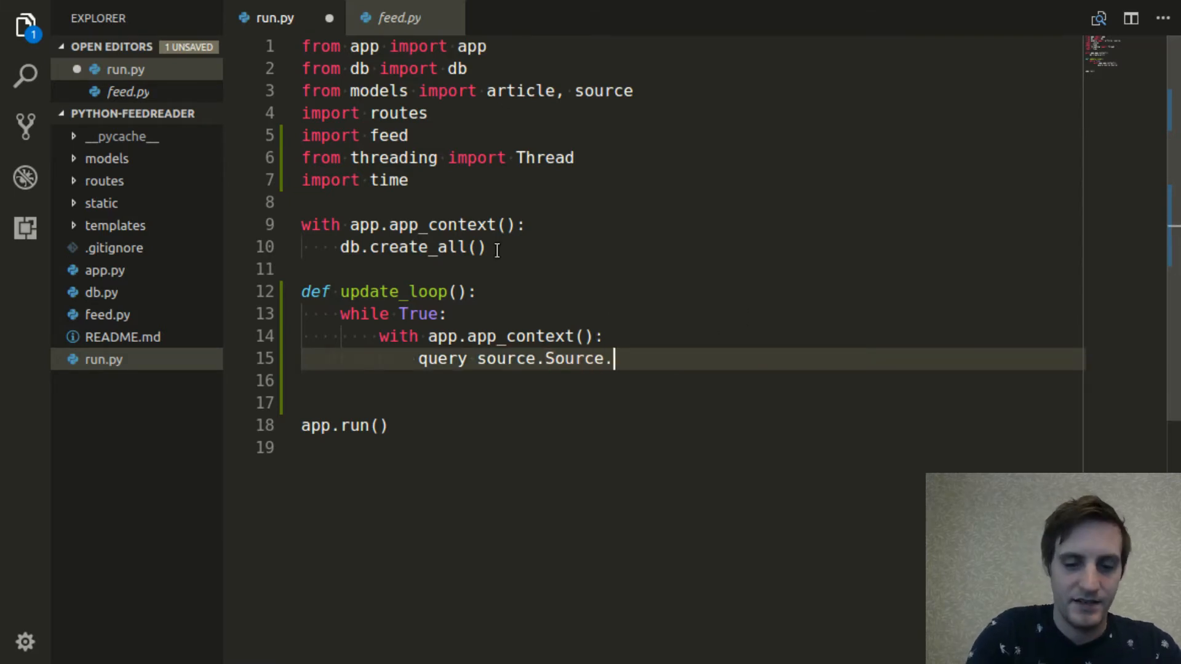
type("query")
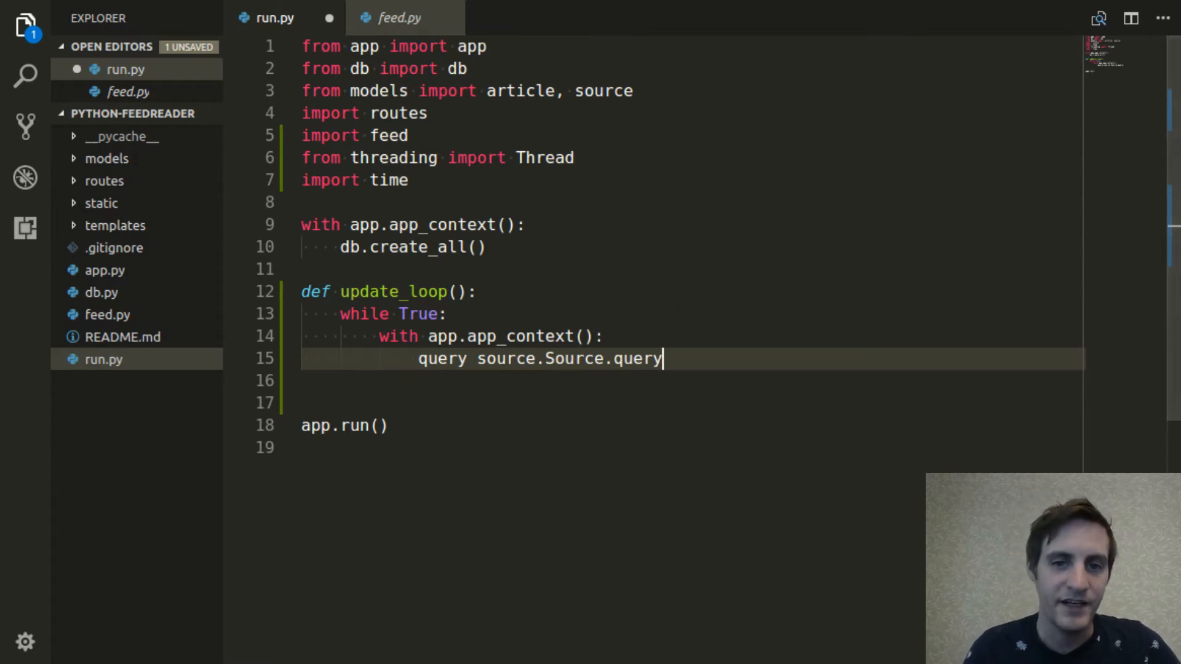
mouse_move(696, 330)
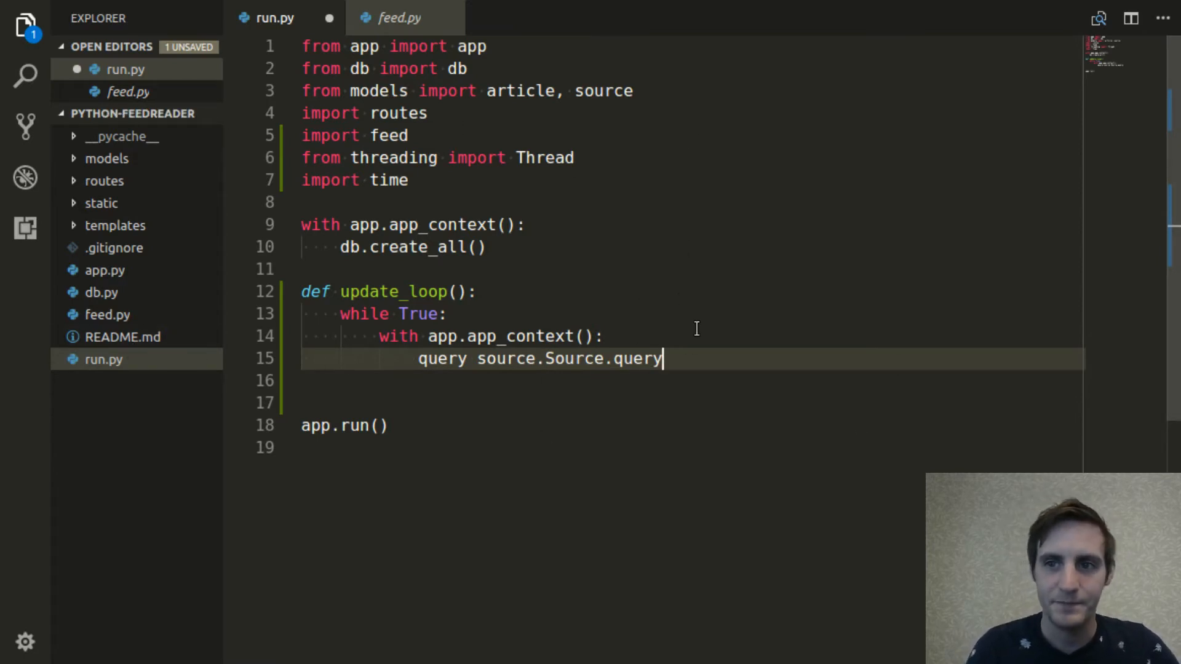
Add the loop header 'for src in query.all():' beneath the query line
key("enter")
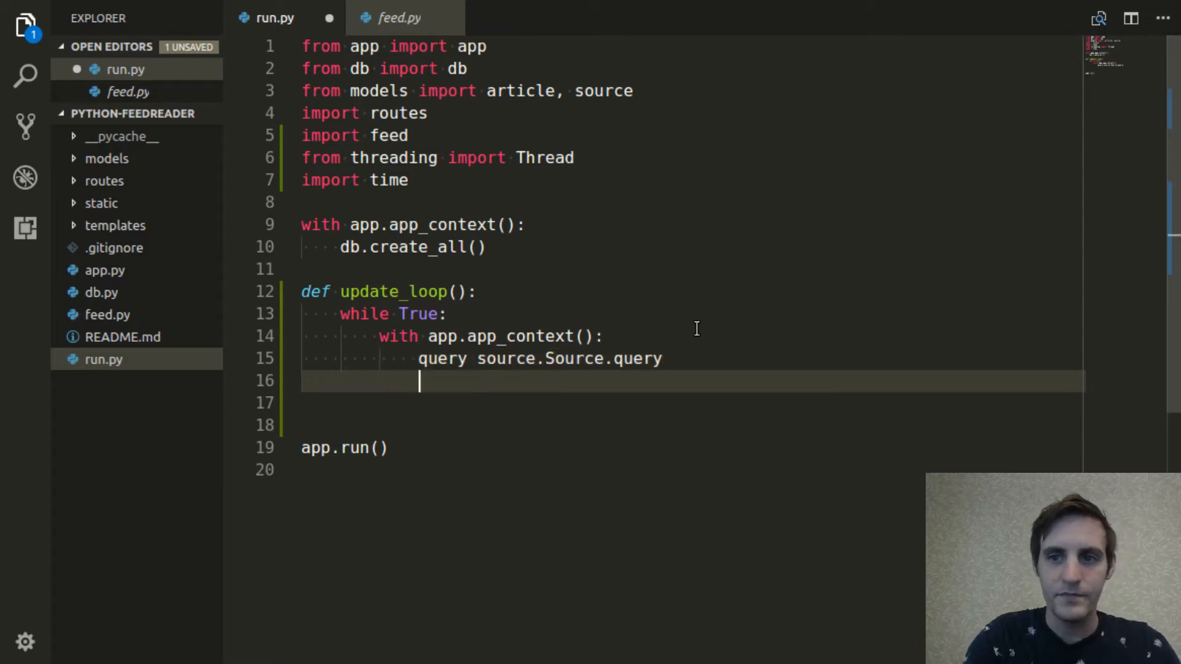
type("for sr")
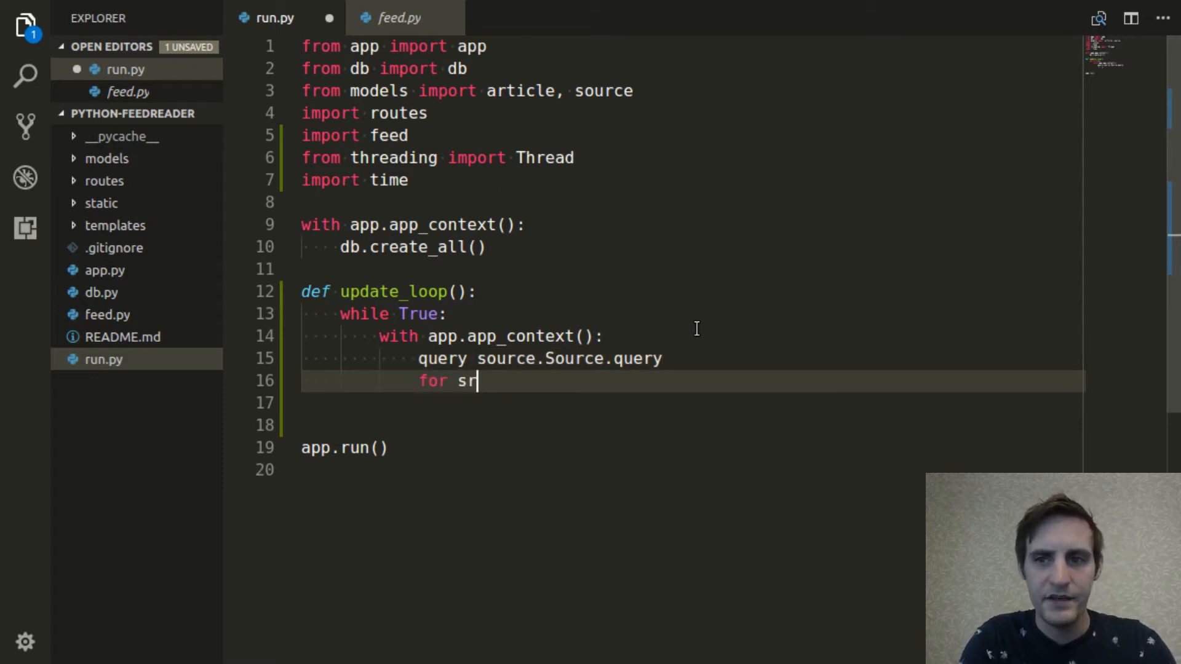
type("c in query.")
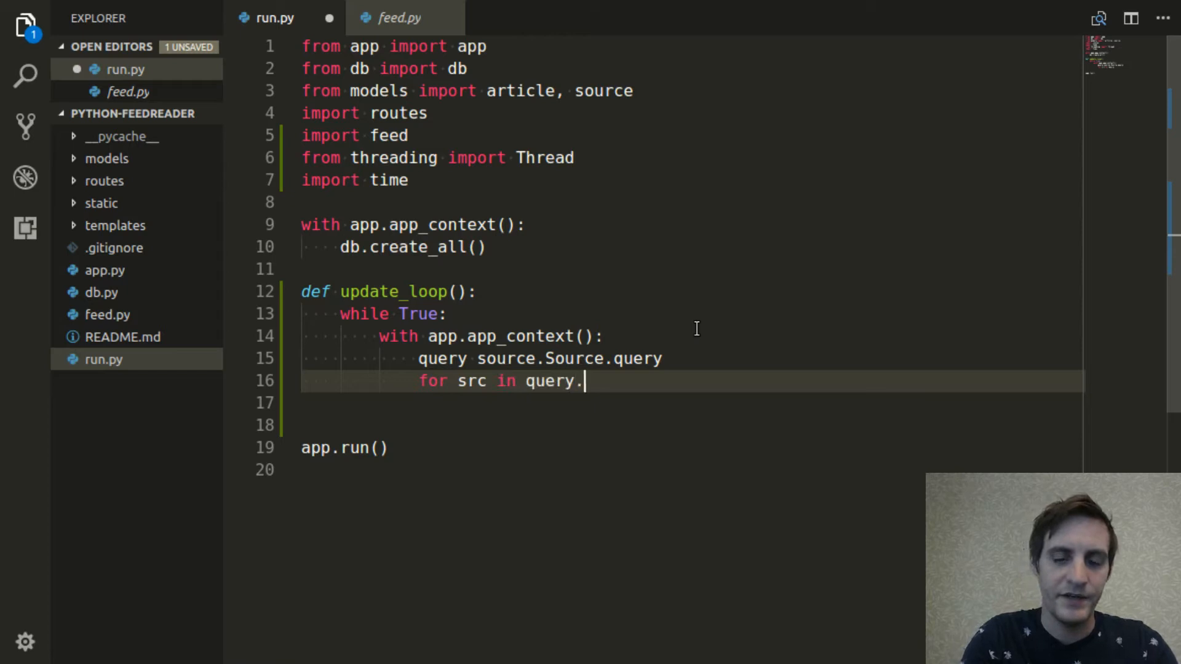
type("all():")
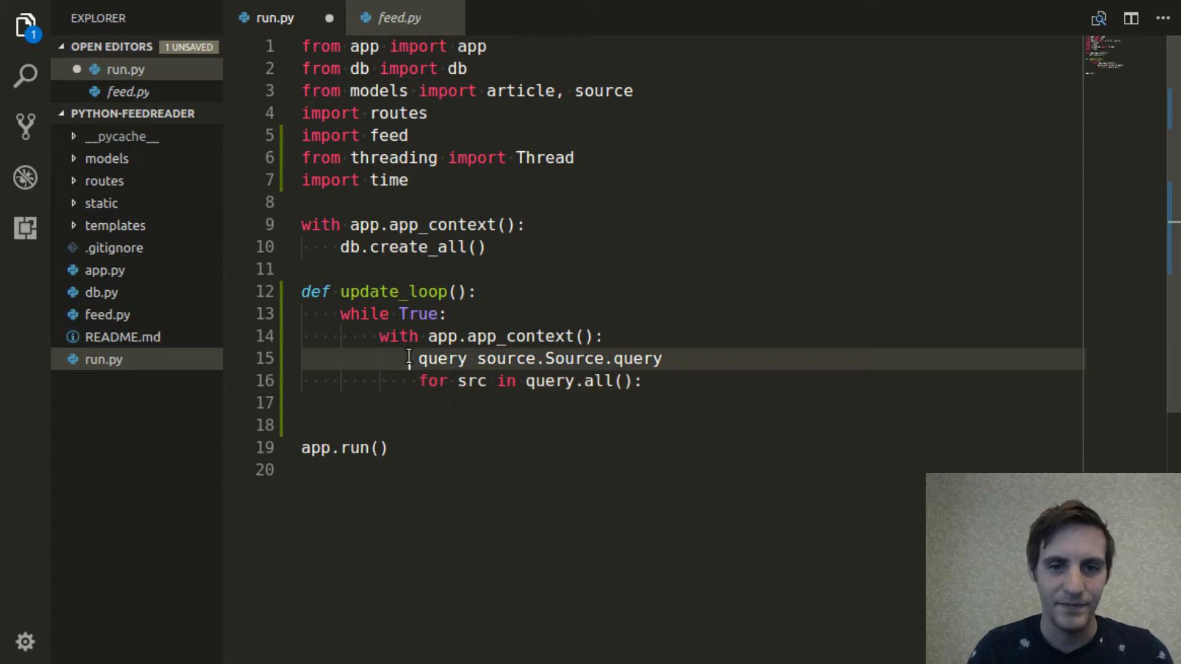
Wrap the loop body in try: with an except: branch that just does continue
left_click(642, 381)
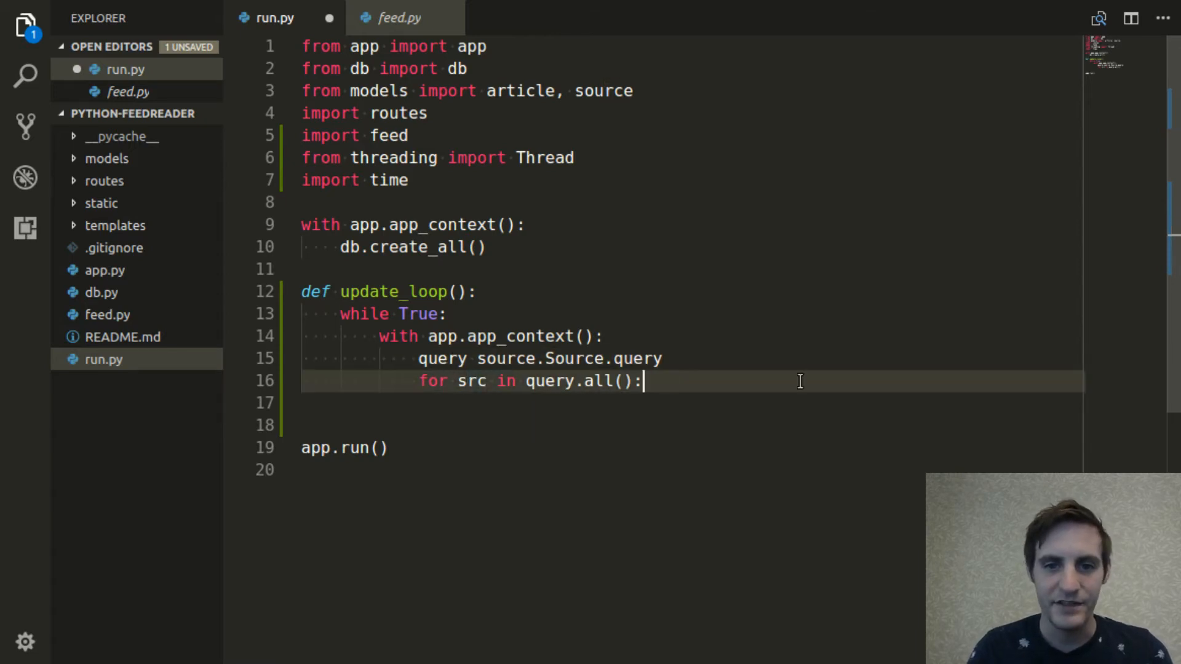
type("try:")
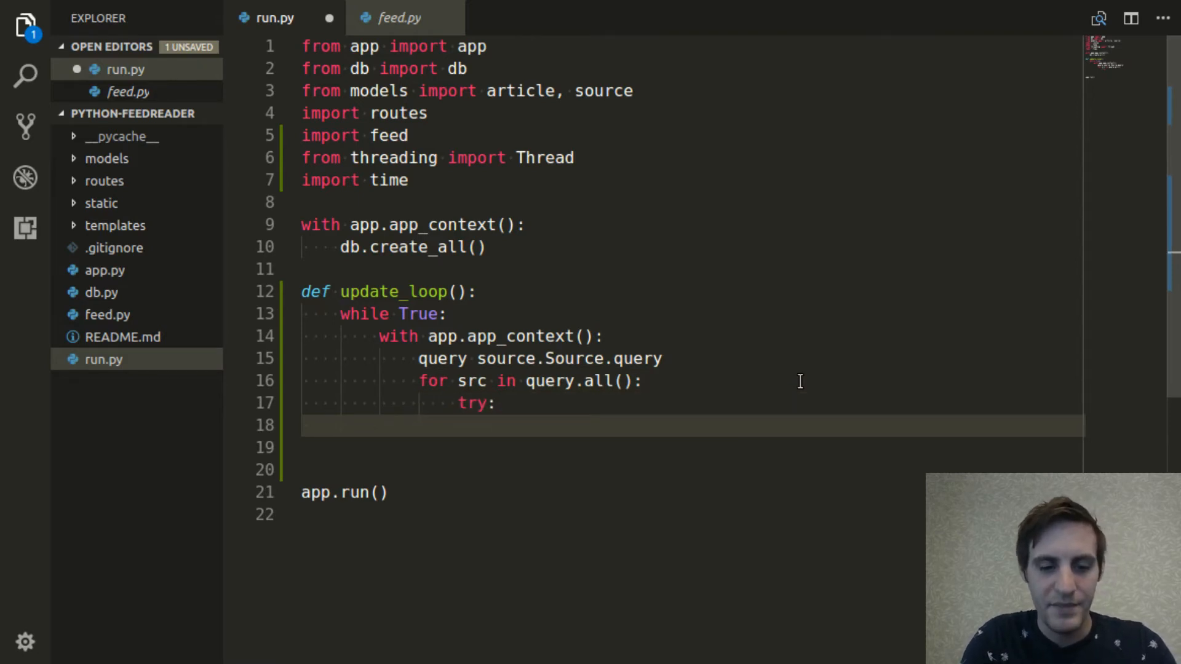
type("except:")
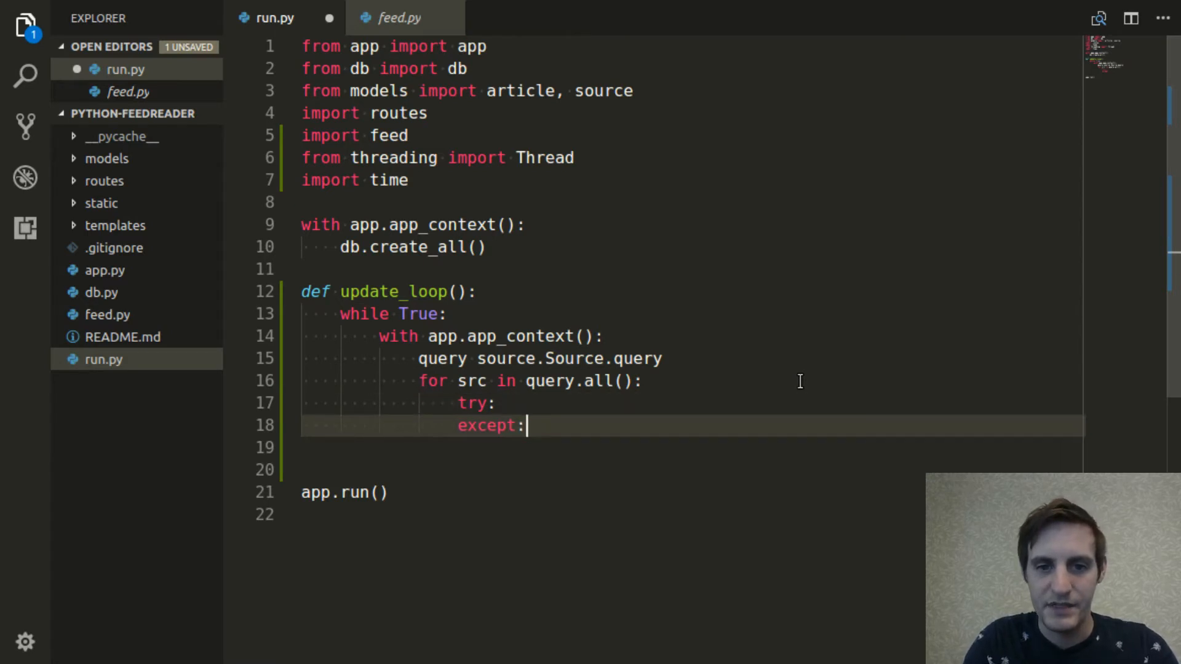
type("co")
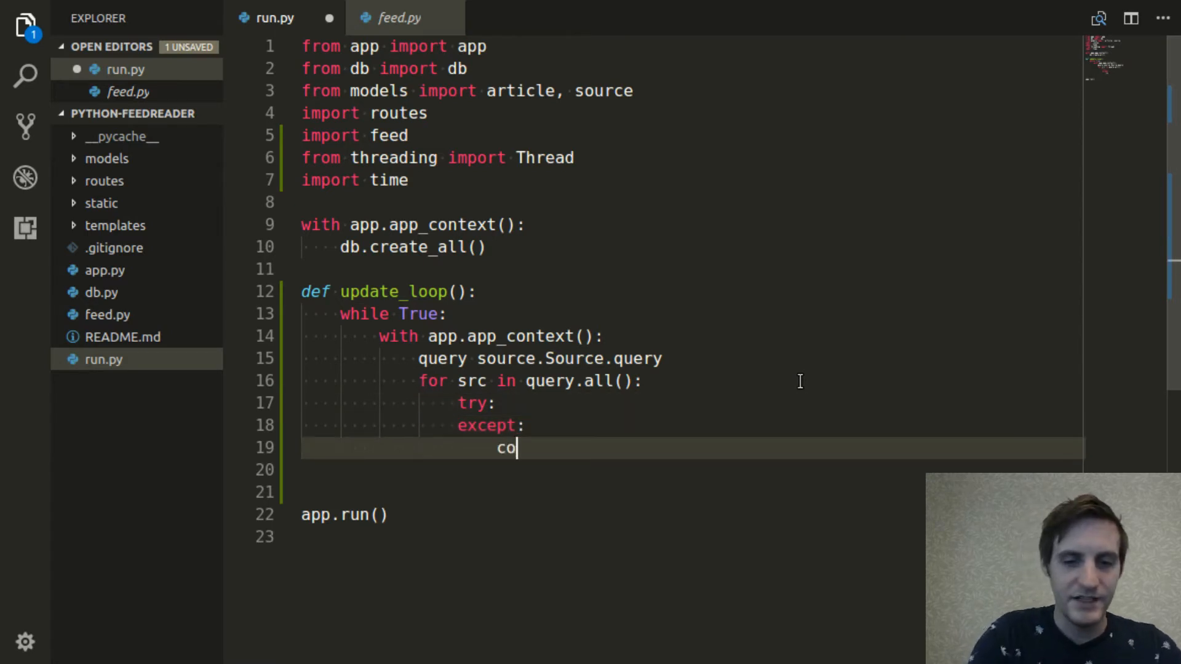
type("ntinue")
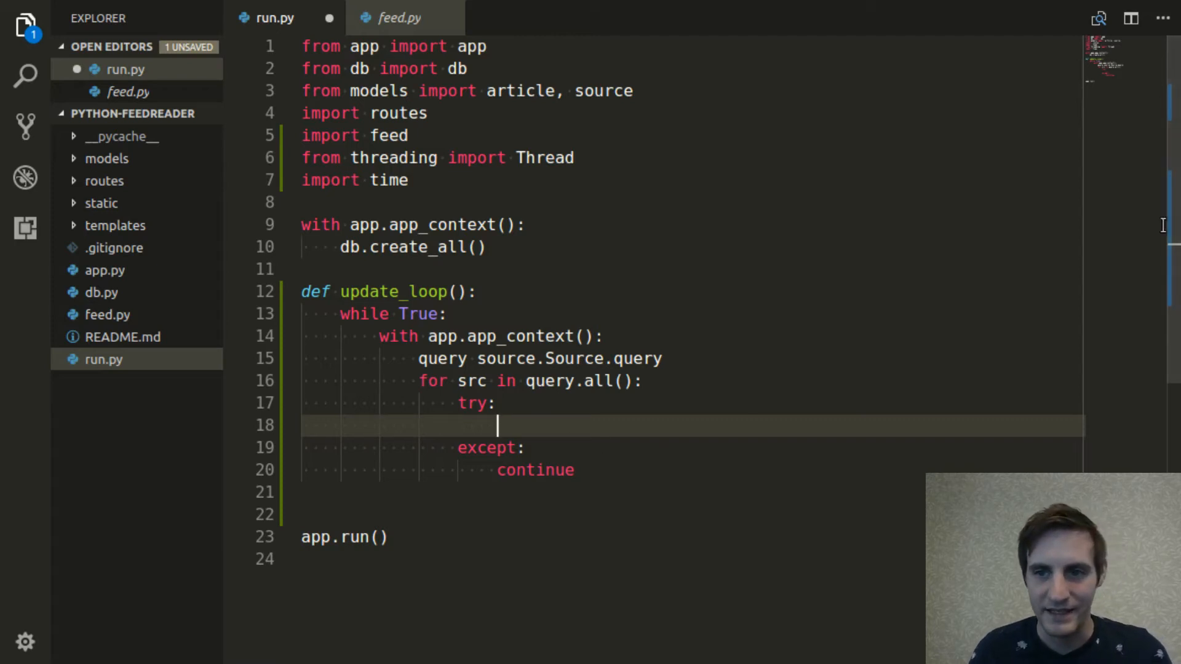
mouse_move(1039, 321)
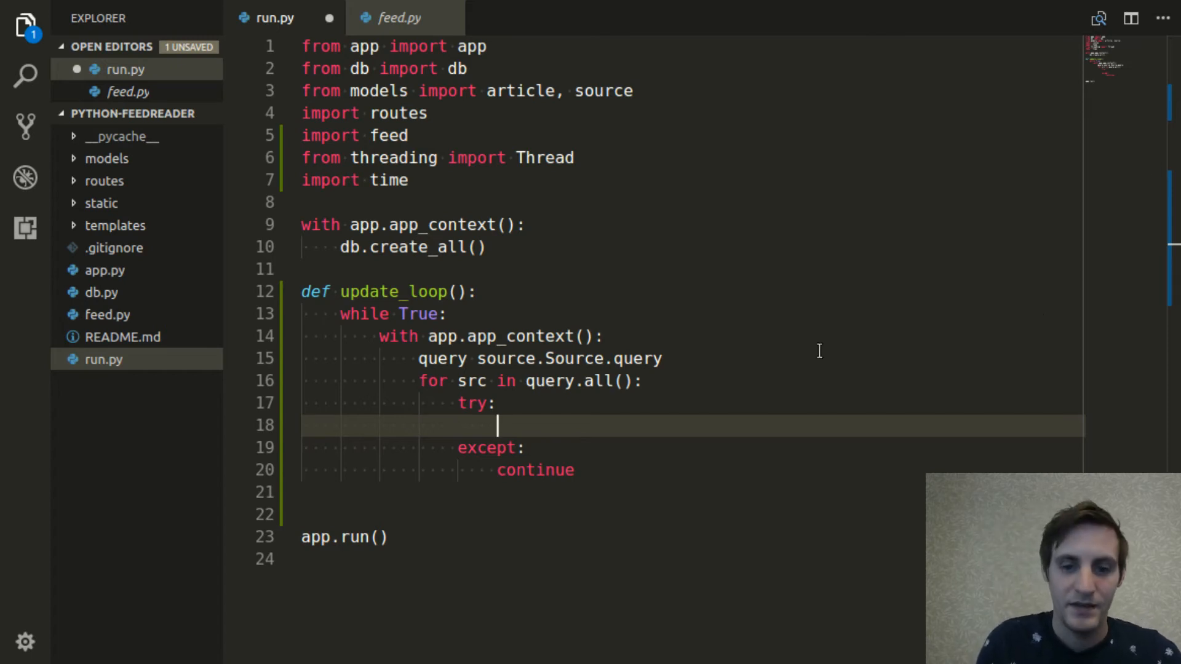
mouse_move(762, 320)
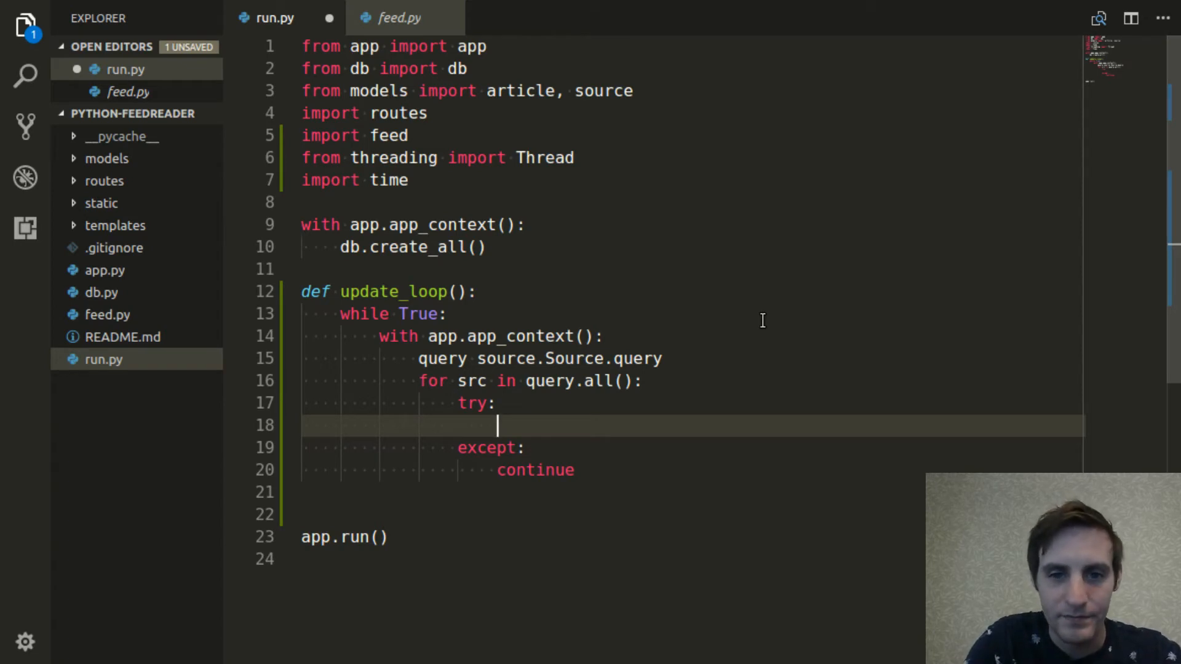
Call update_source(src) inside the try block and move to the line after the loop
type("update_")
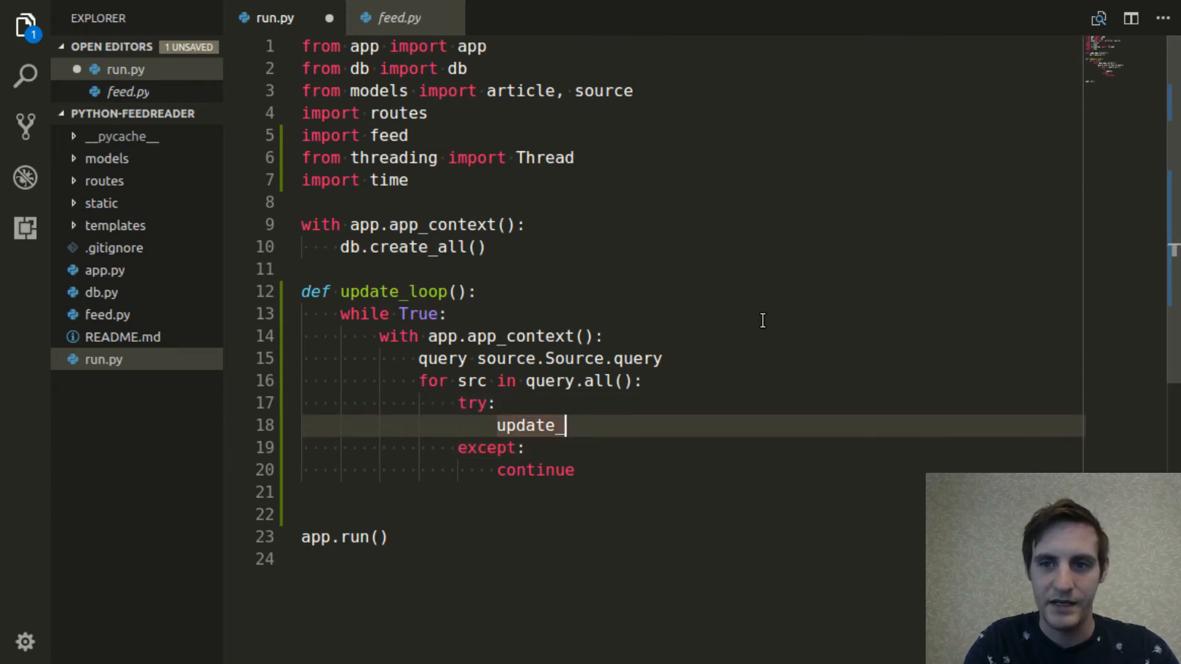
type("source")
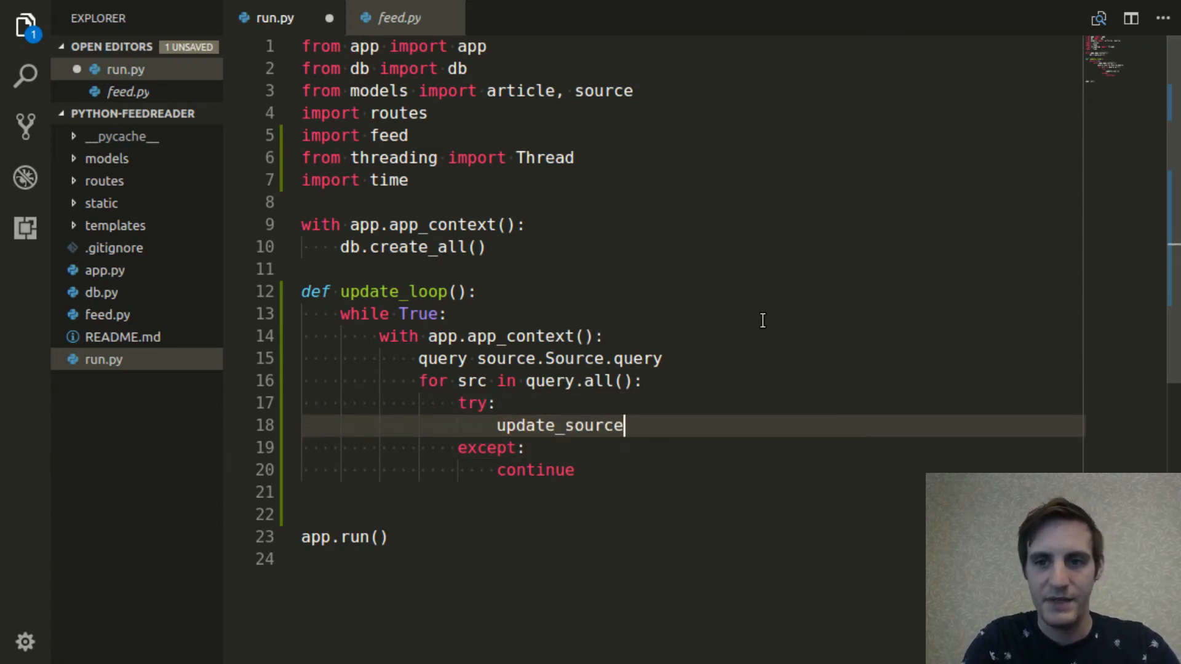
type("(")
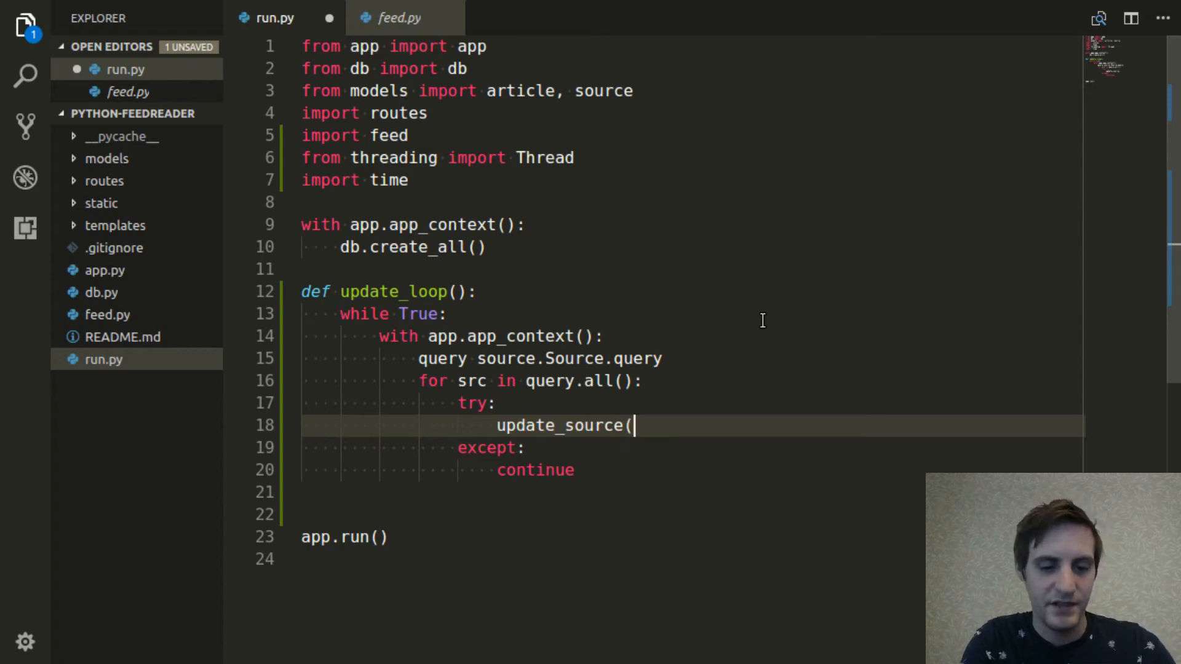
type("src)")
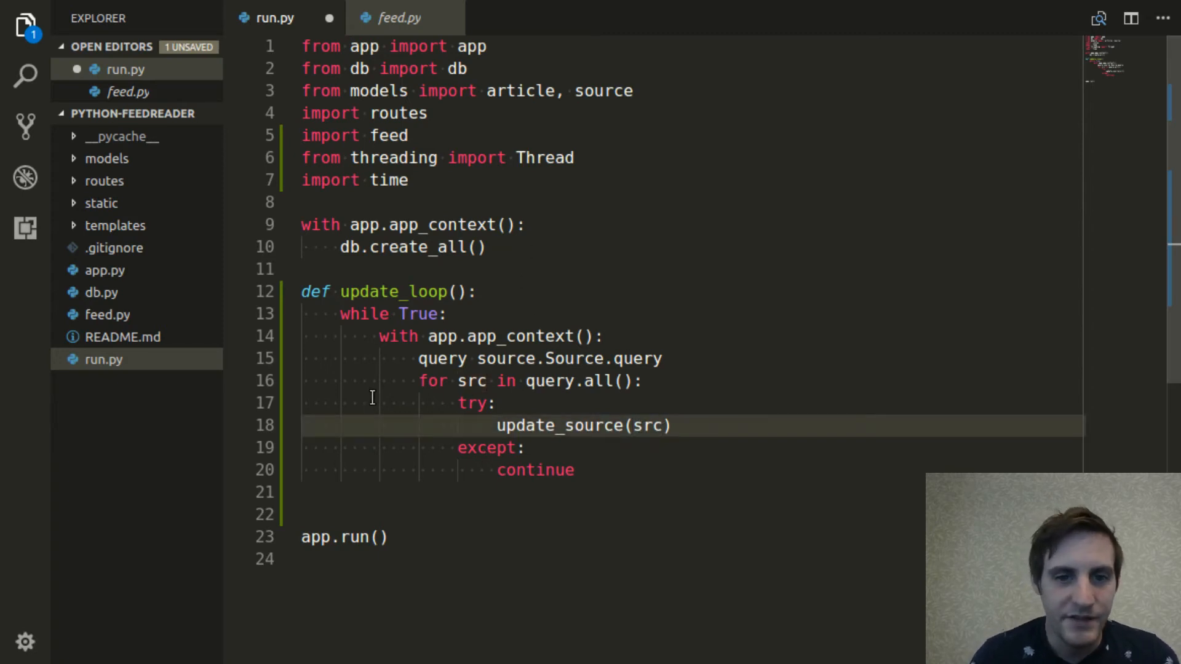
left_click(490, 336)
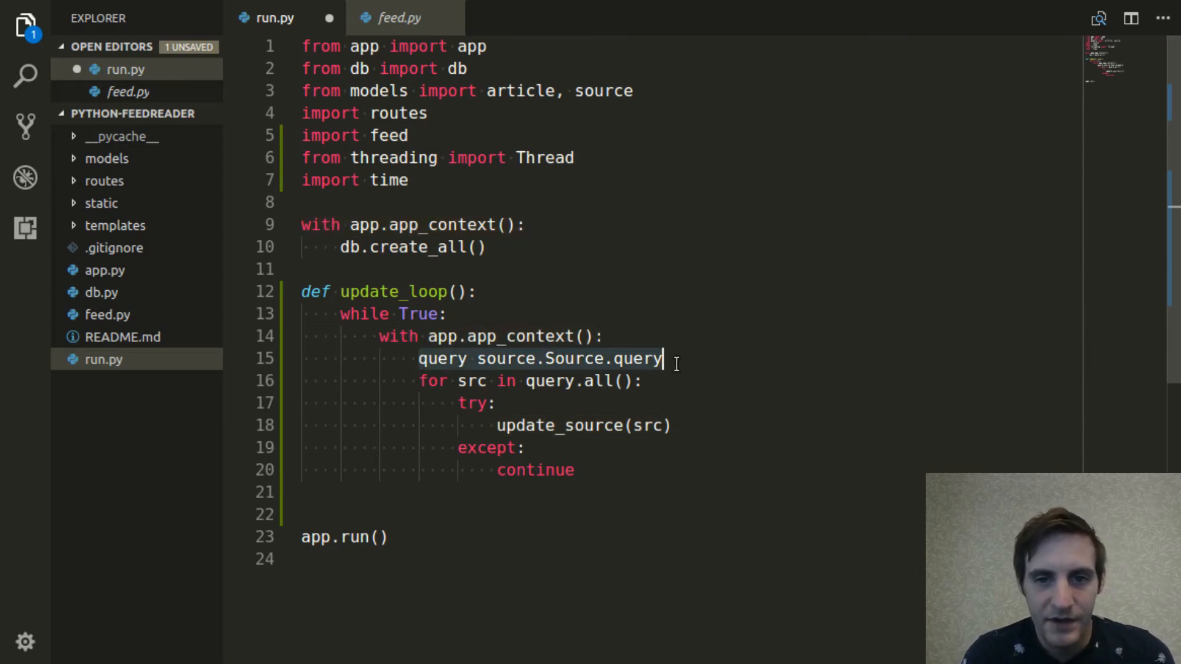
left_click(515, 358)
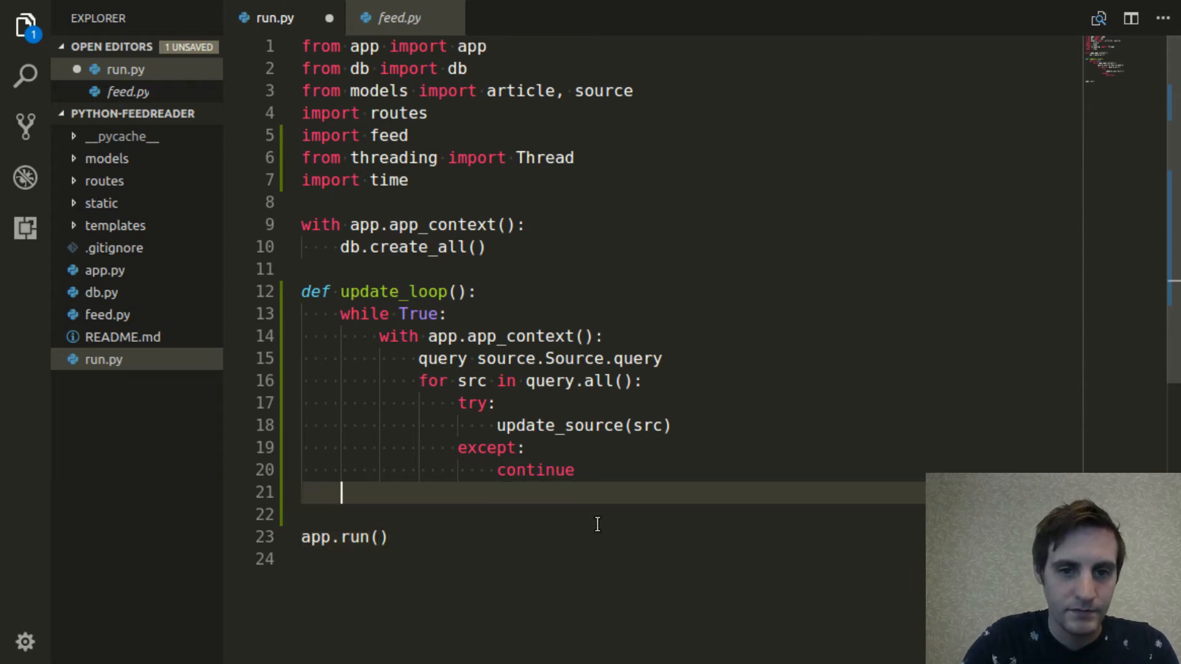
End each pass of the while loop with time.sleep(60 * 15)
type("time")
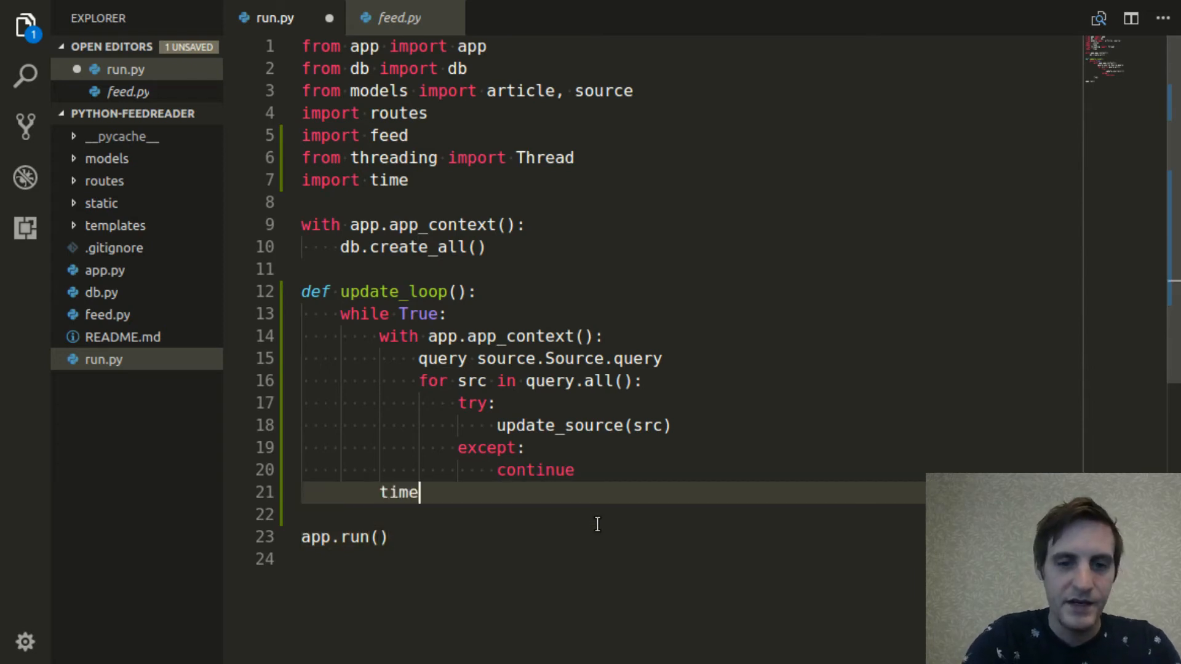
type(".sleep(")
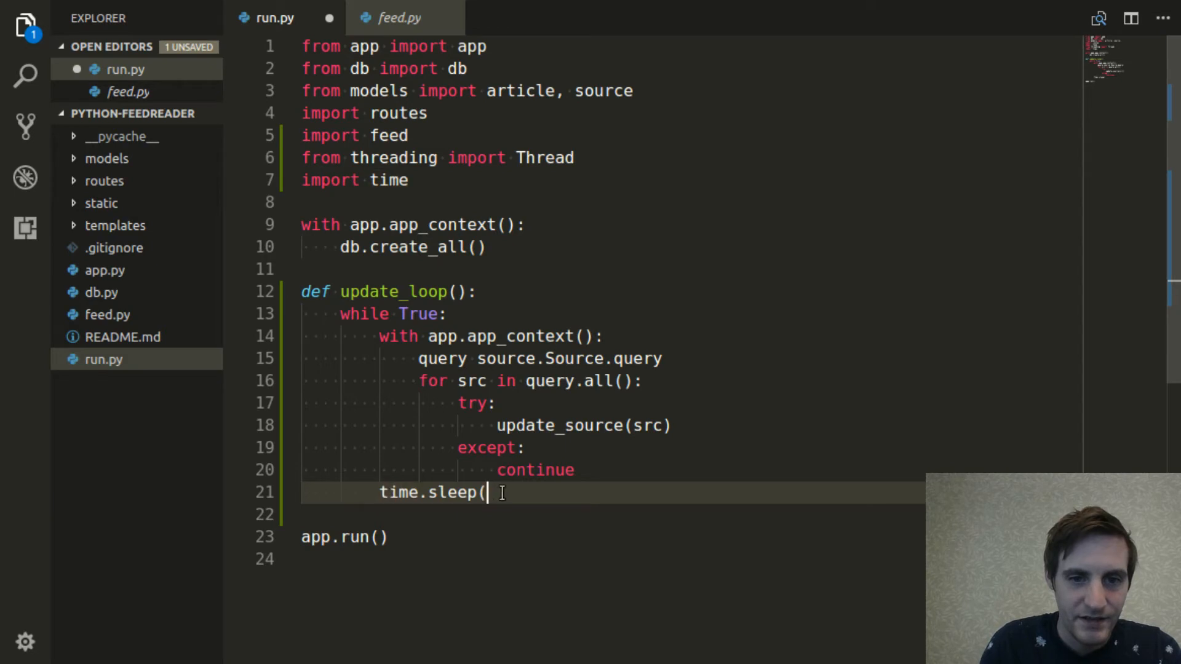
type("60")
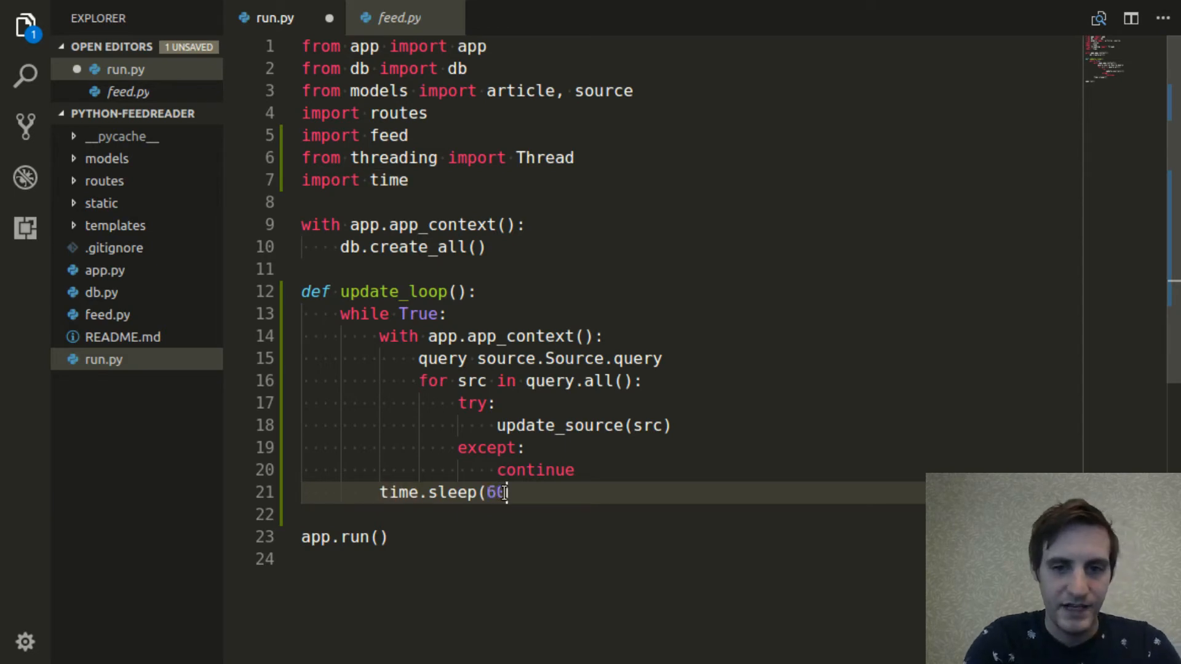
type("* 15")
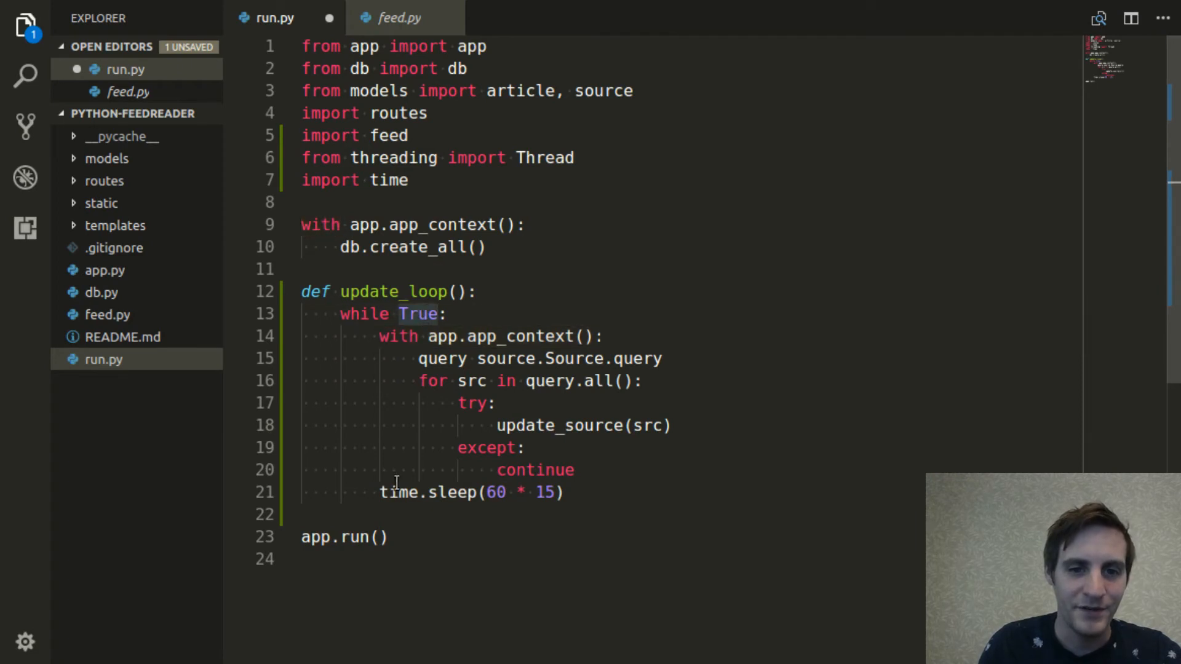
key("Enter")
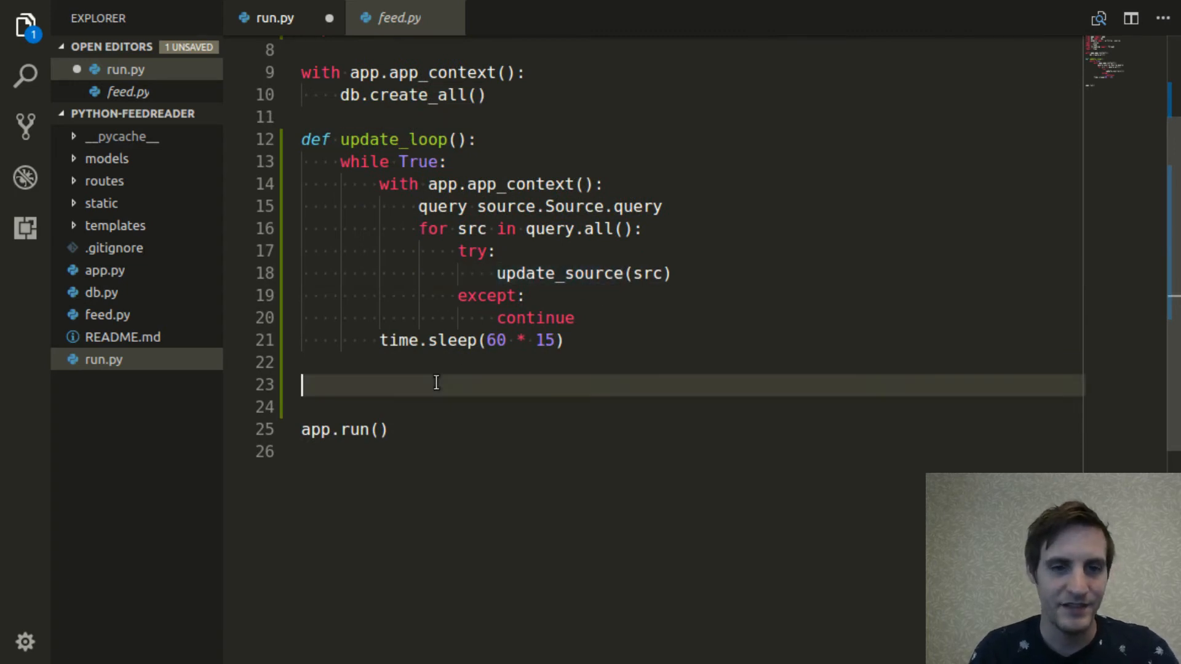
Define update_source(src) starting with parsed = feed.parse(src.feed), then expand the models folder
type("def update_source(")
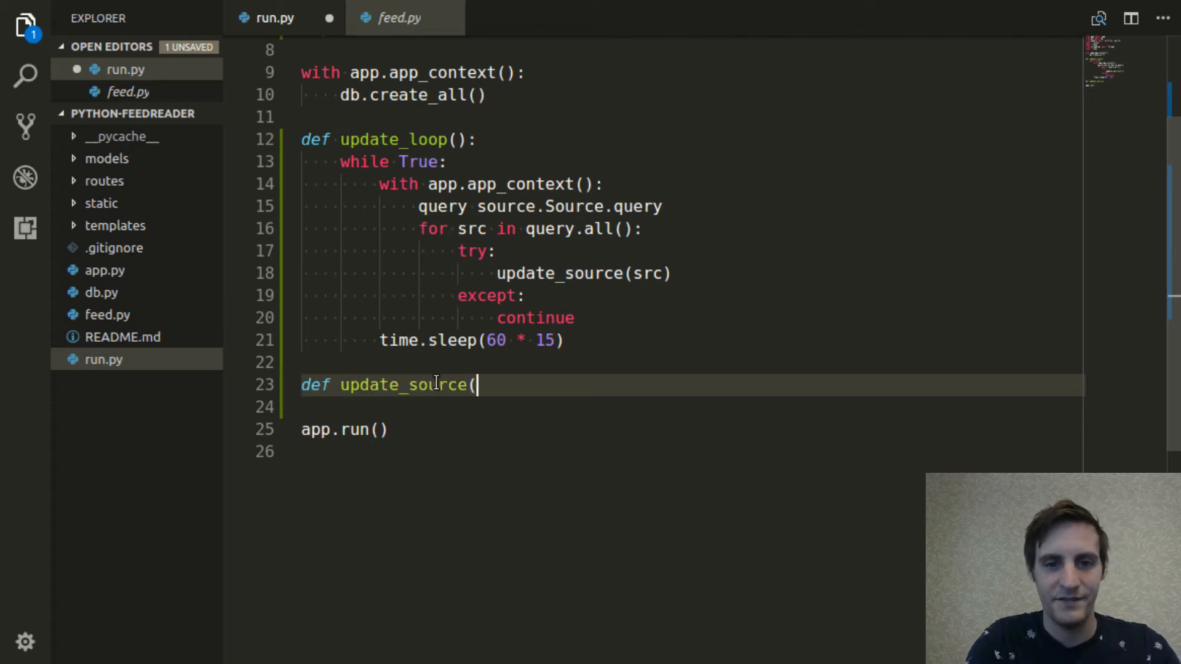
type("src):")
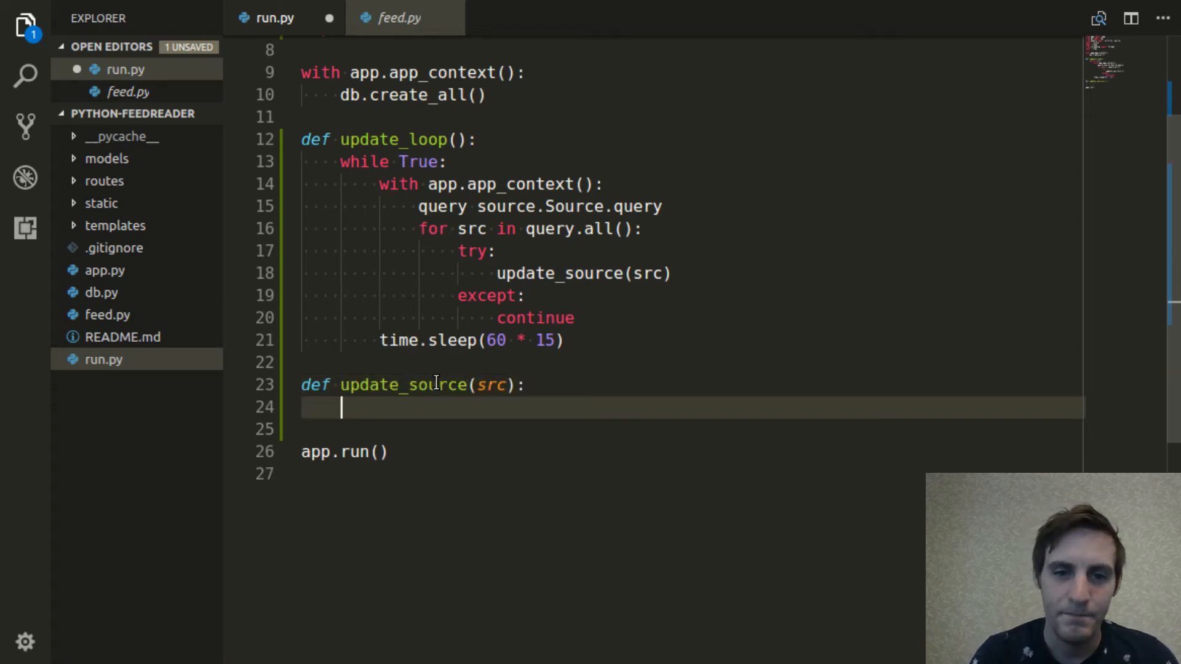
type("parsed =")
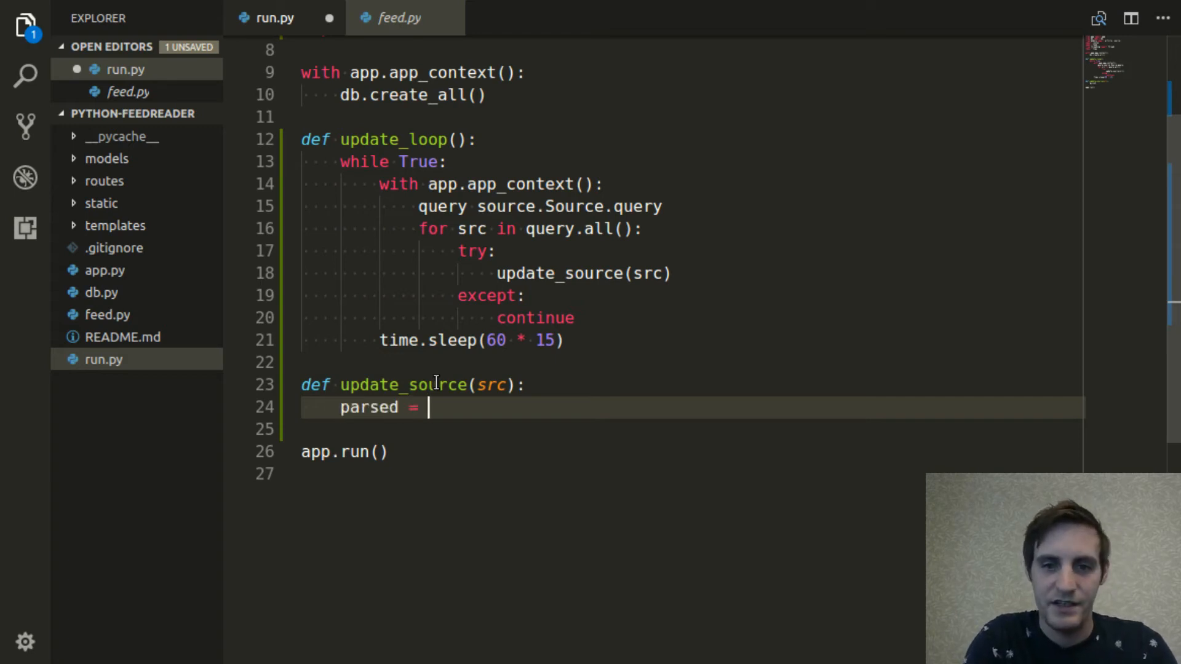
type("feed.")
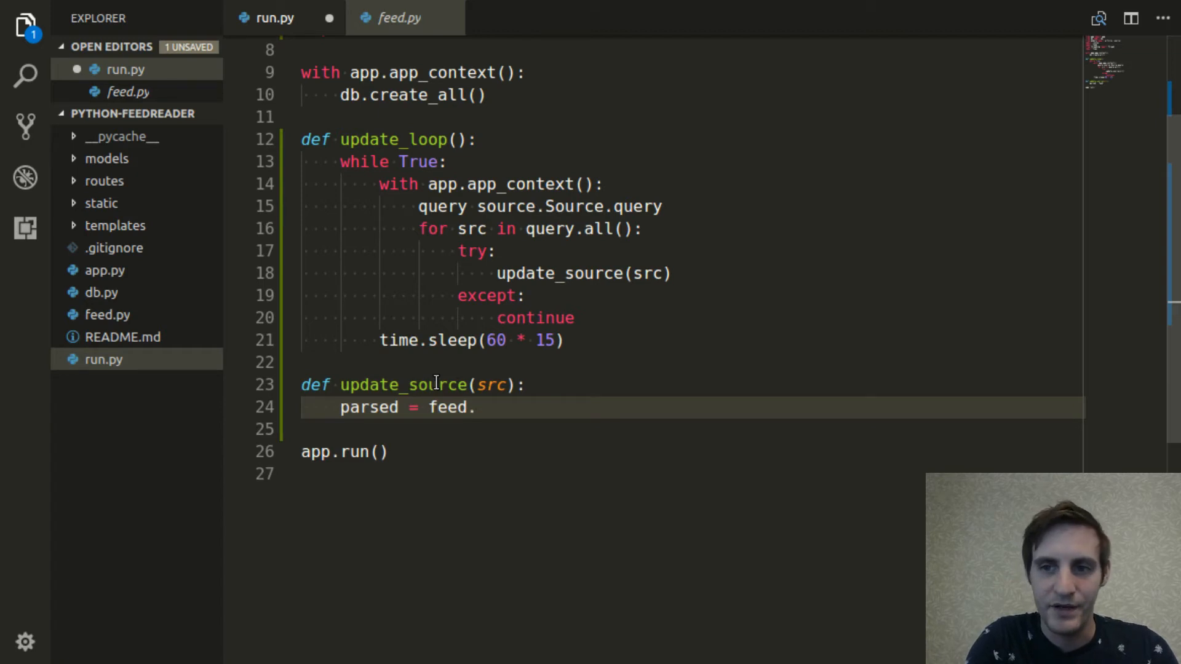
type("parse(s")
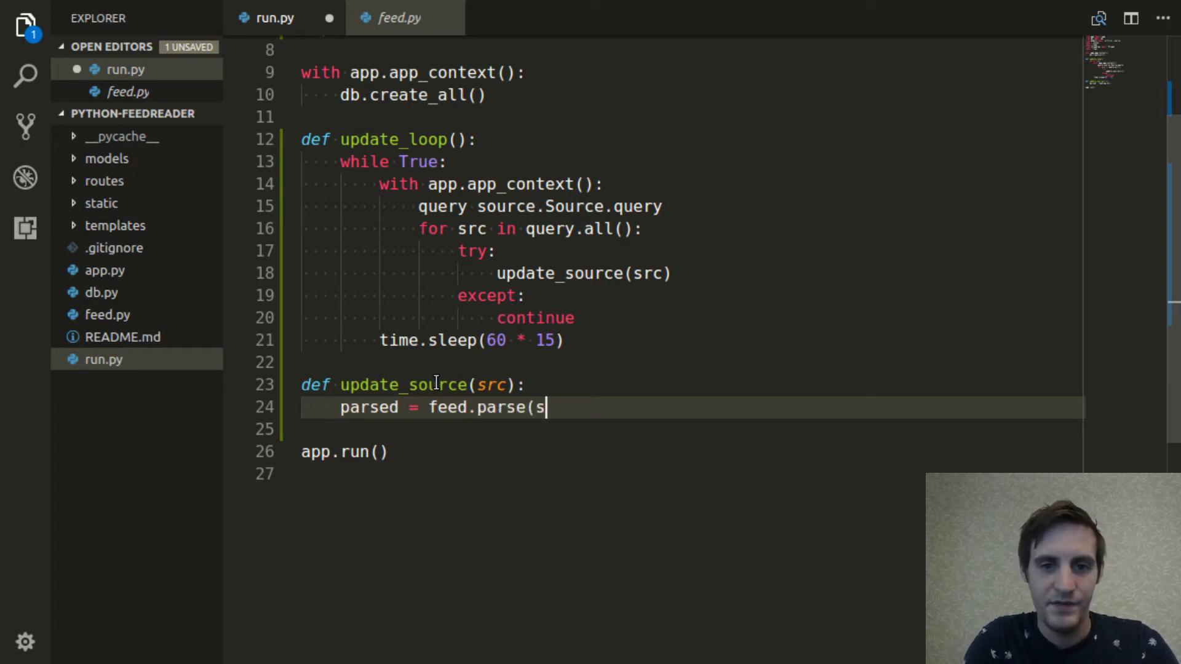
type("rc.feed)")
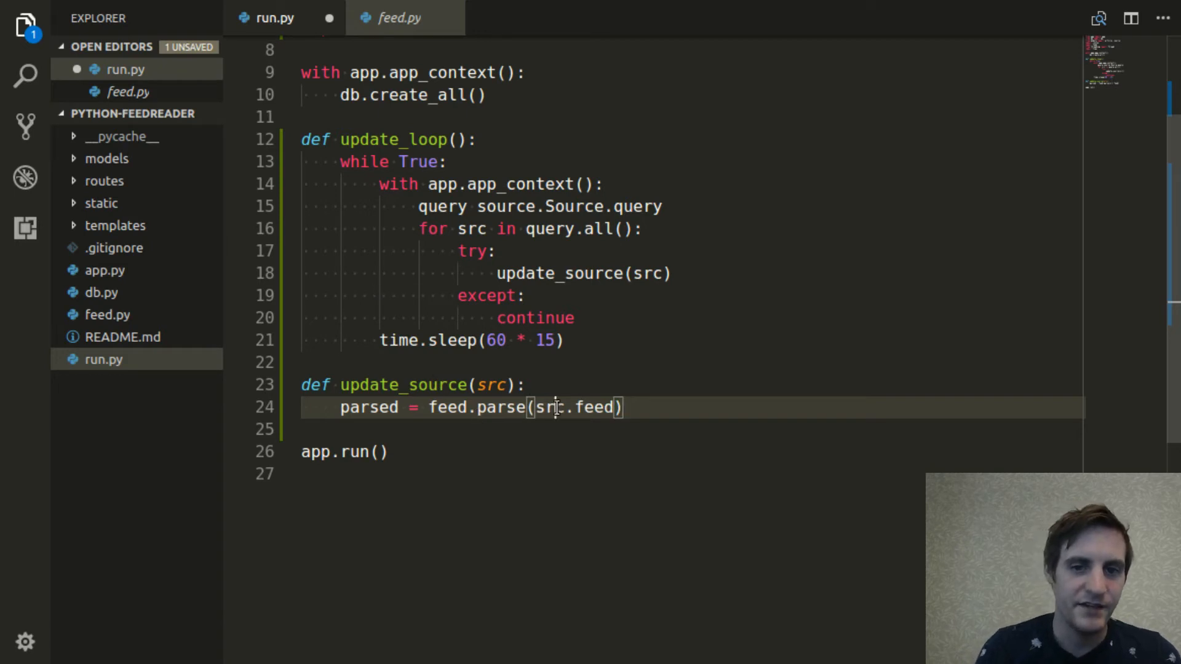
left_click(107, 159)
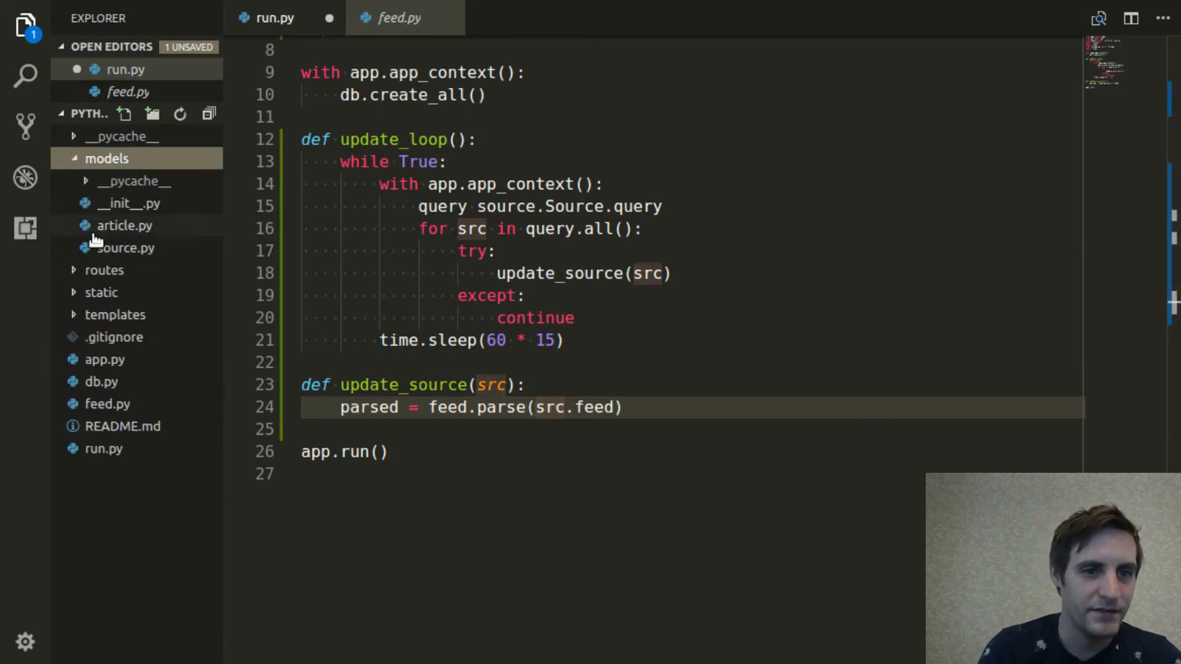
left_click(124, 247)
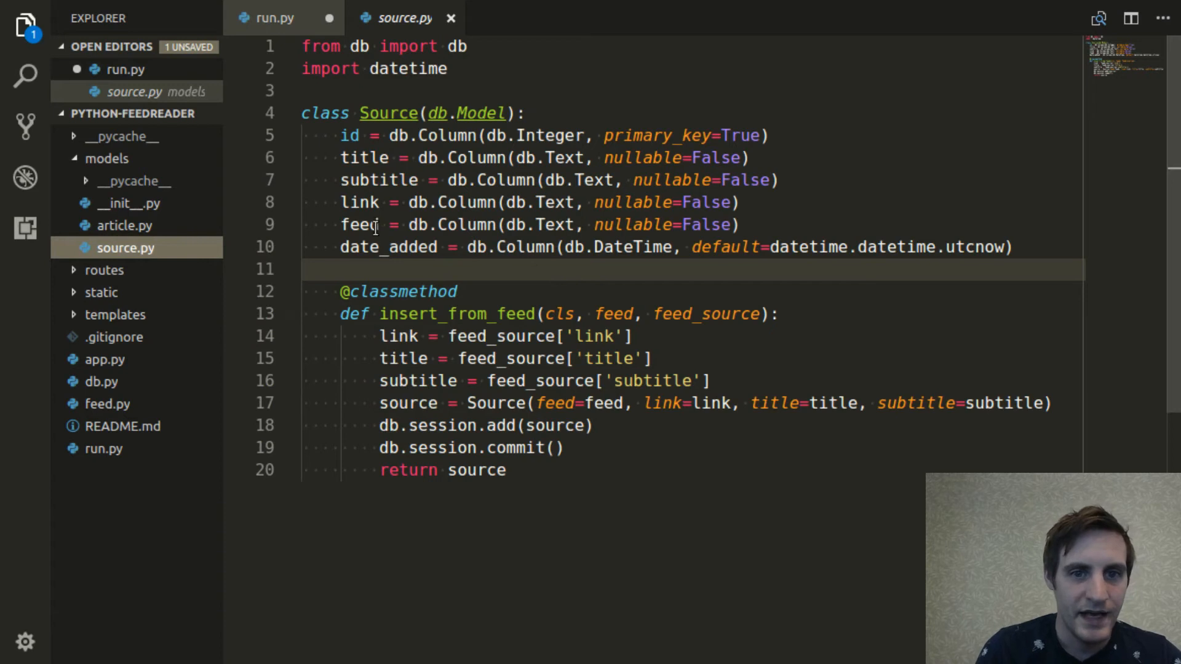
double_click(360, 224)
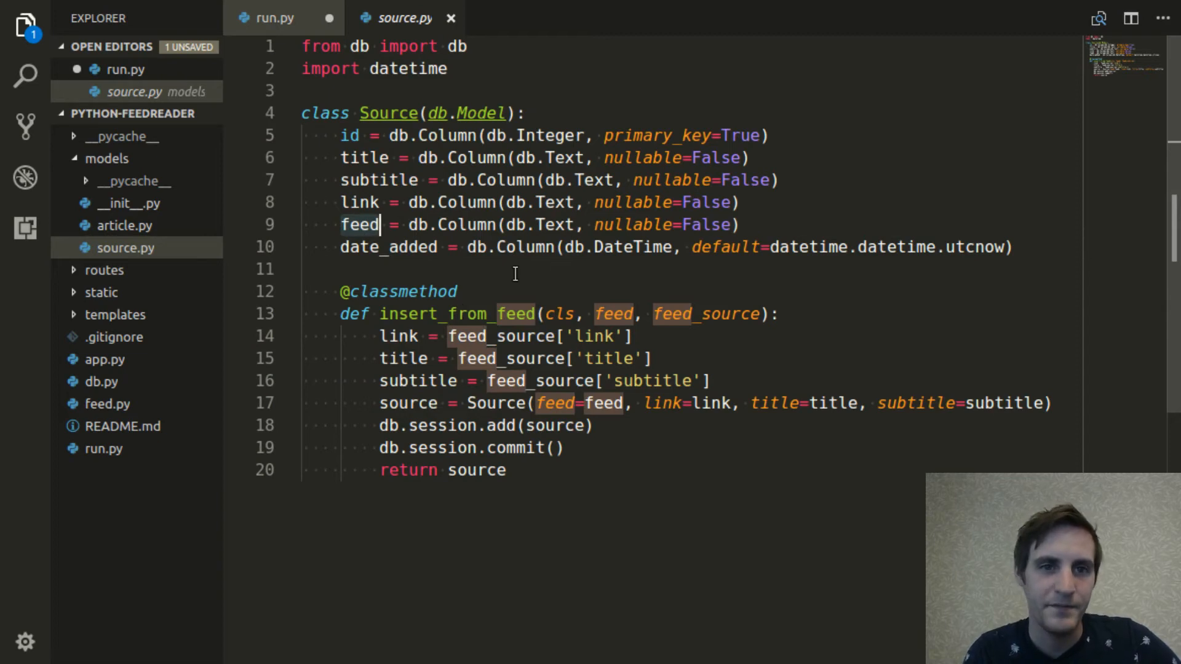
left_click(275, 18)
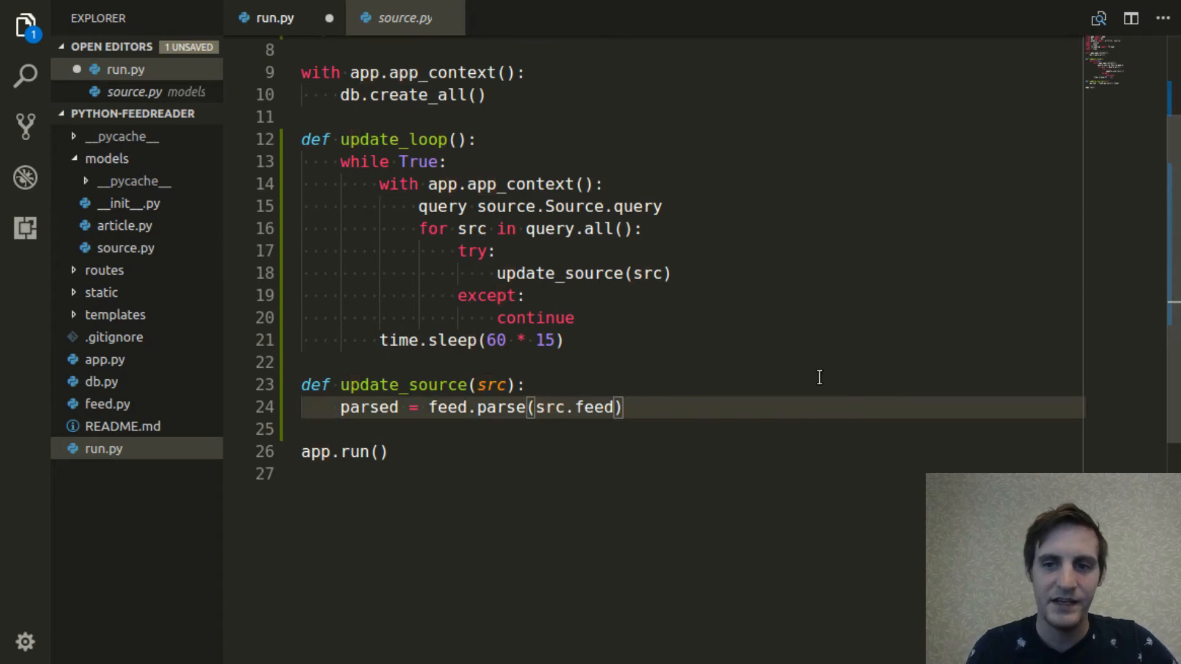
left_click(623, 408)
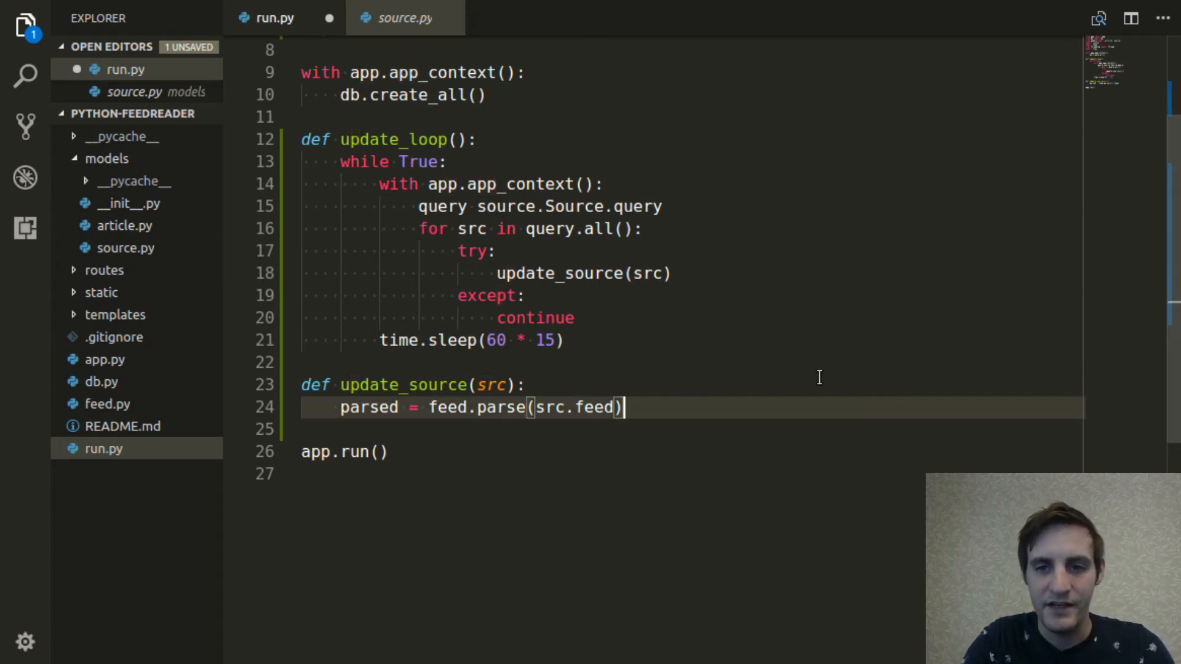
Add feed_articles = feed.get_articles(parsed) to update_source, checking get_articles in feed.py
type("feed")
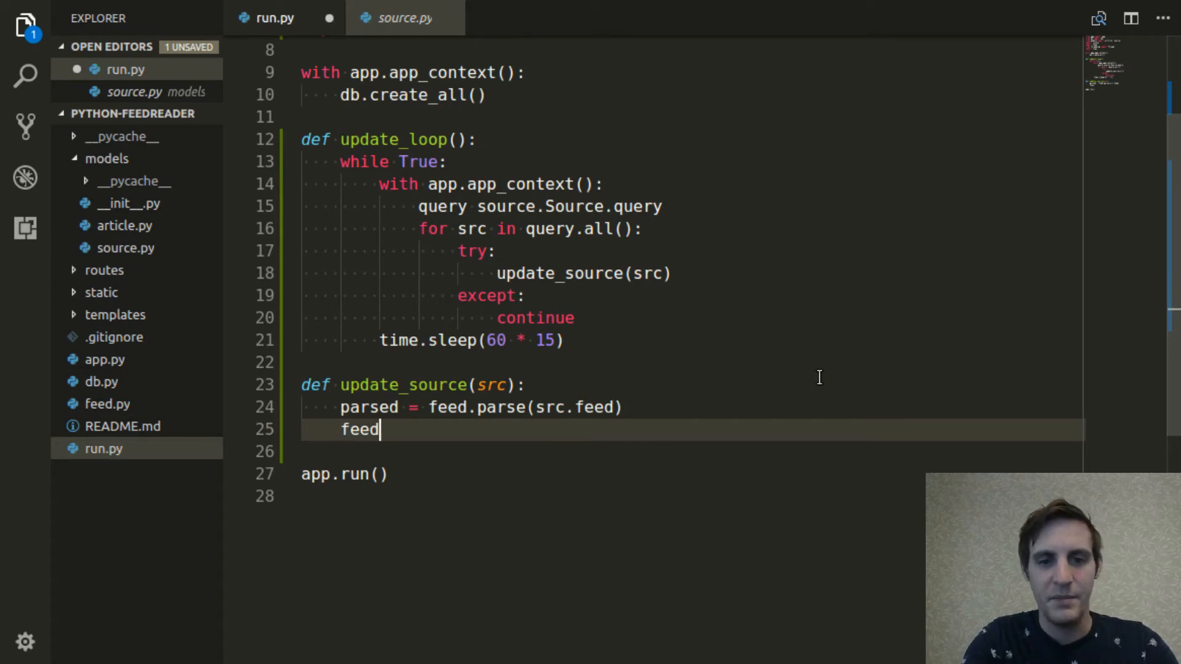
type("_article")
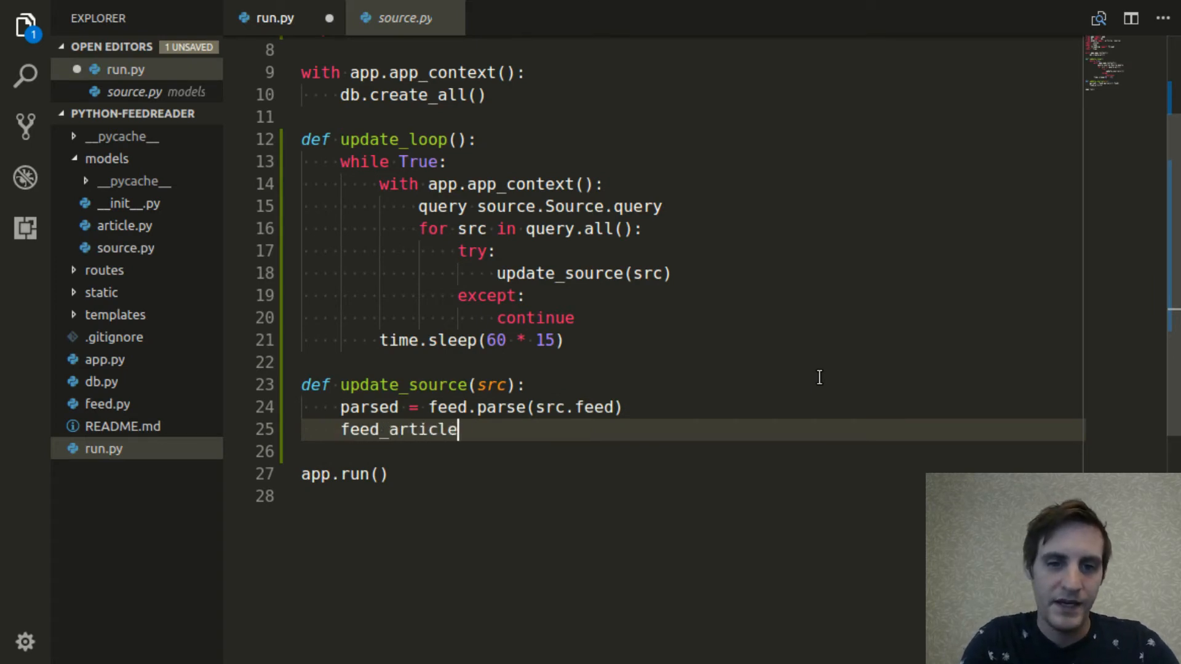
type("s = feed.")
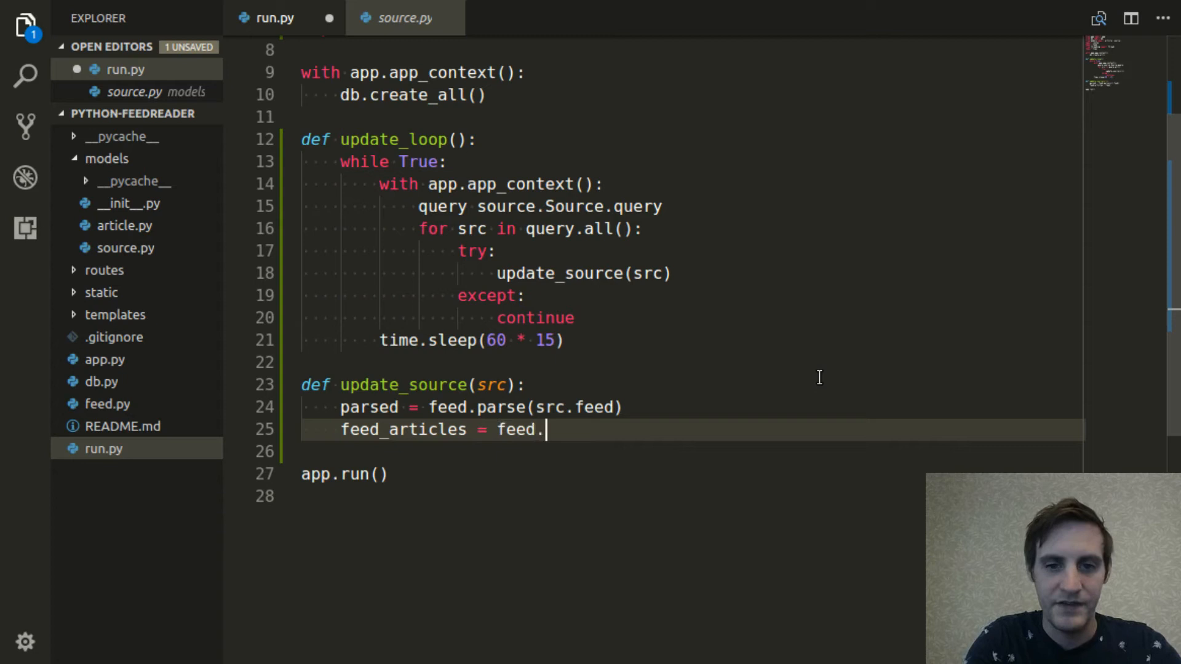
type("get_articles")
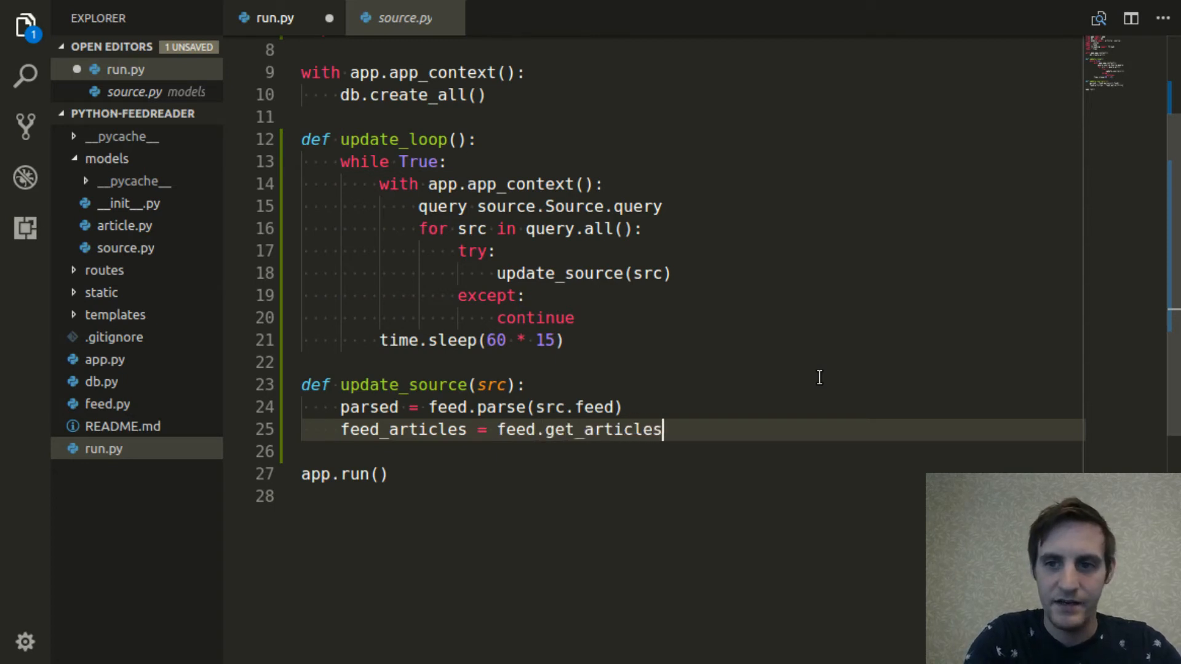
type("(parsed")
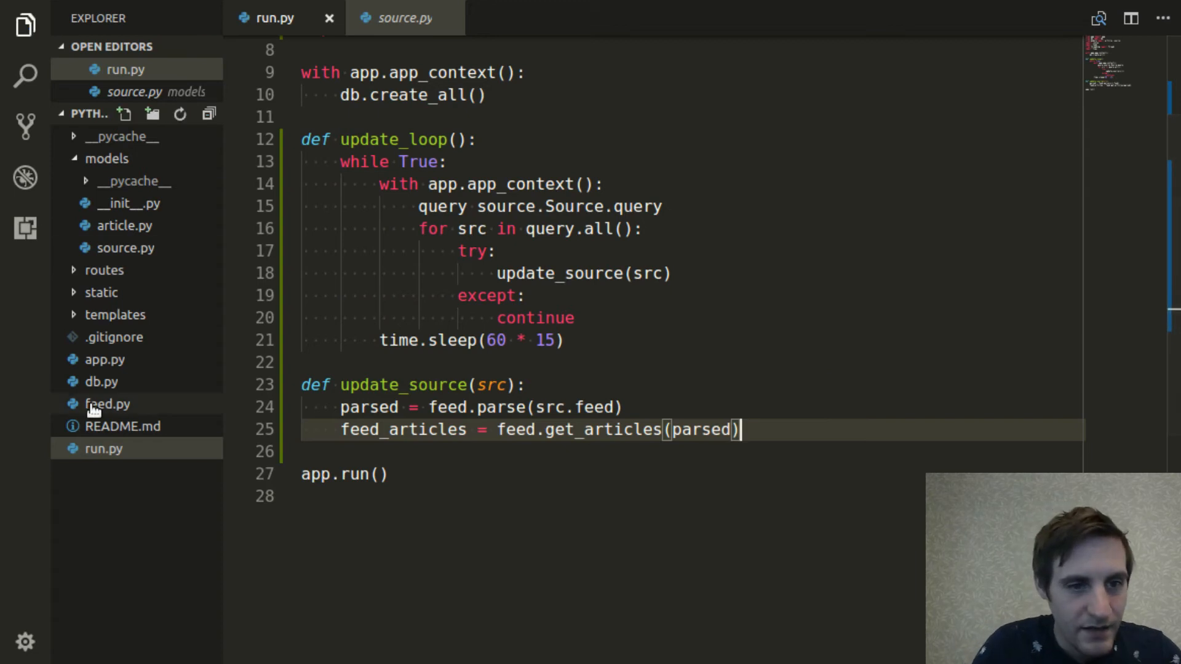
left_click(107, 403)
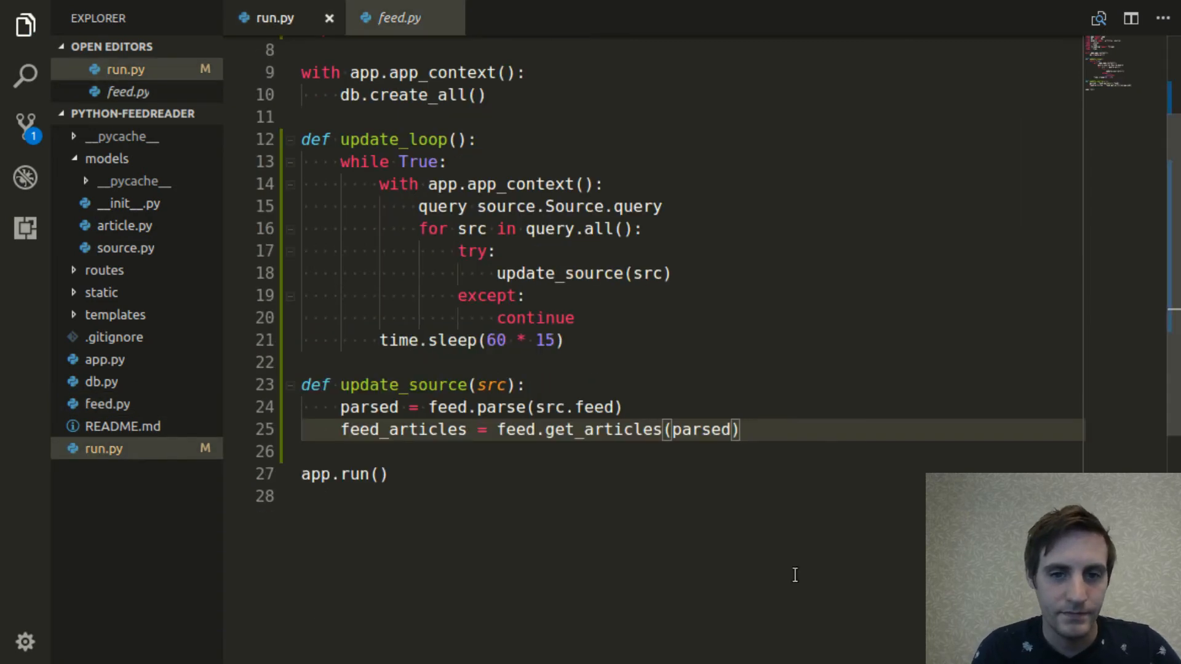
key("Enter")
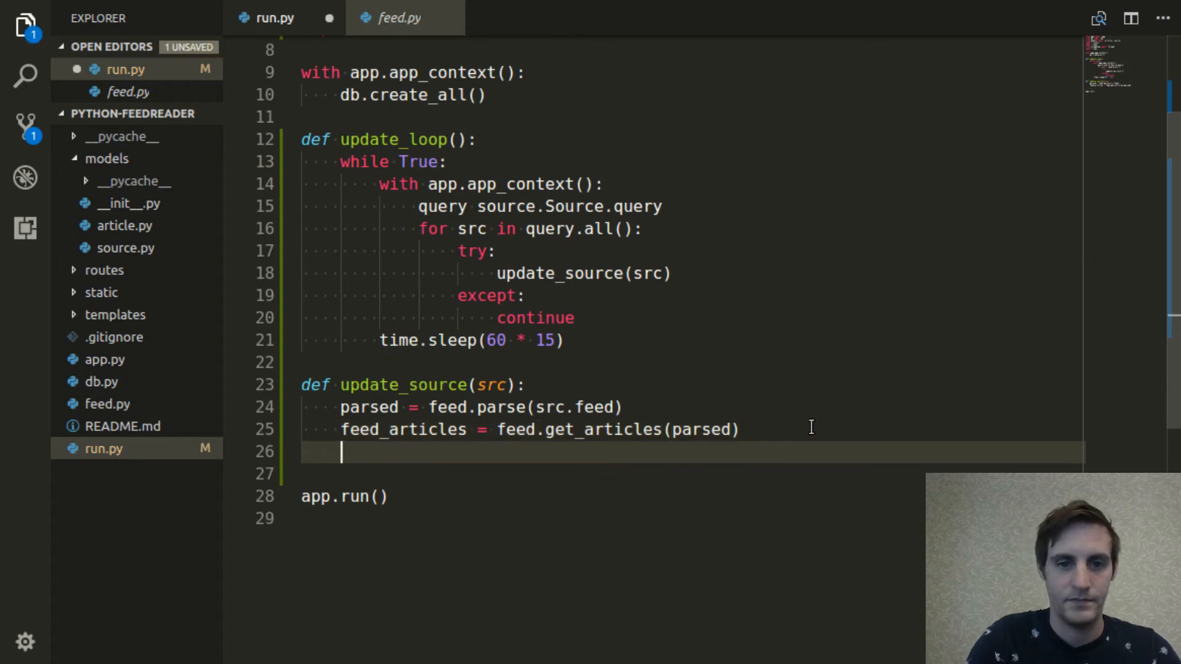
Finish update_source with Article.insert_from_feed(src.id, feed_articles) and return to run.py
type("Article")
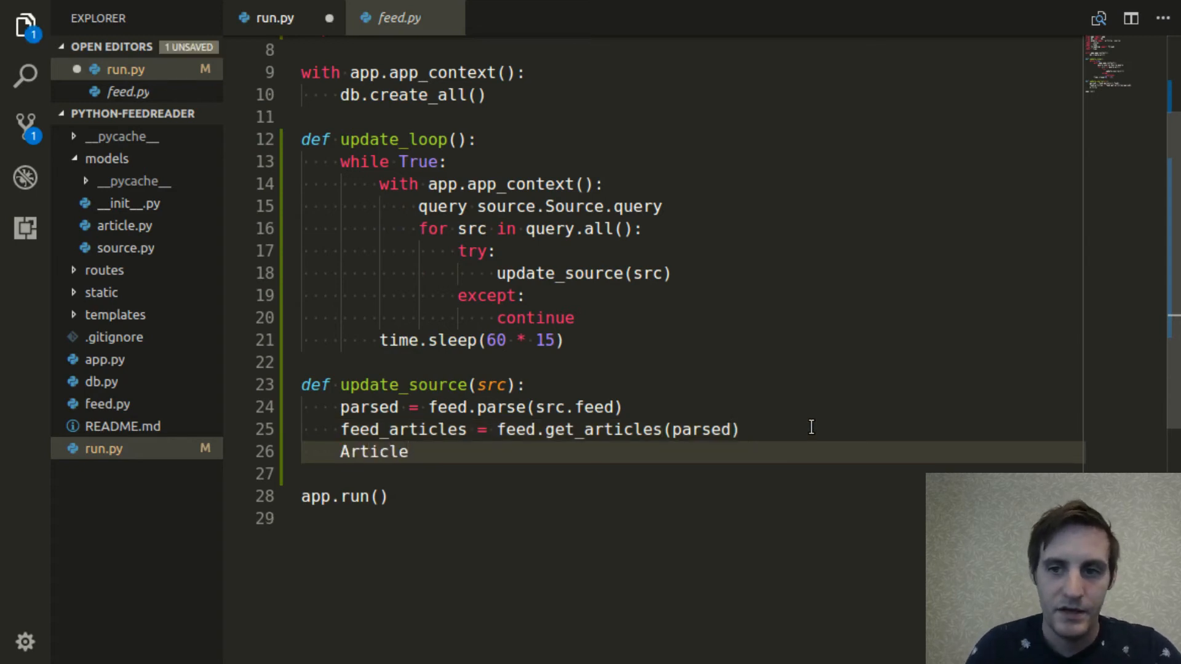
type(".insert_")
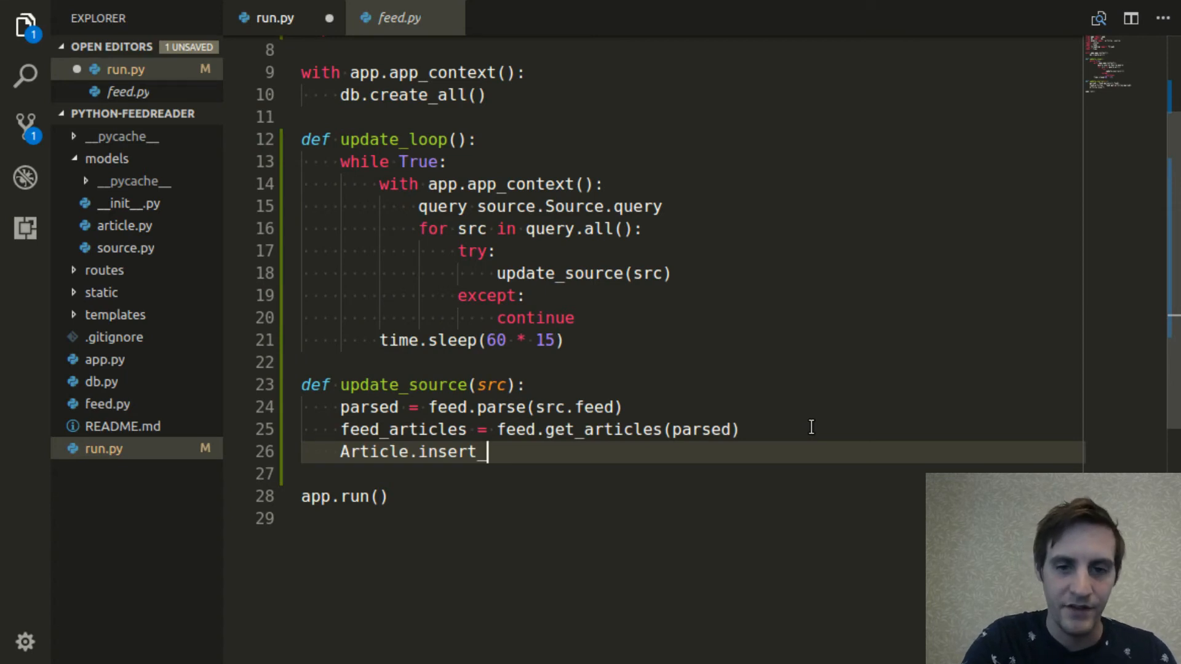
type("from")
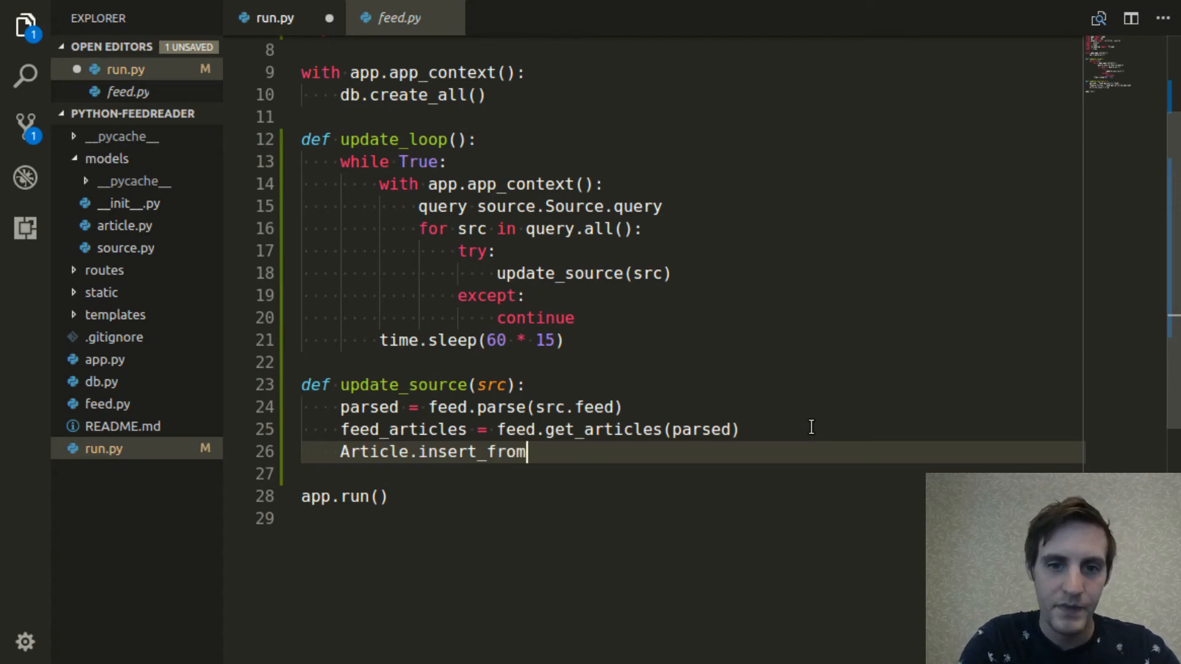
type("_feed(")
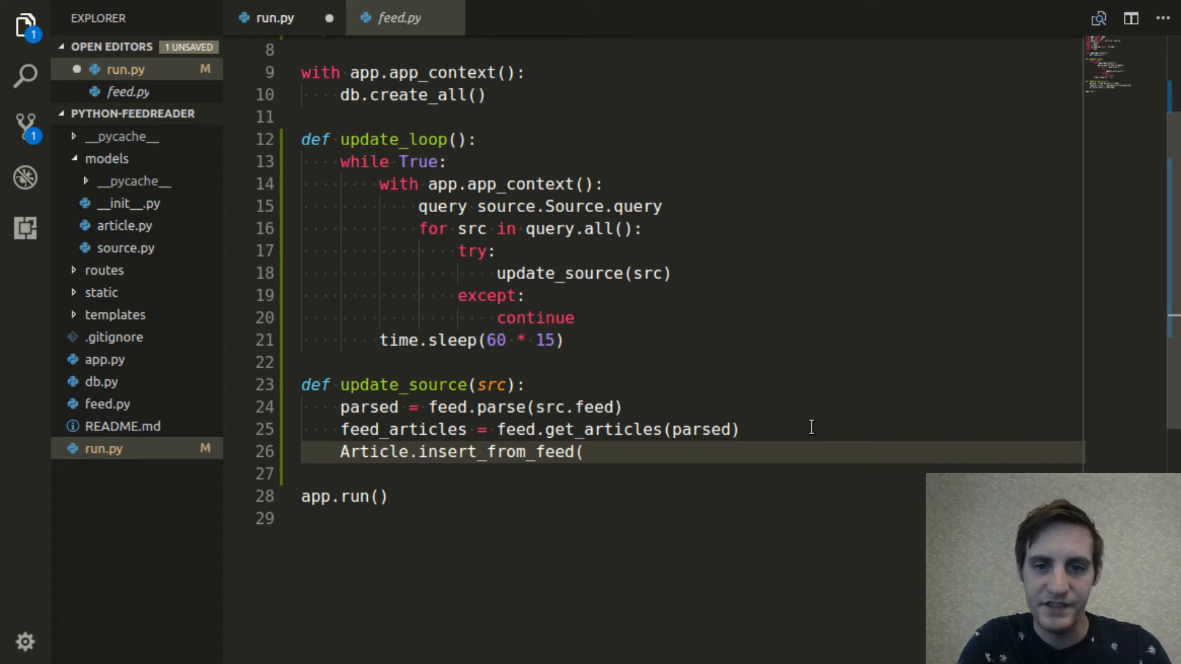
type("src.")
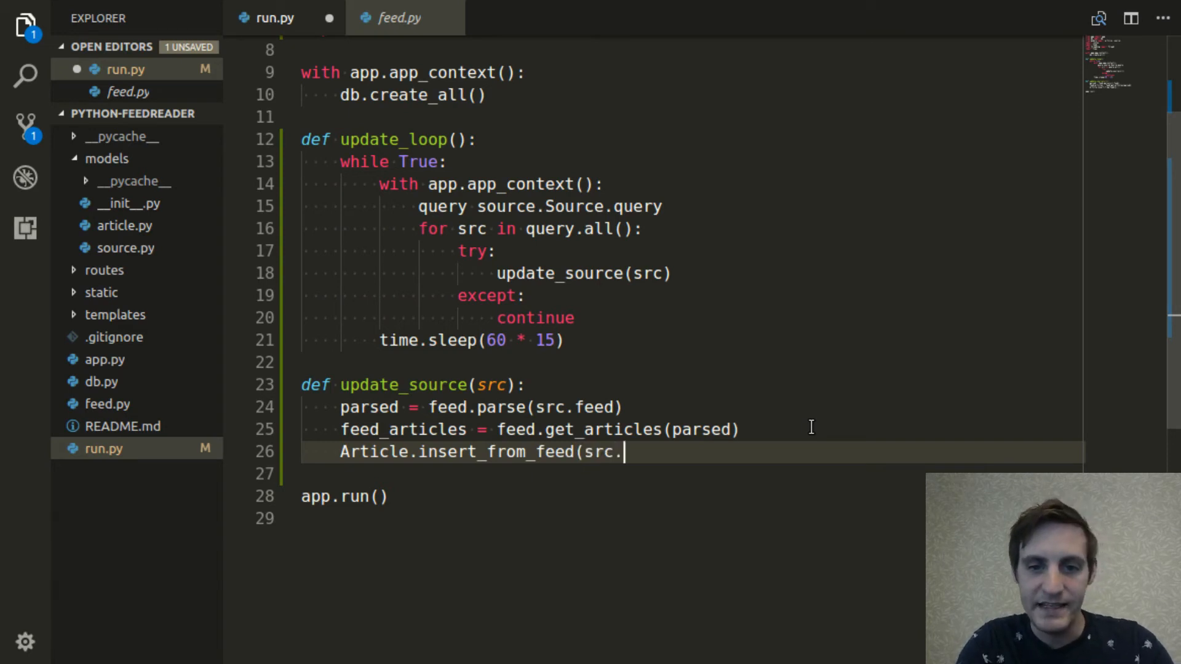
type("id,")
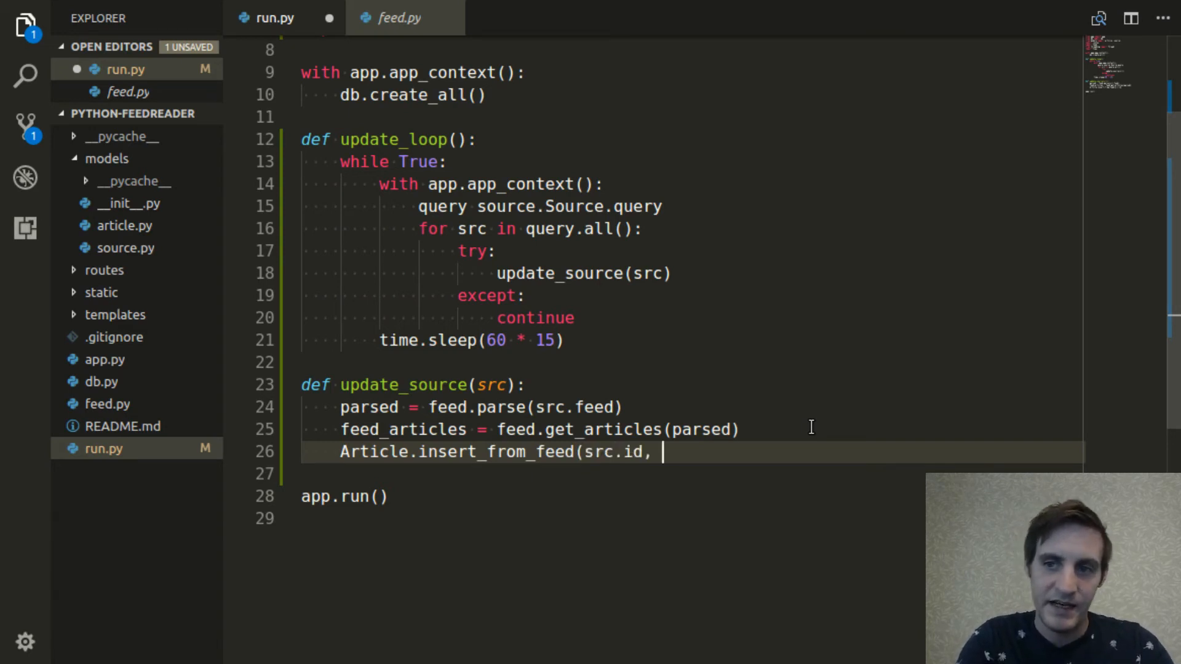
type("feed_art")
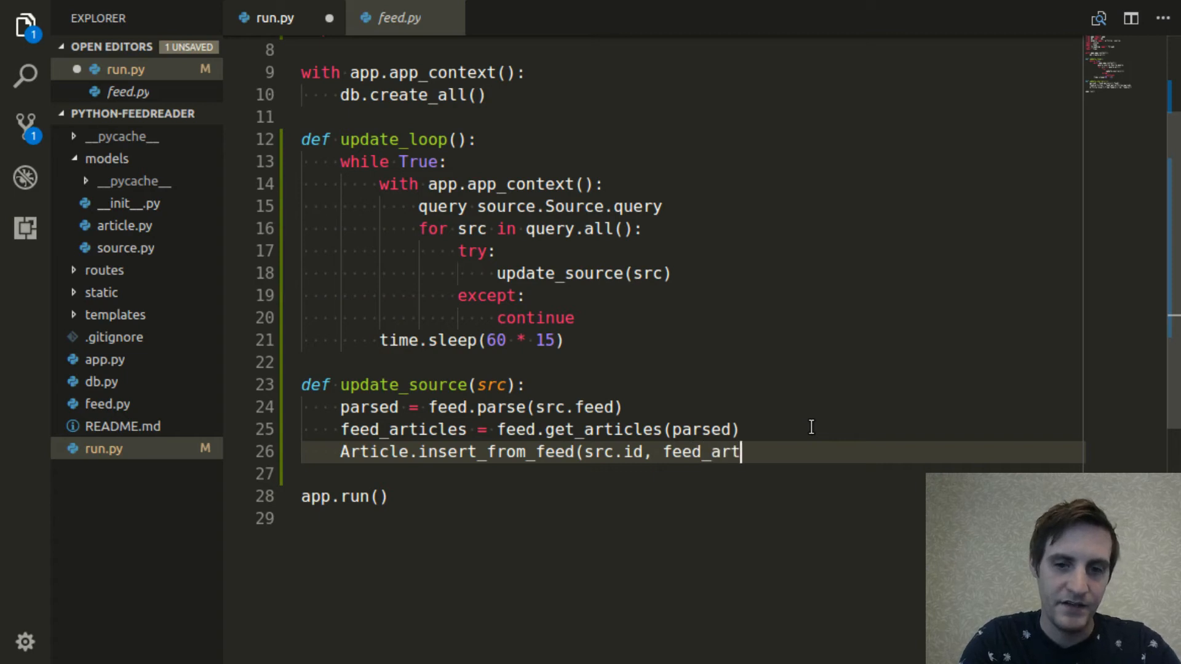
type("icles)")
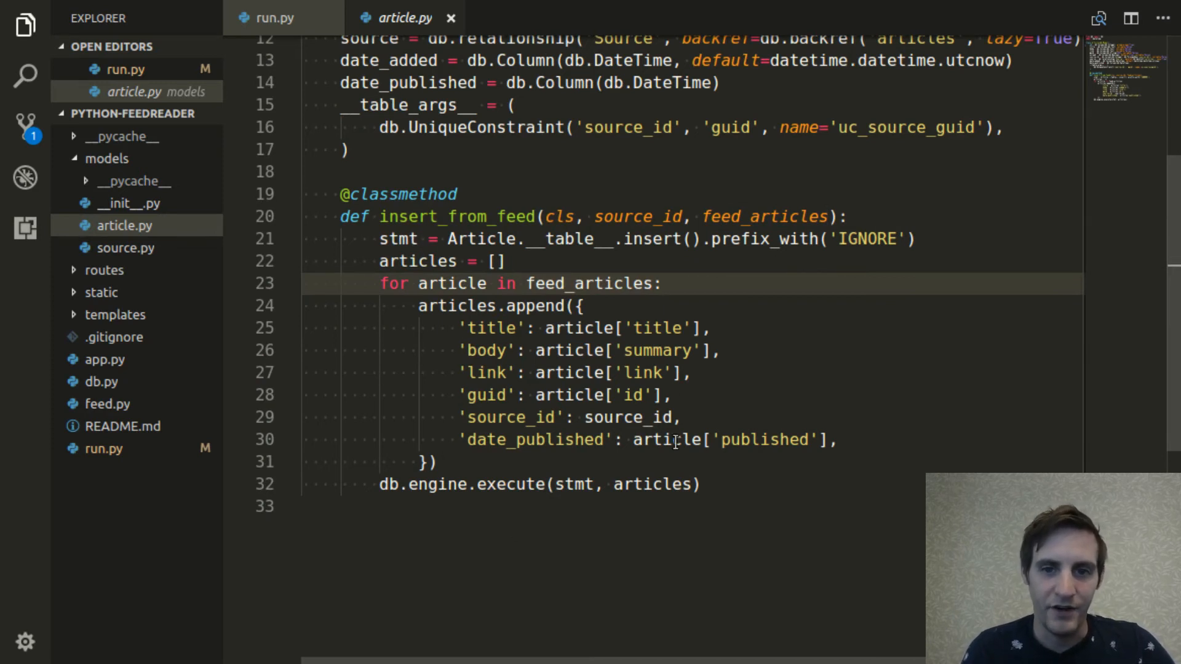
left_click(269, 17)
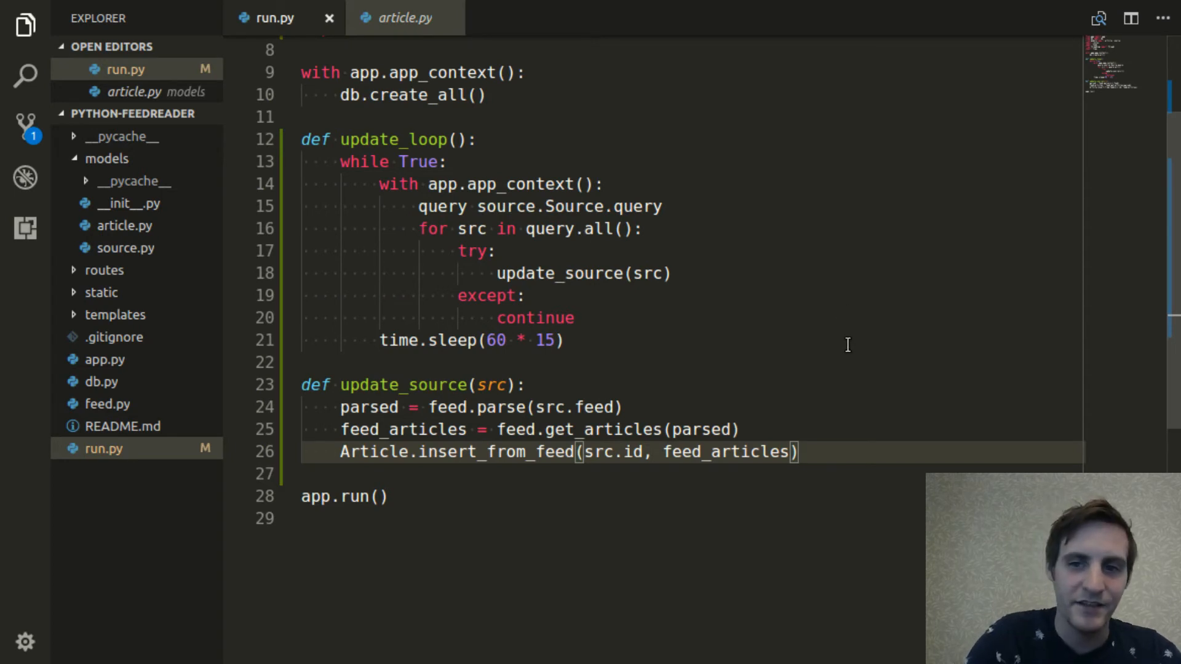
Add print('Updated ' + src.feed) at the end of update_source and save run.py
type("pr")
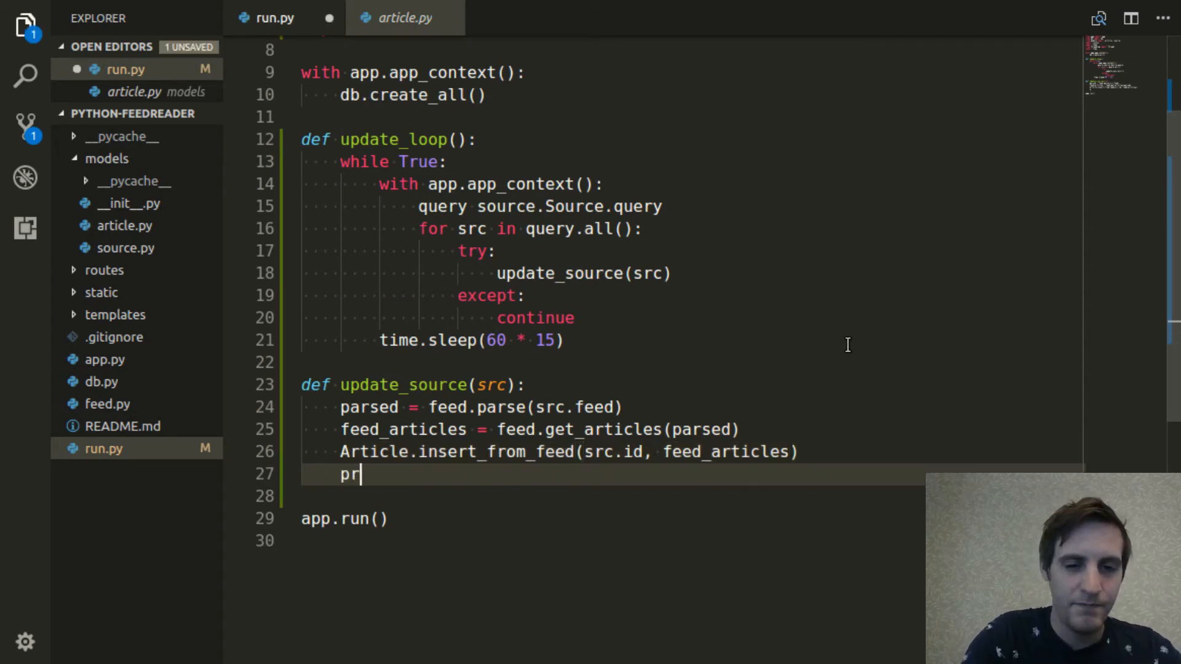
type("int('")
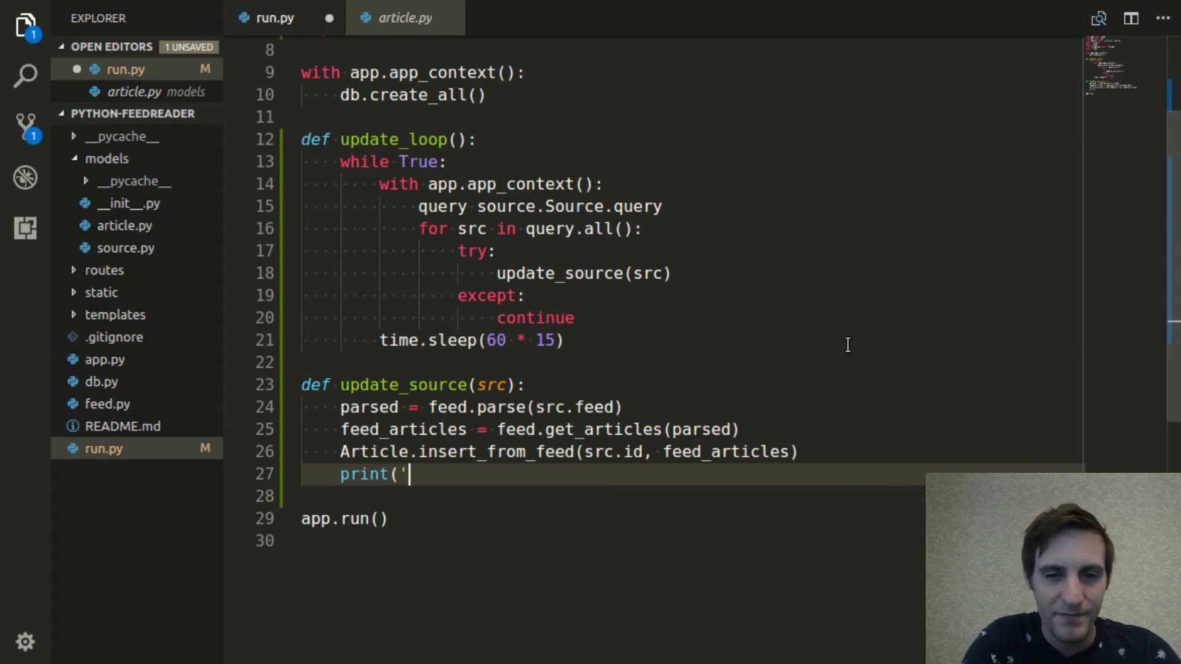
type("Ud")
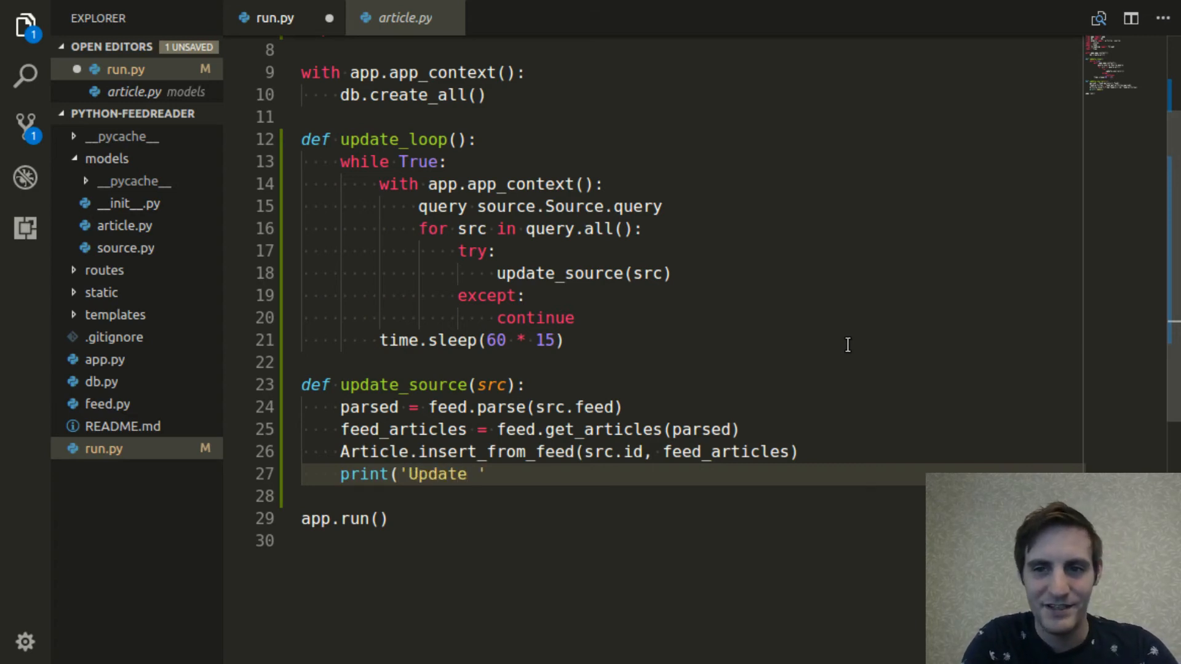
type("d")
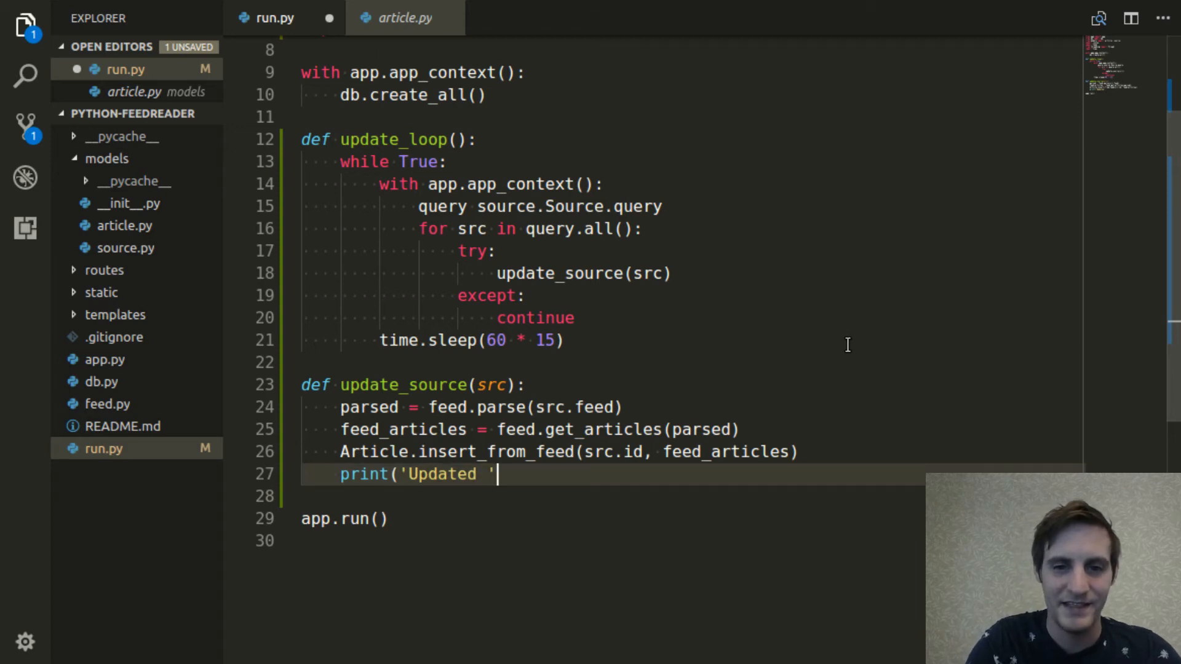
type("+ src.")
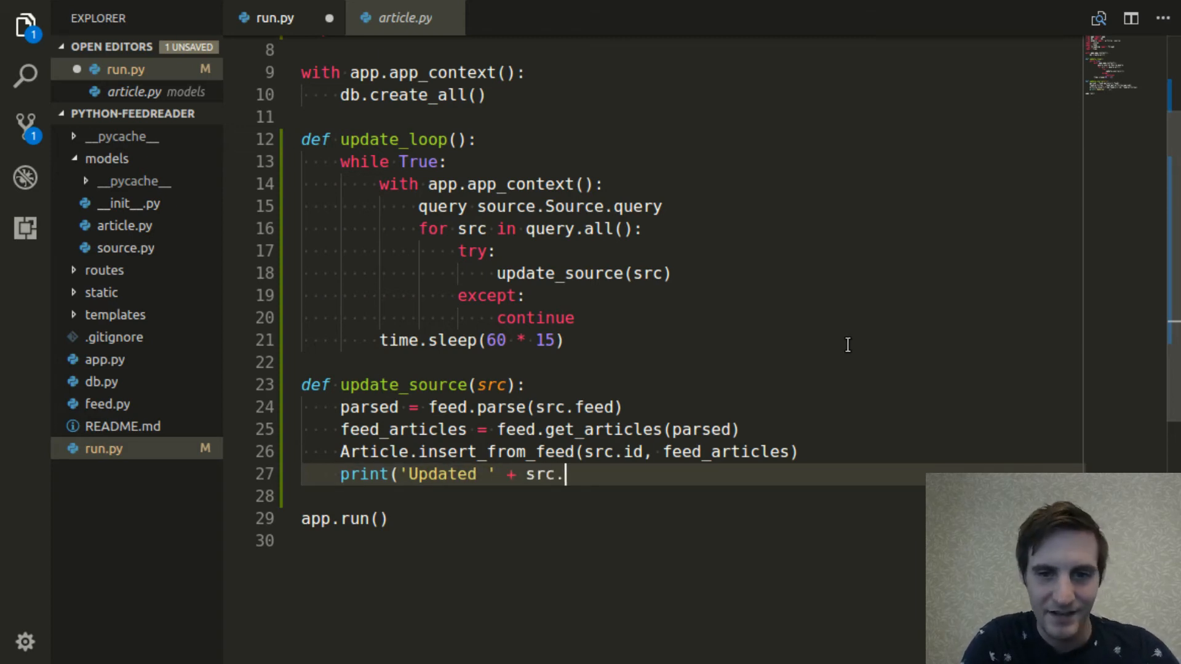
type("feed")
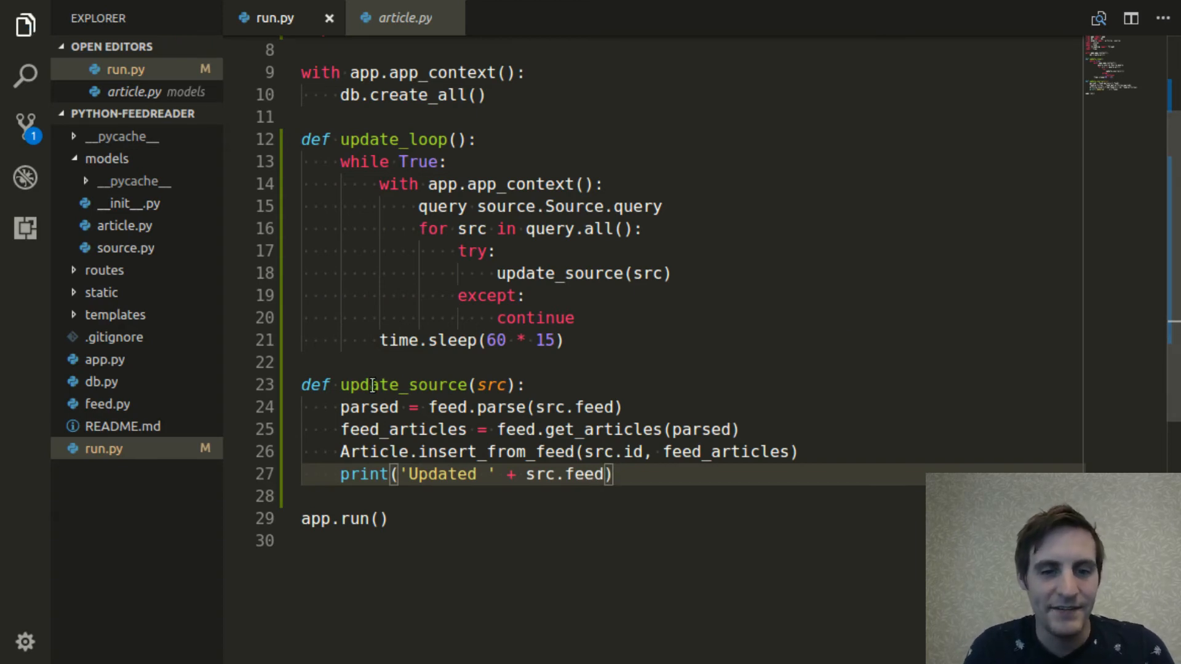
mouse_move(762, 429)
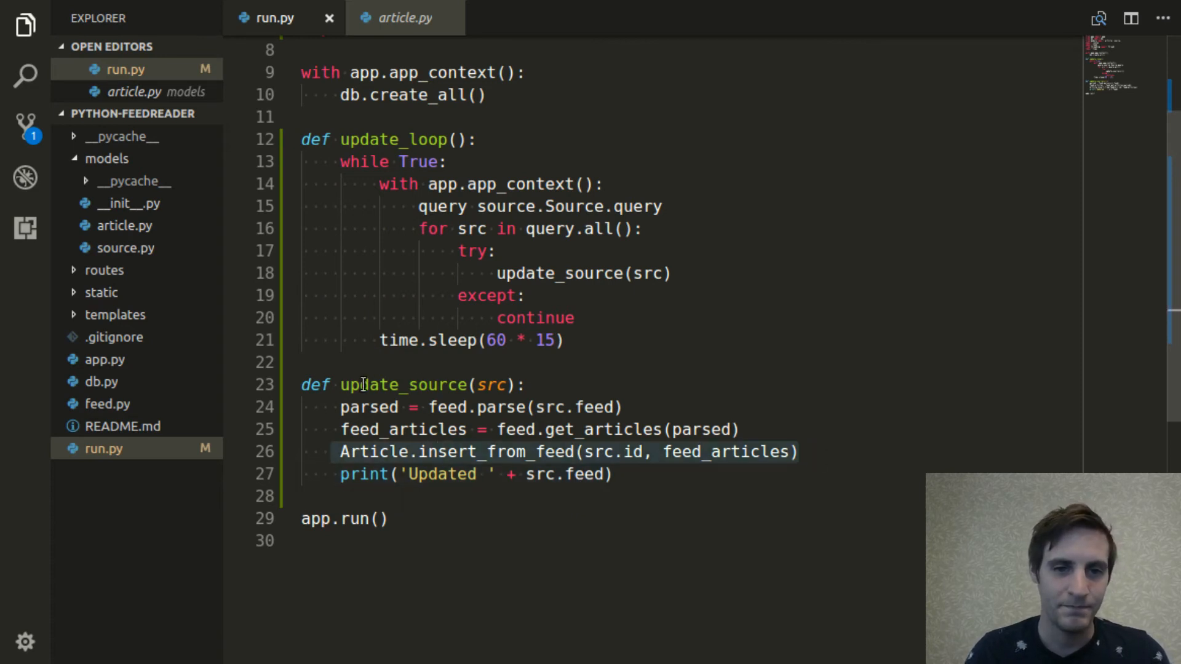
left_click(331, 475)
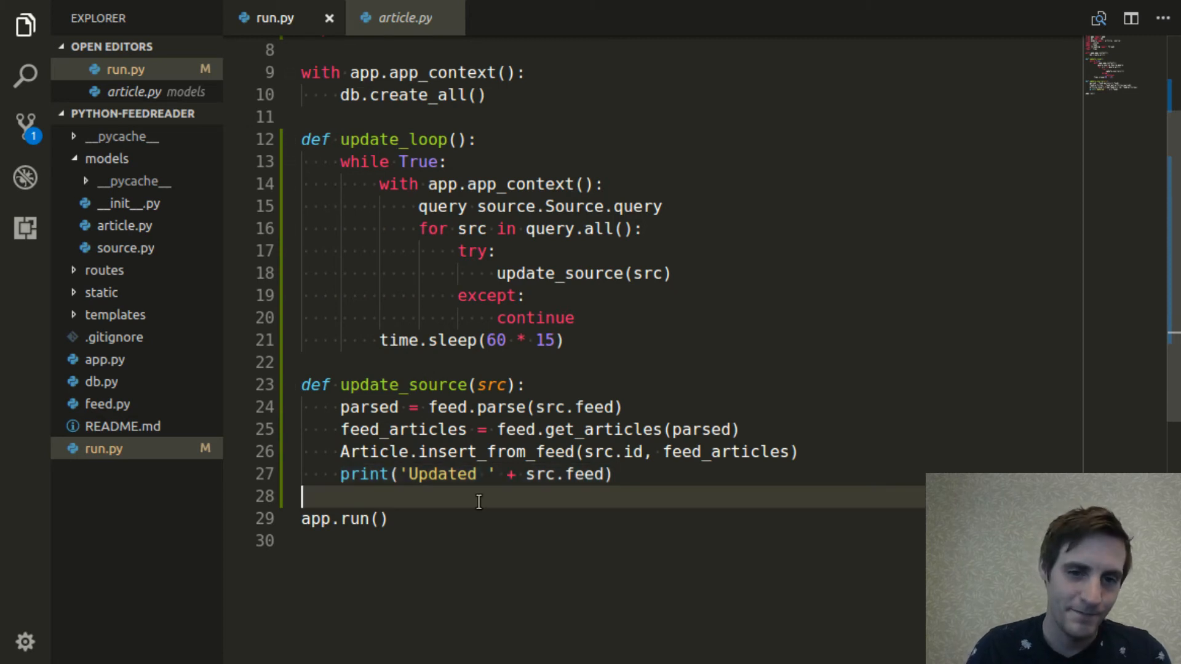
Add thread = Thread(target=update_loop) and thread.start() before app.run(), then save
key("Enter")
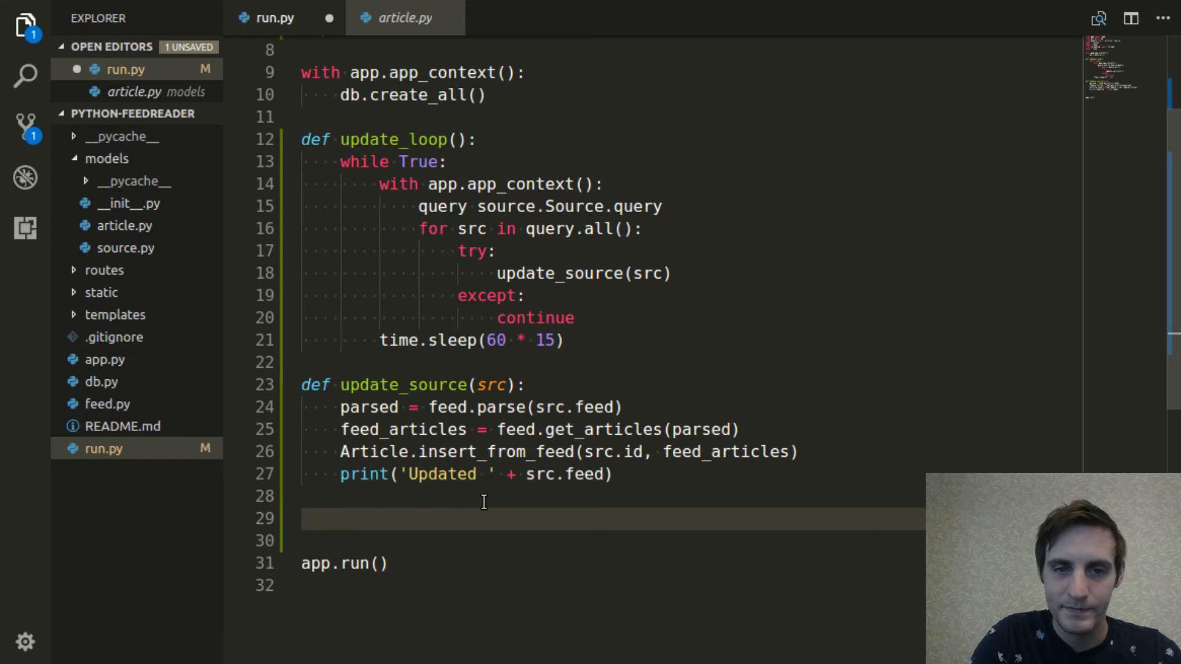
type("threa")
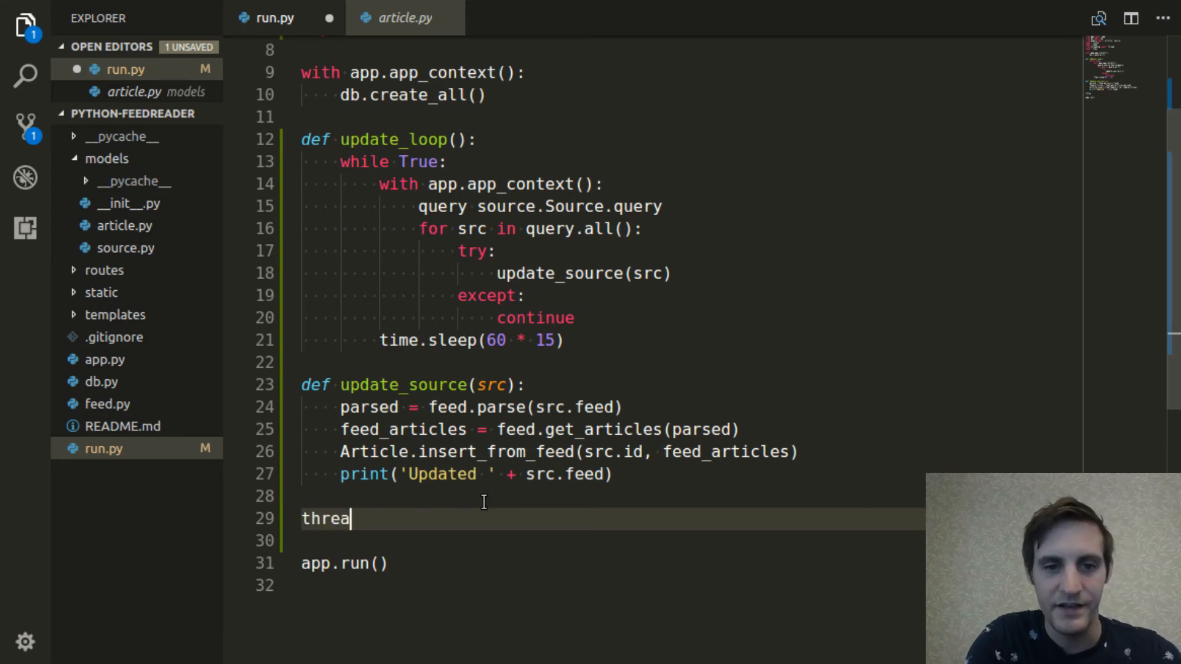
type("d = Thre")
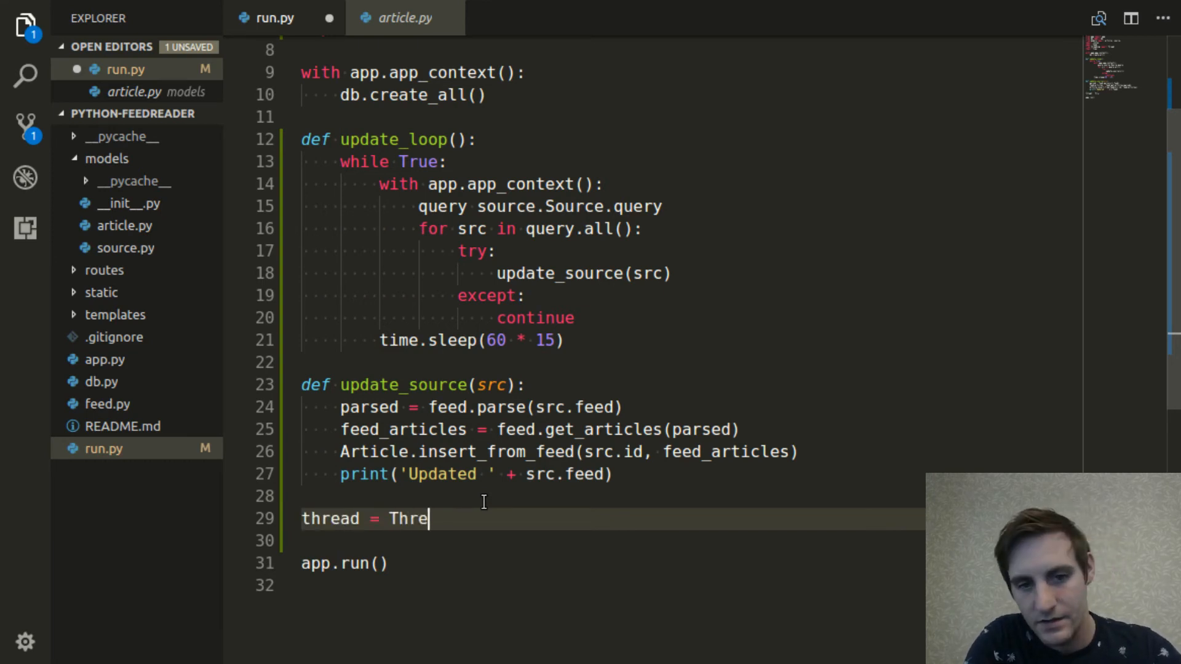
type("ad(th")
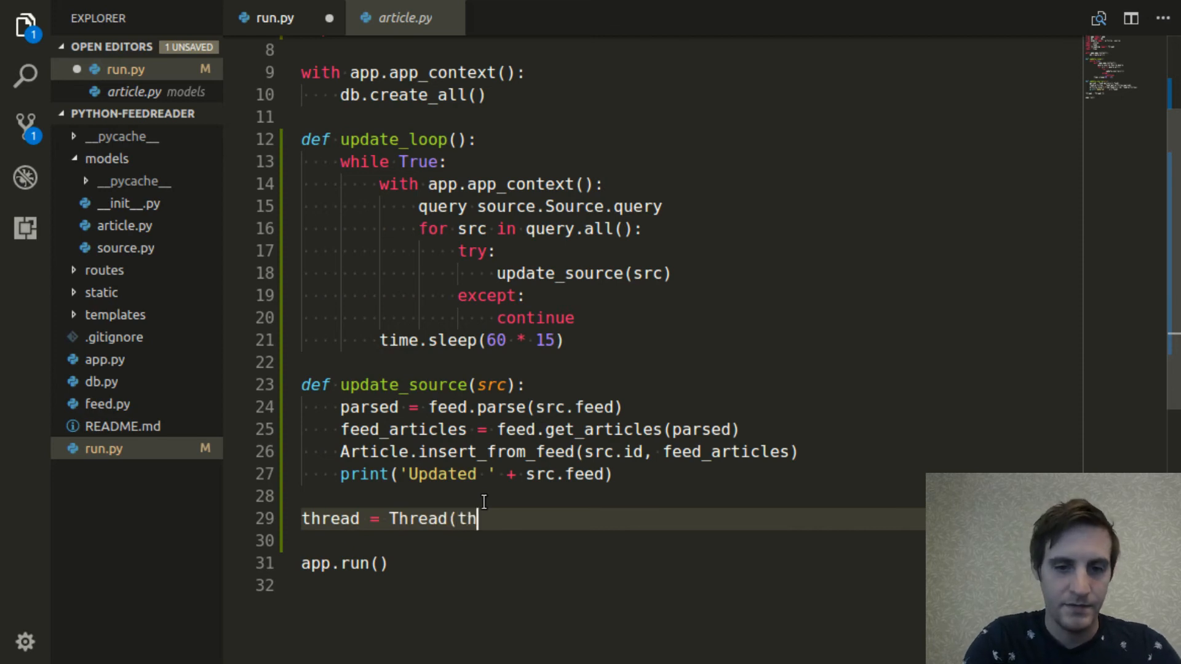
type("arget")
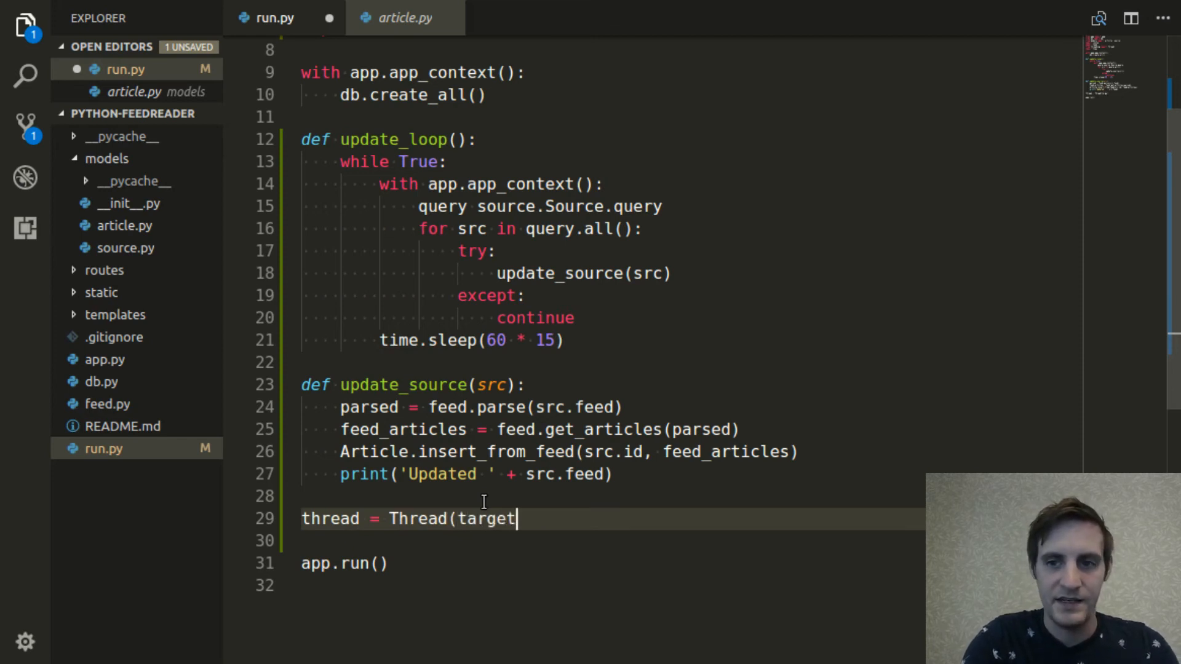
type("=update_")
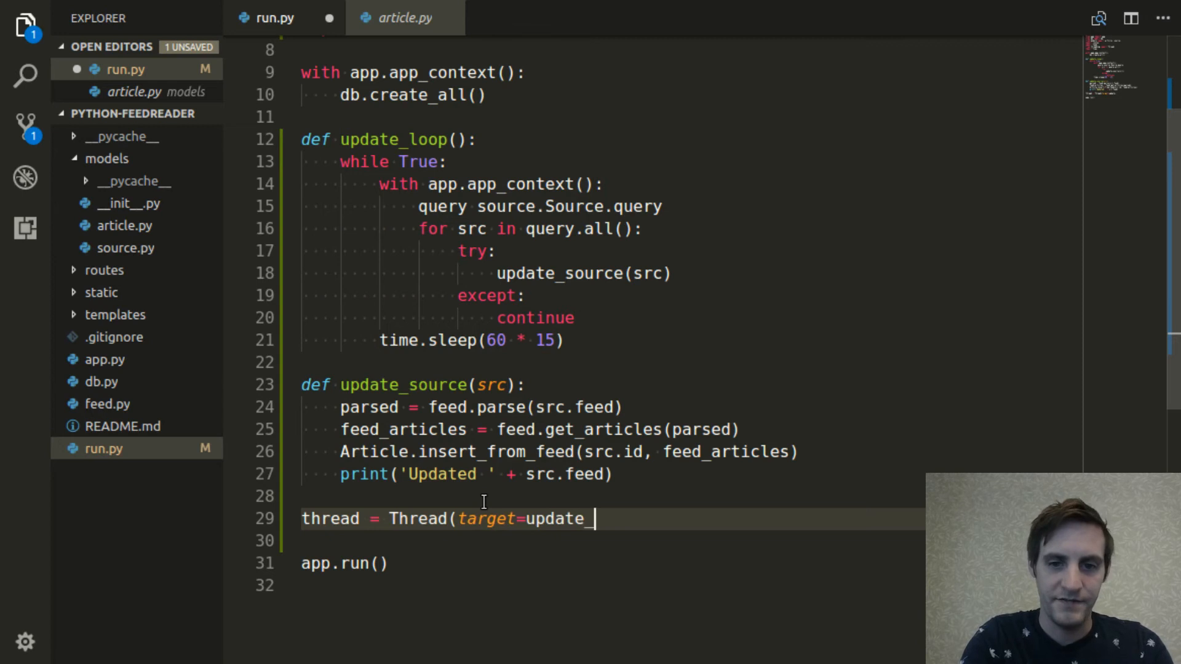
type("loop)")
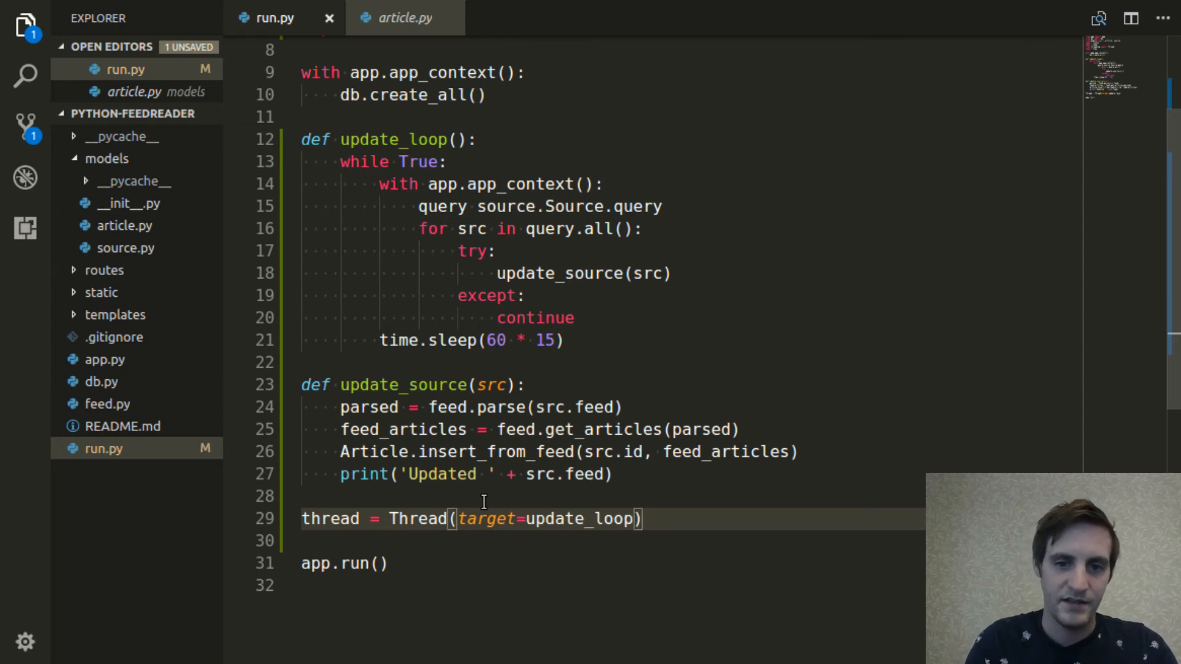
type("t")
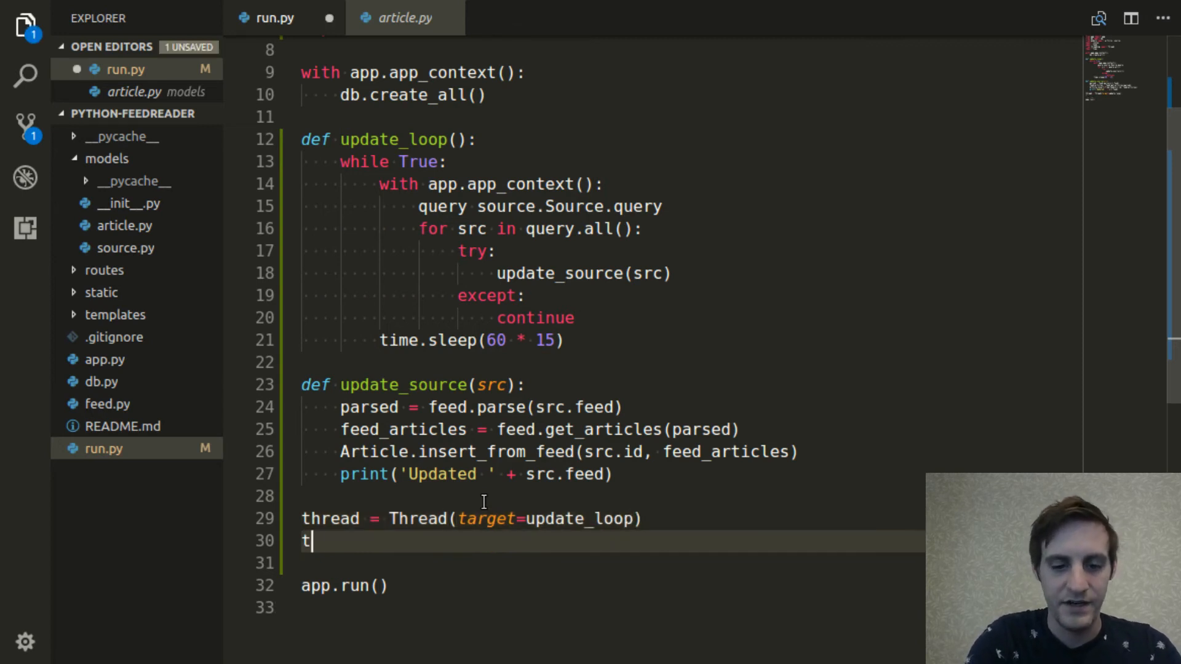
type("hread.start")
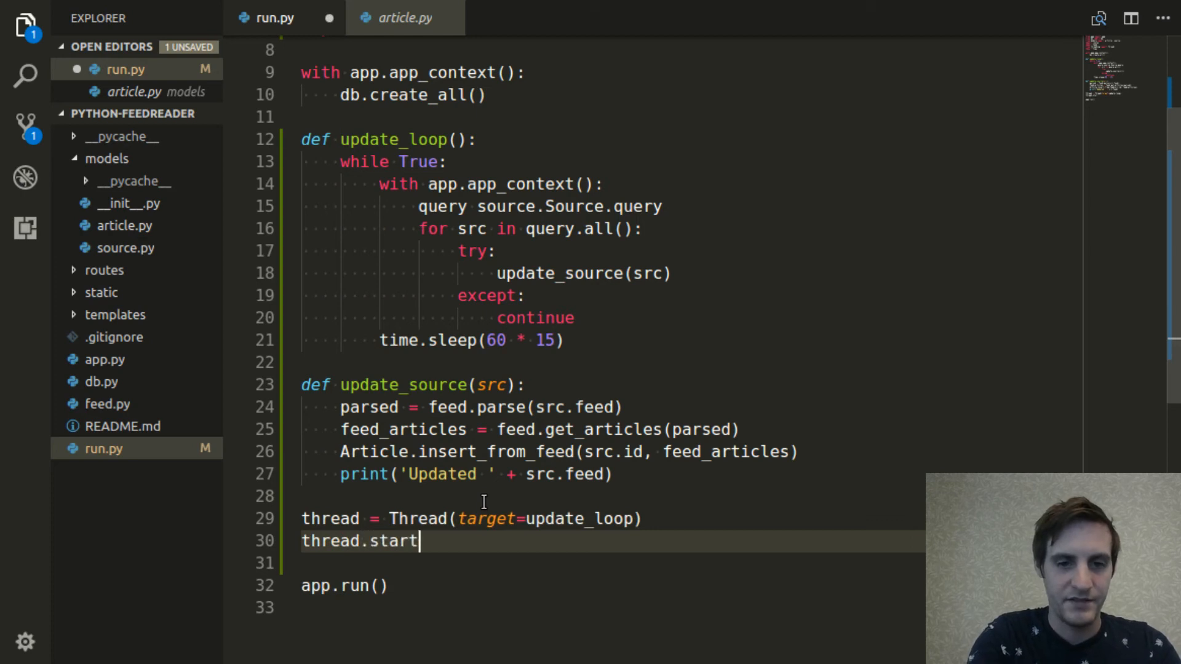
type("()")
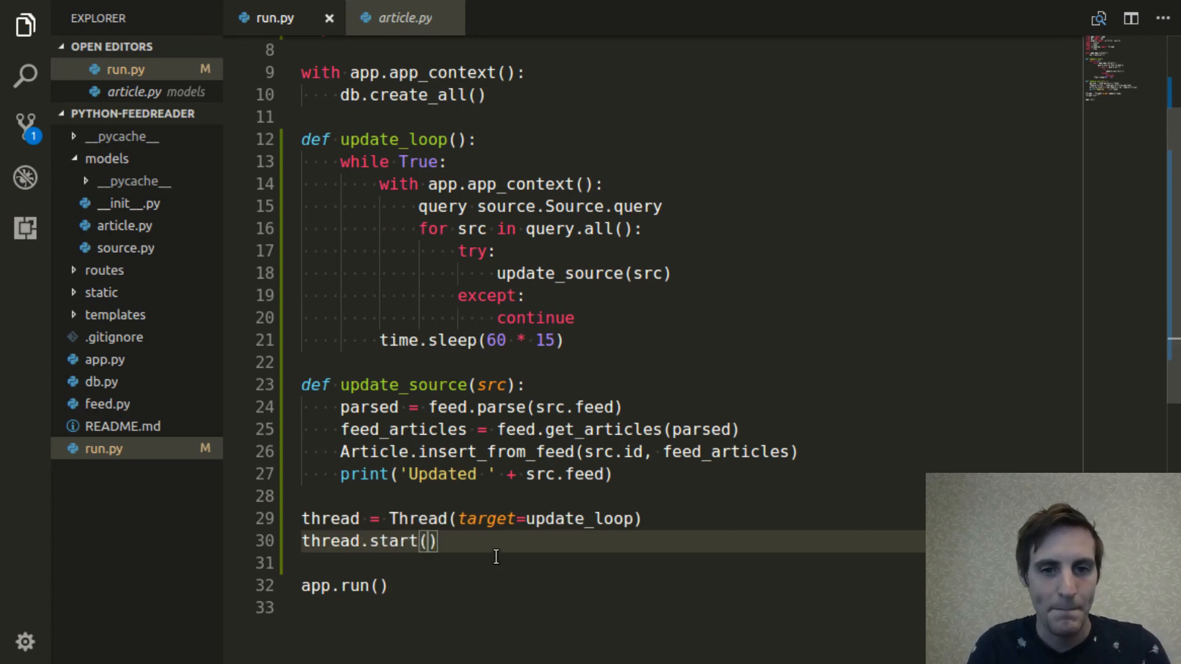
scroll("down", 3)
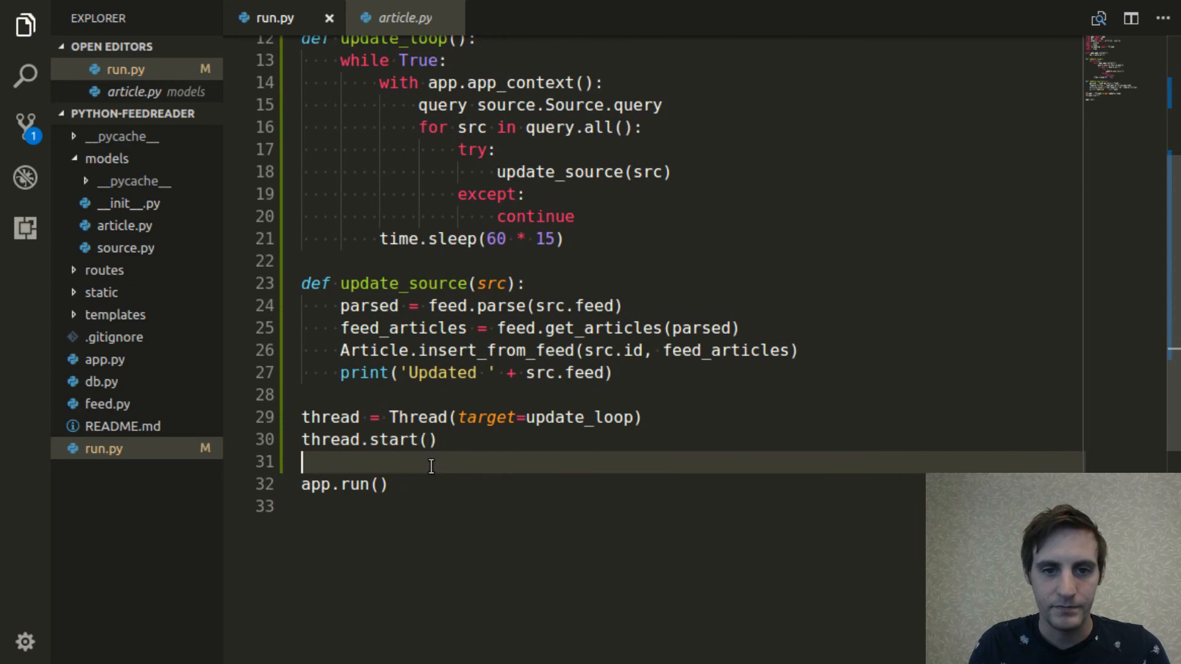
mouse_move(534, 491)
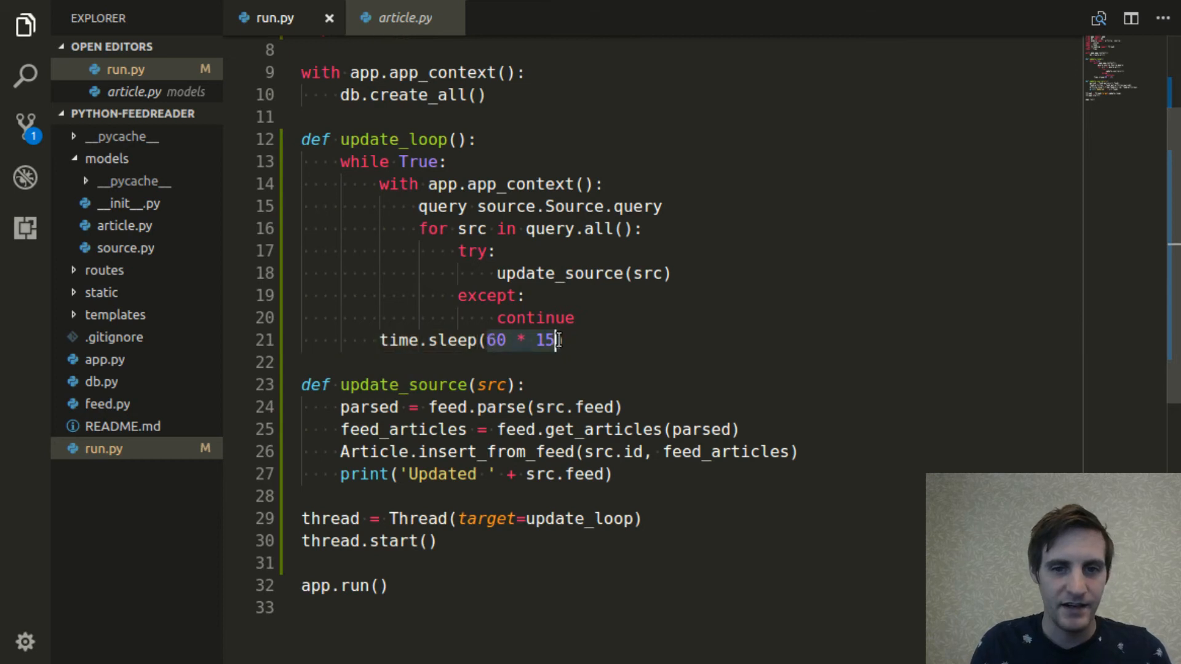
Replace time.sleep(60 * 15) with time.sleep(5) in update_loop and save
type("5")
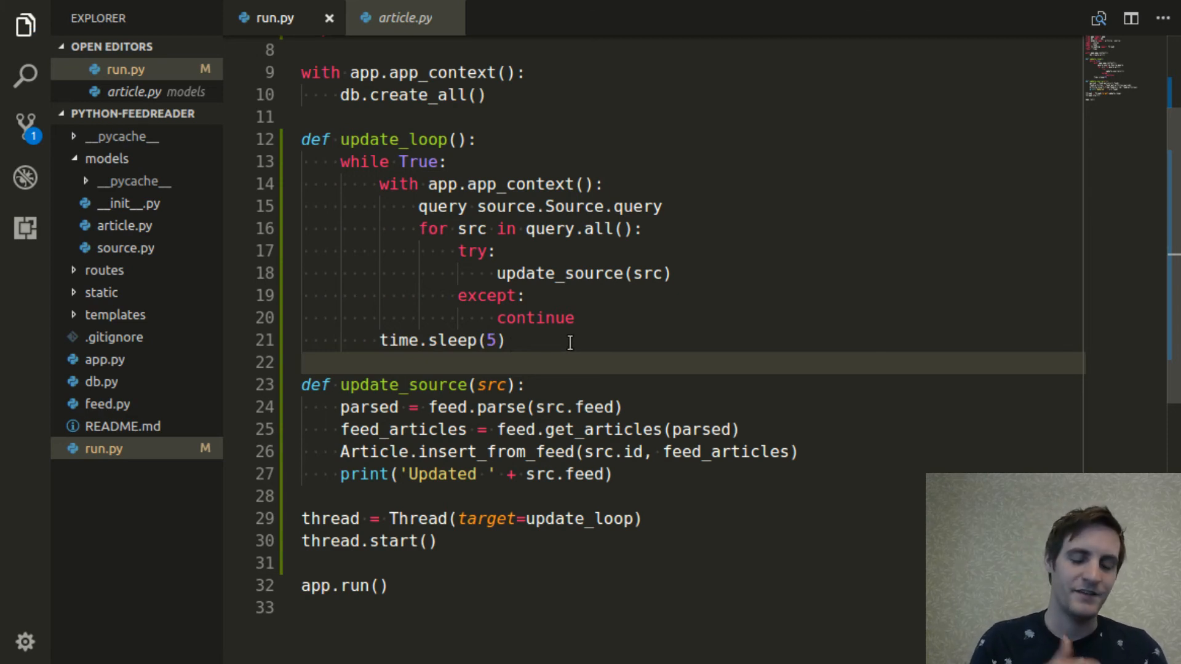
mouse_move(589, 478)
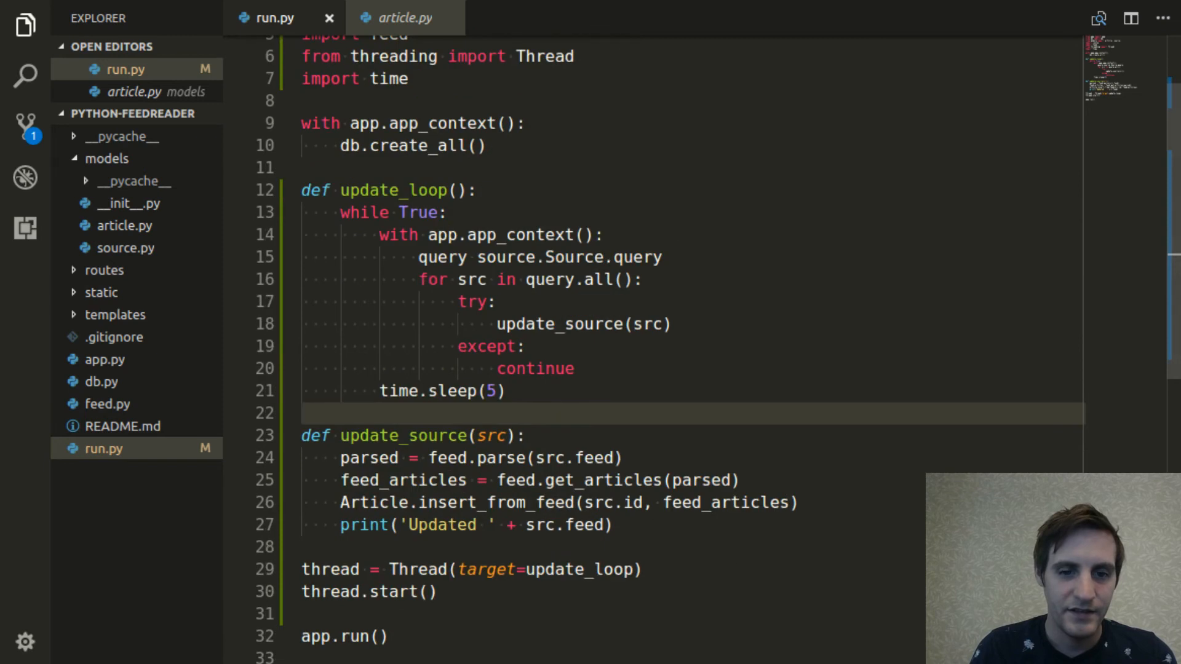
mouse_move(74, 532)
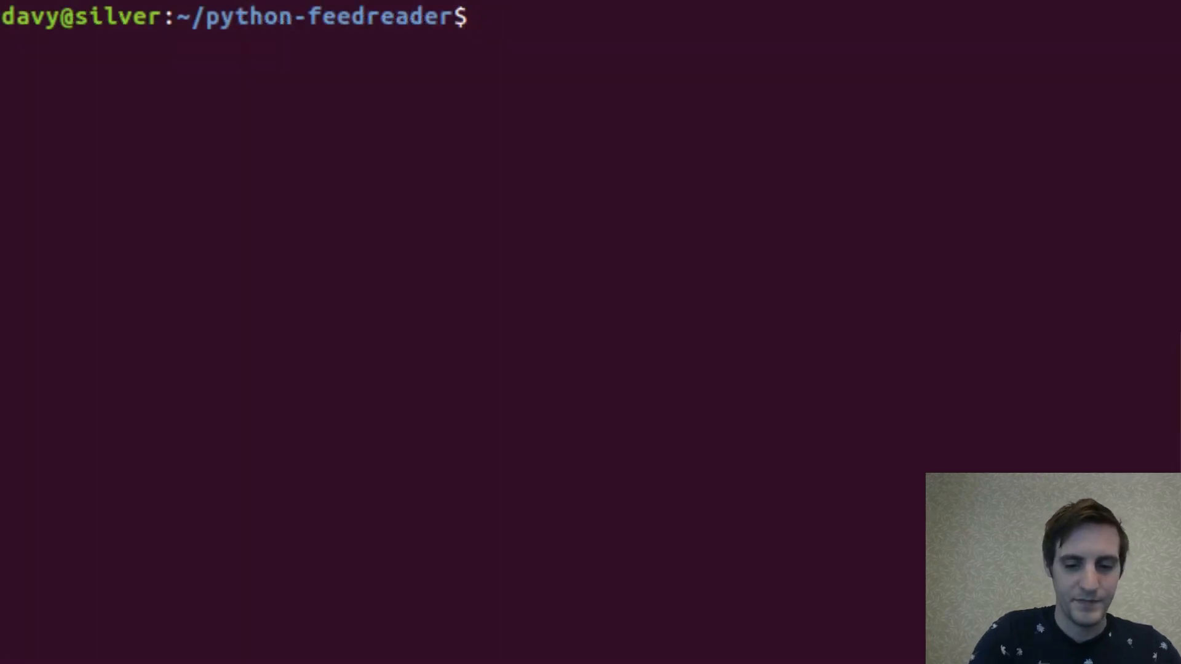
Run python3 run.py in the terminal, then rerun it after the line-15 SyntaxError
type("python3 run.py")
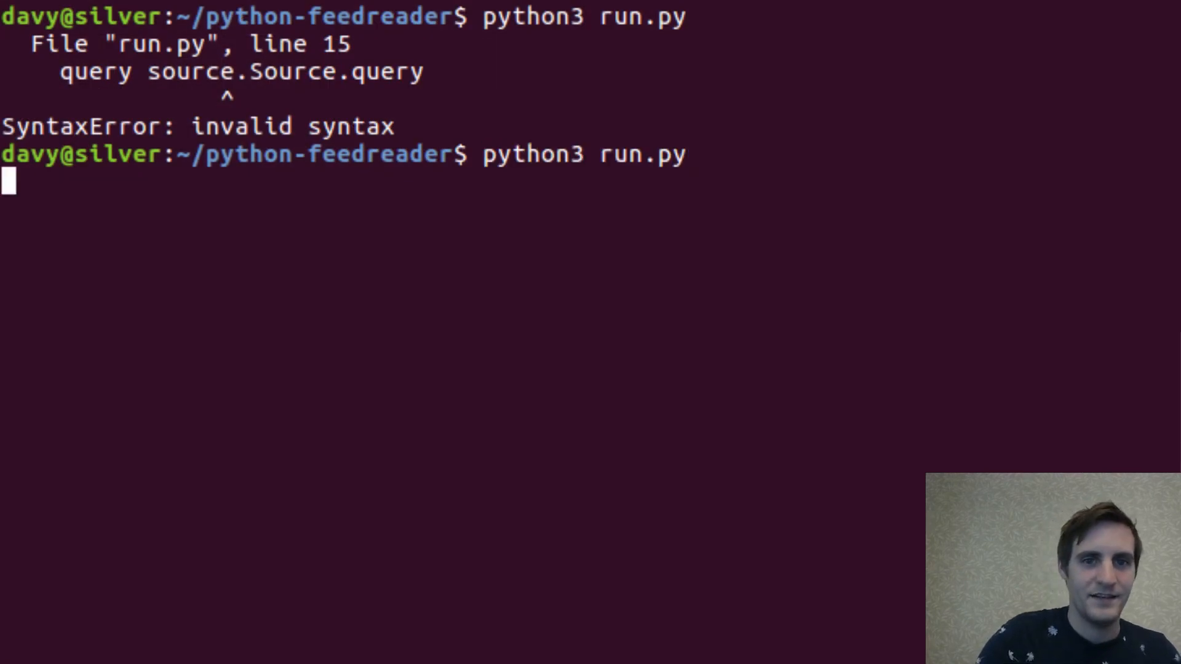
key("enter")
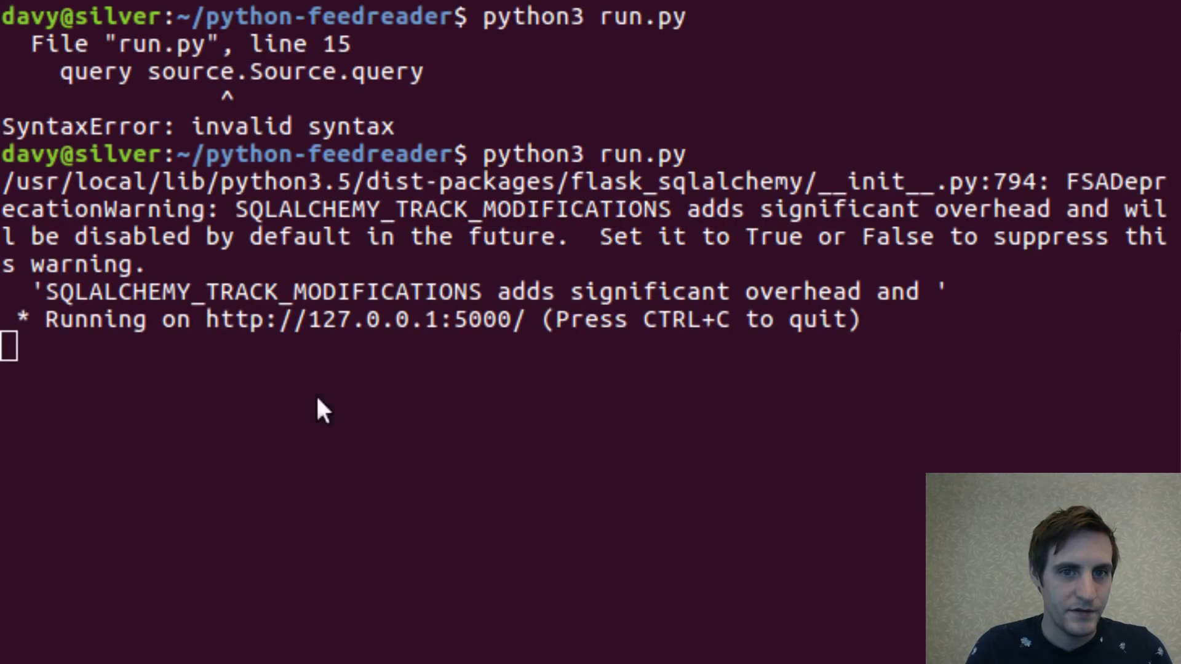
mouse_move(312, 429)
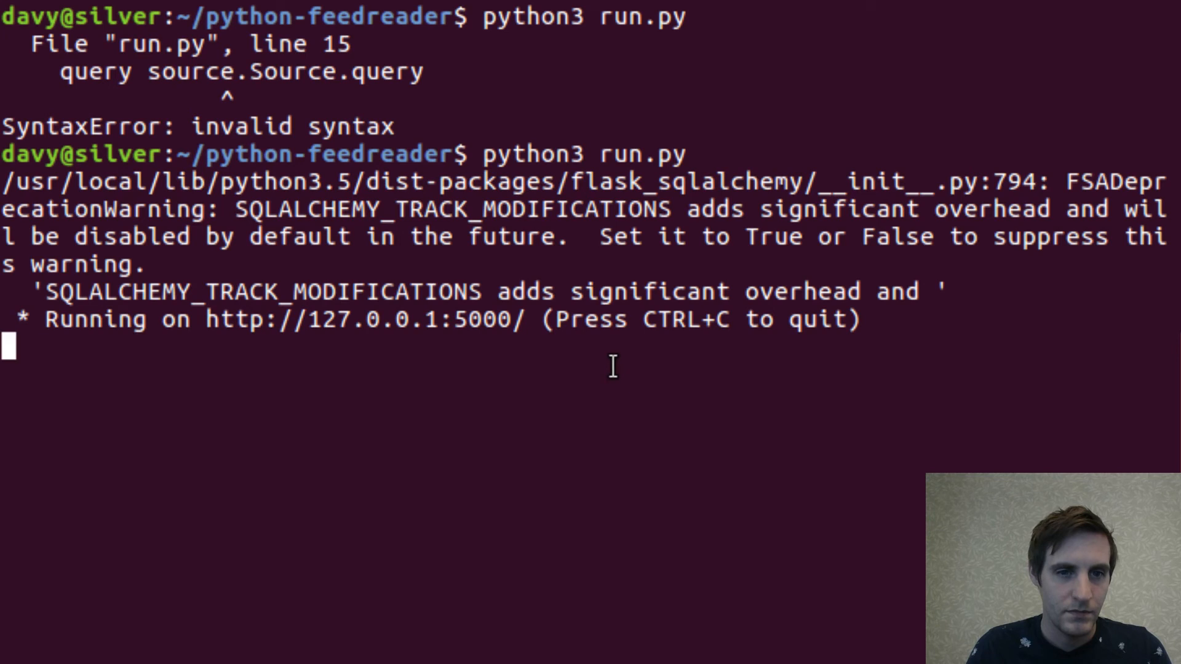
mouse_move(606, 368)
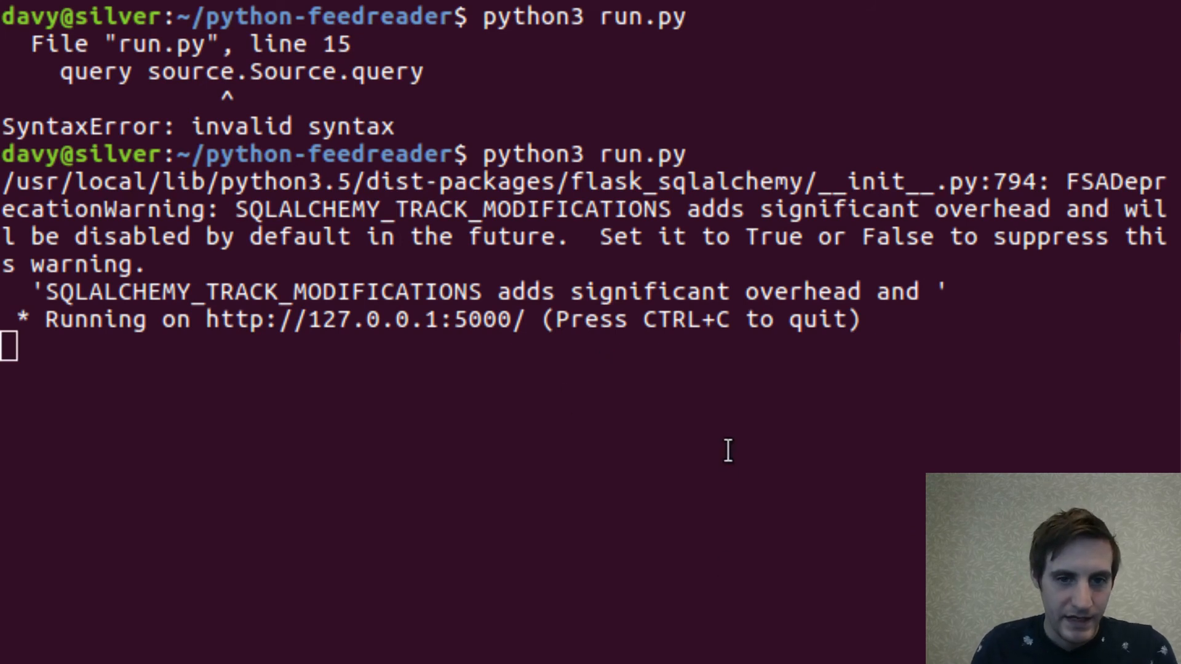
mouse_move(405, 471)
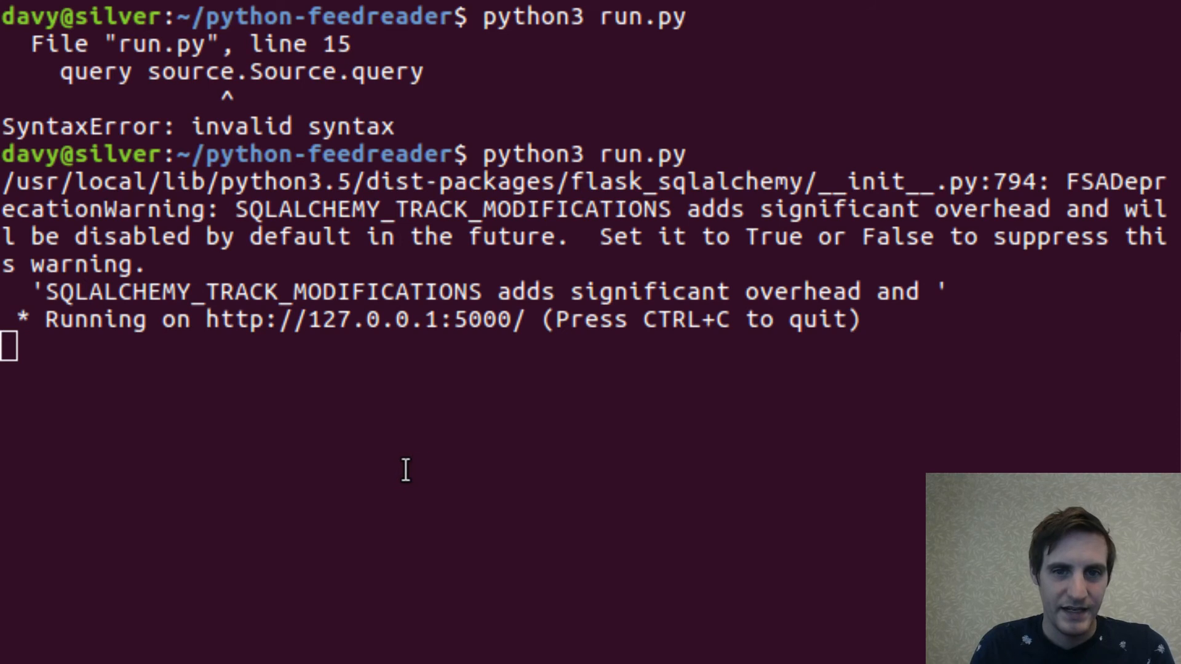
mouse_move(934, 209)
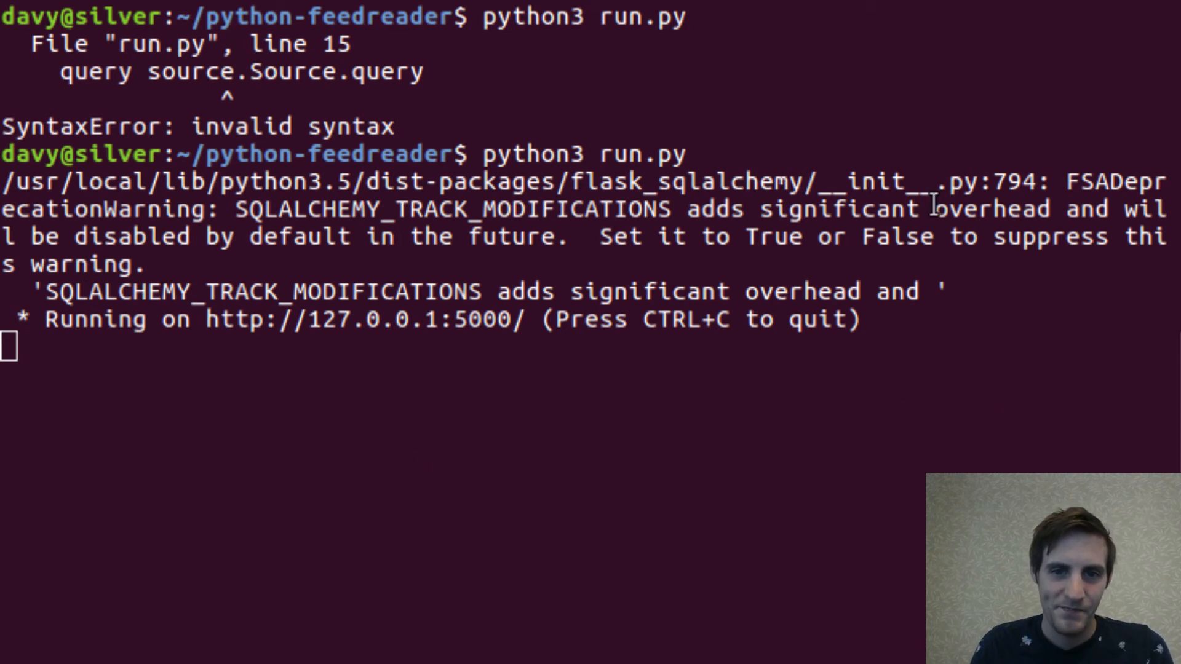
mouse_move(942, 254)
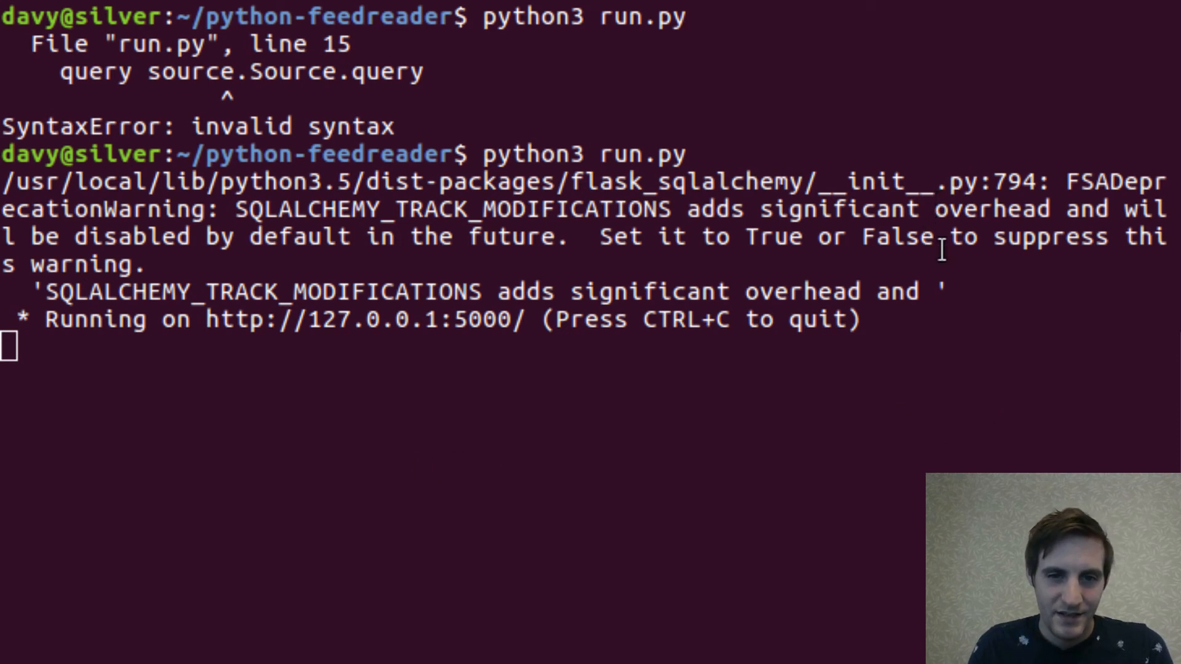
mouse_move(572, 180)
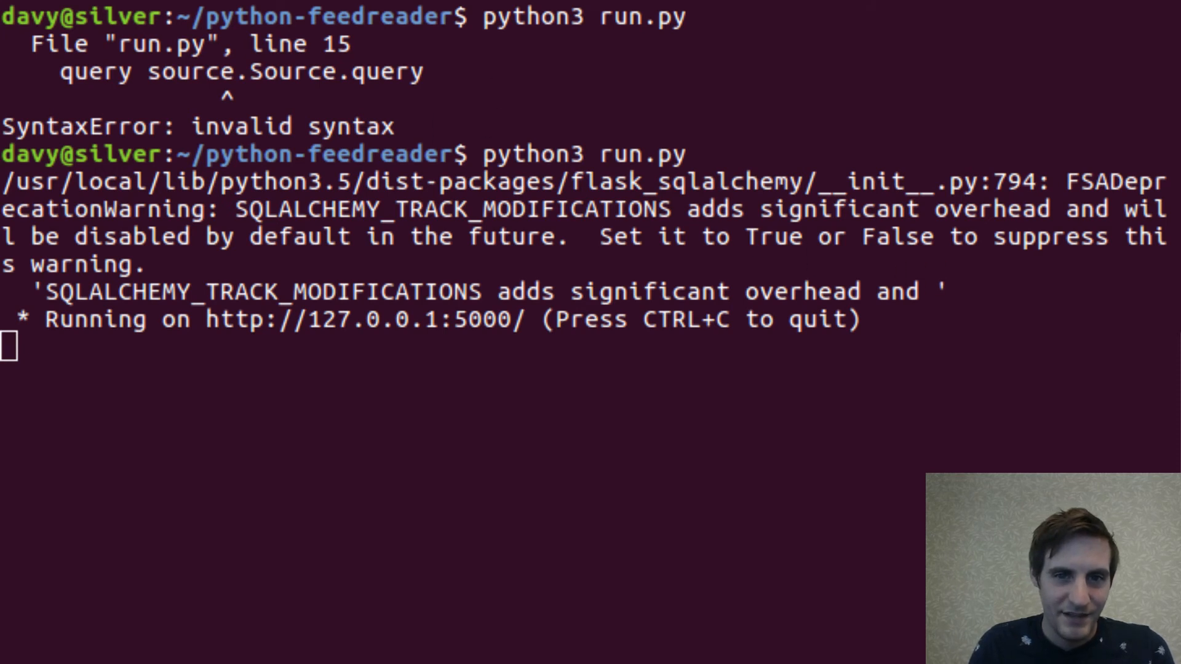
mouse_move(394, 444)
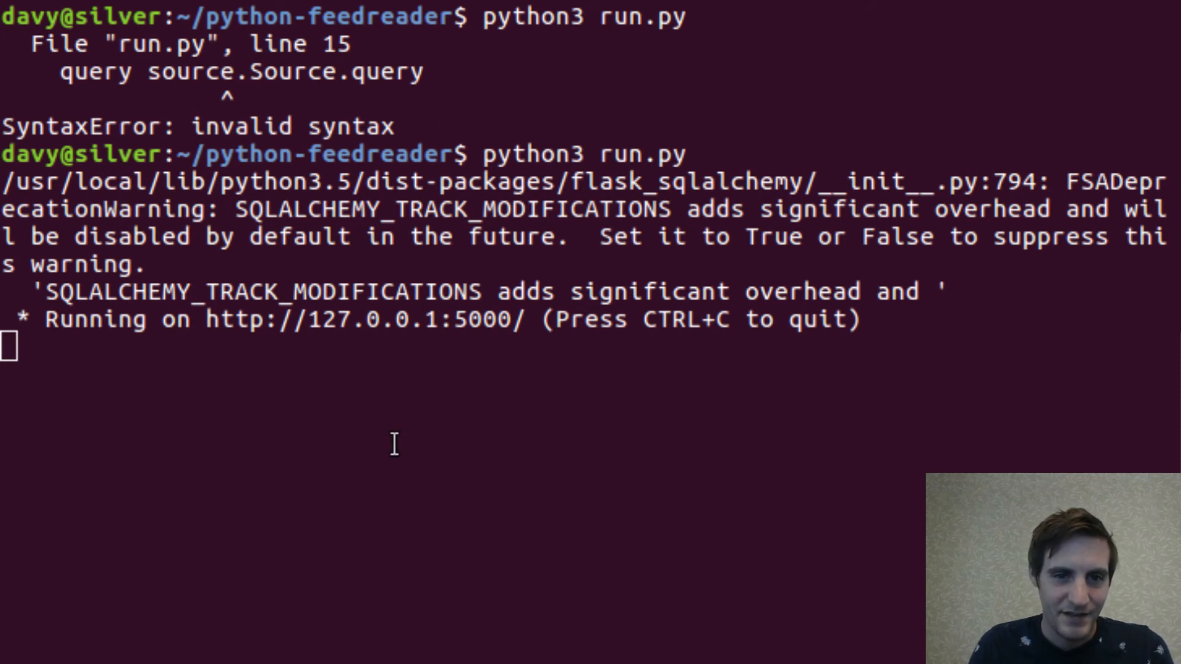
mouse_move(933, 301)
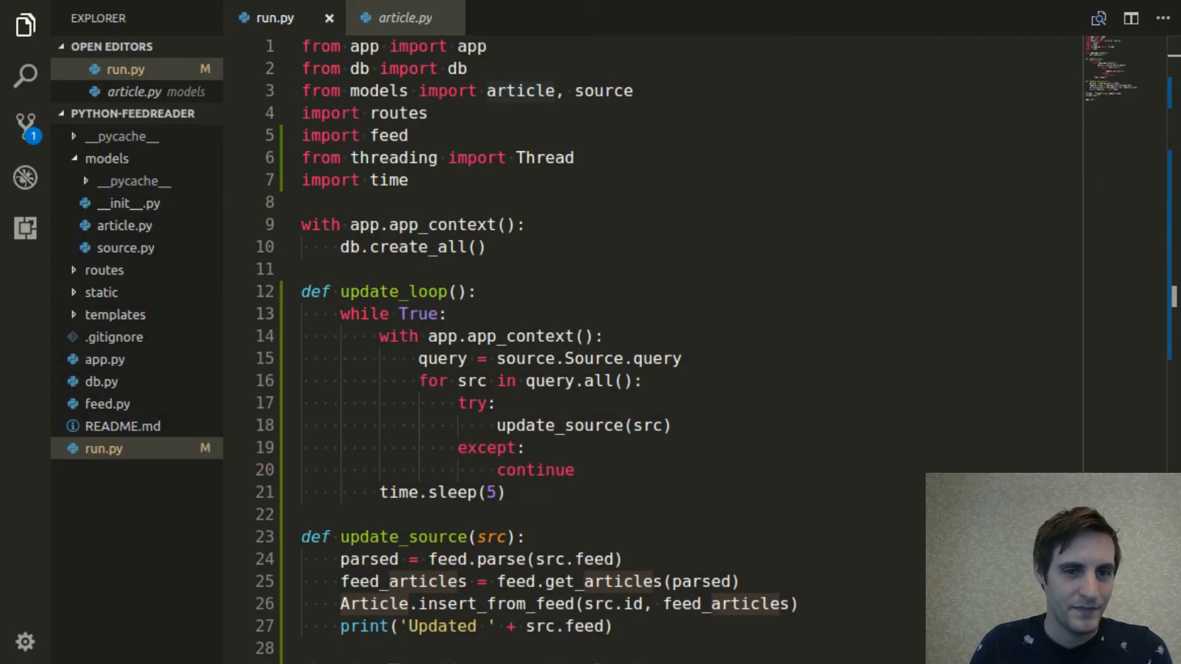
Change Article.insert_from_feed to article.Article.insert_from_feed in update_source
double_click(519, 90)
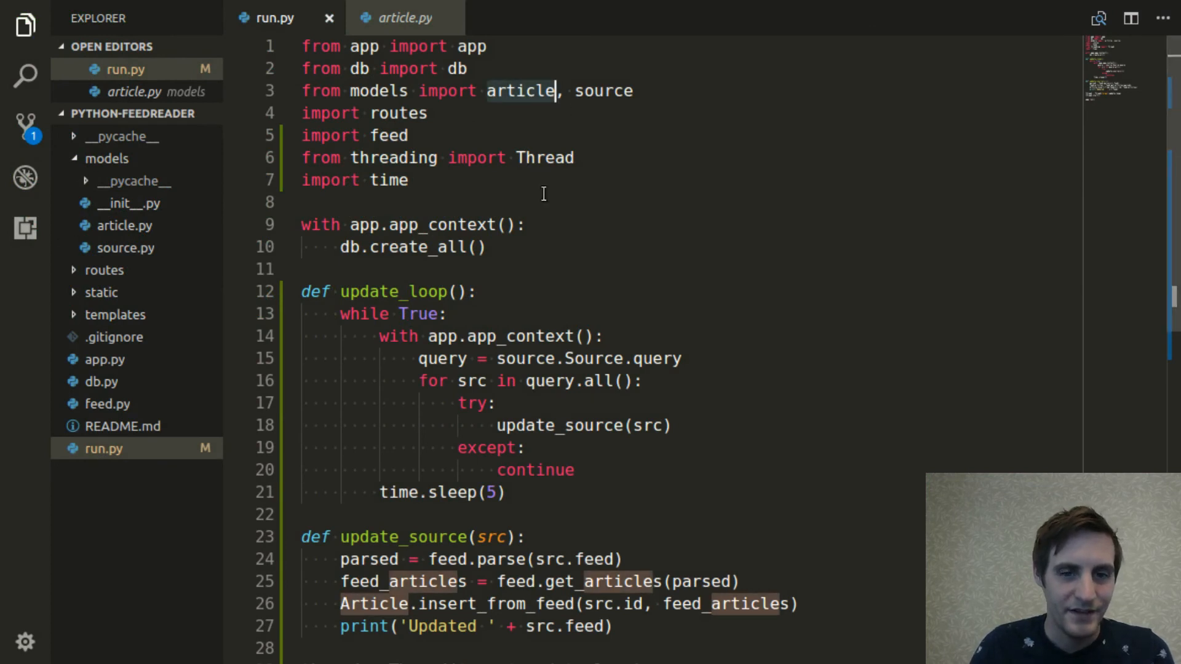
scroll("down", 3)
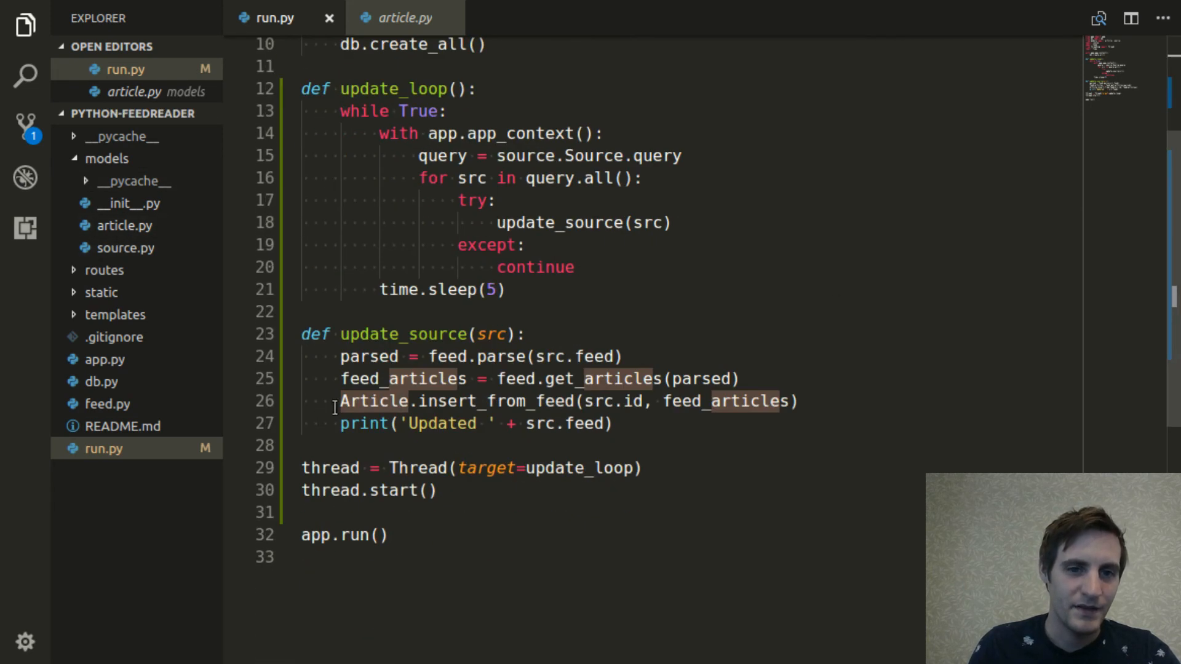
type("articl")
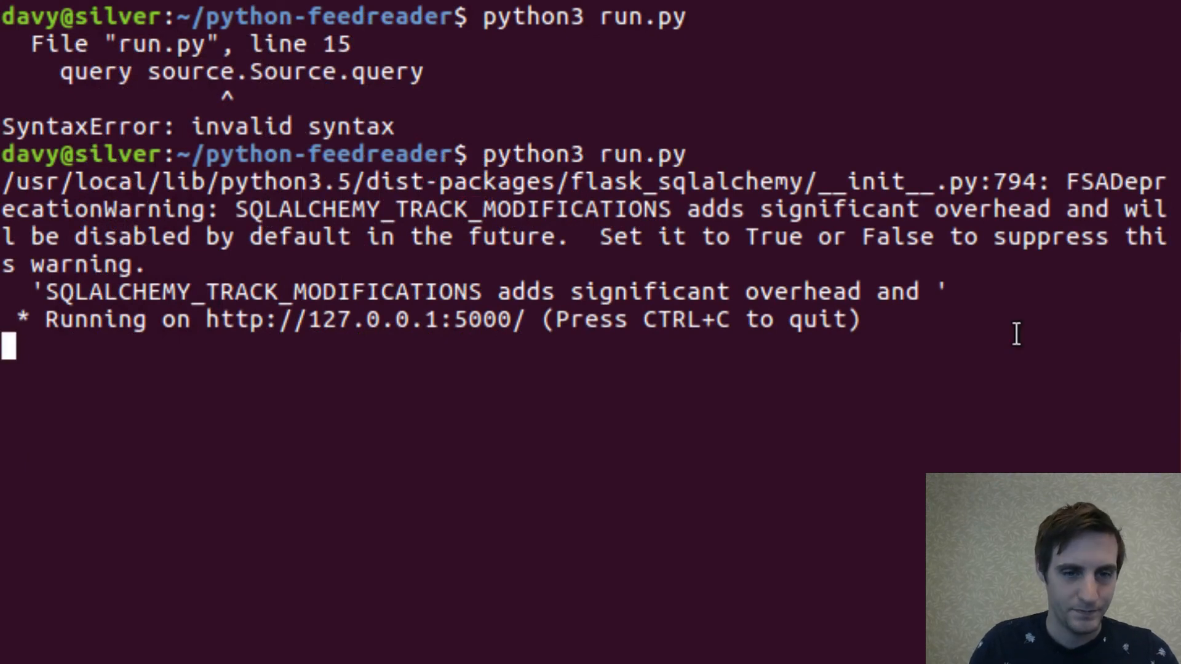
Stop the server with Ctrl+C and relaunch python3 run.py with the corrected code
key("ctrl+c")
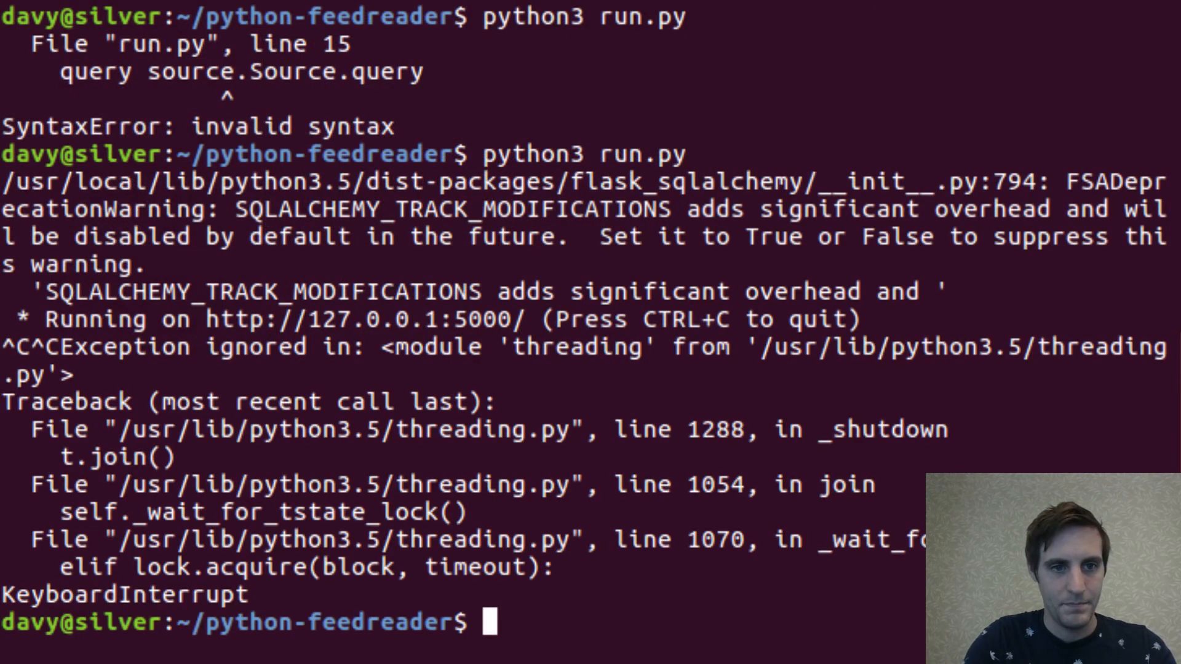
type("python3 run.py")
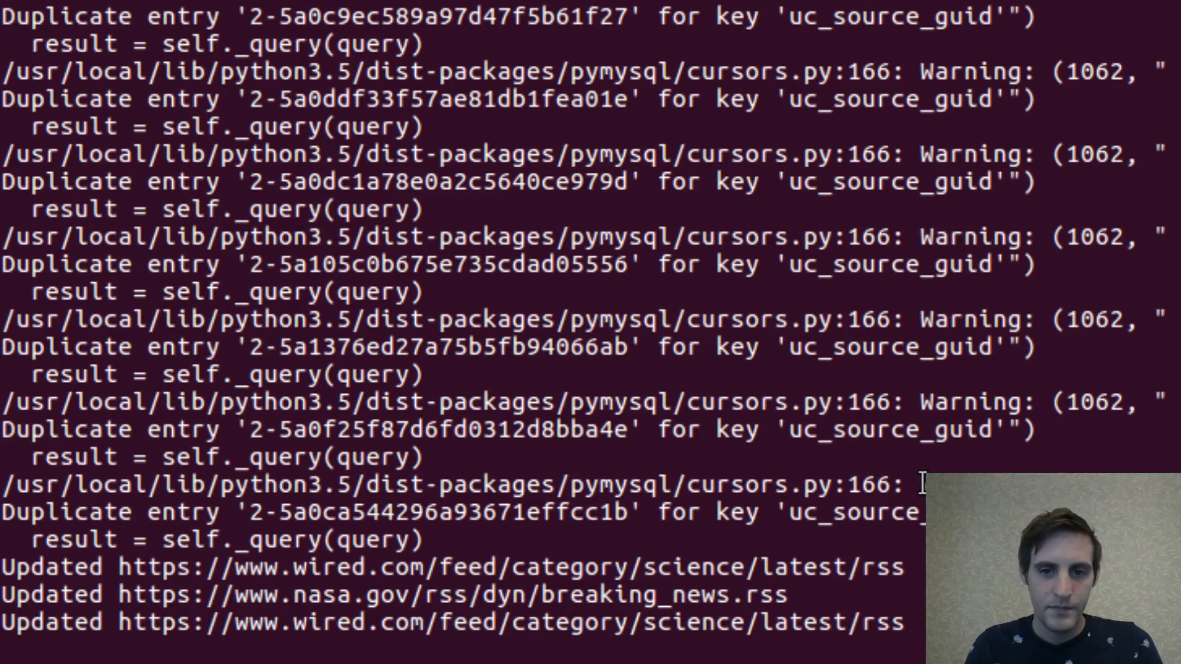
Scroll the terminal output as repeated 'Updated' lines appear for the Wired and NASA feeds
scroll("down", 3)
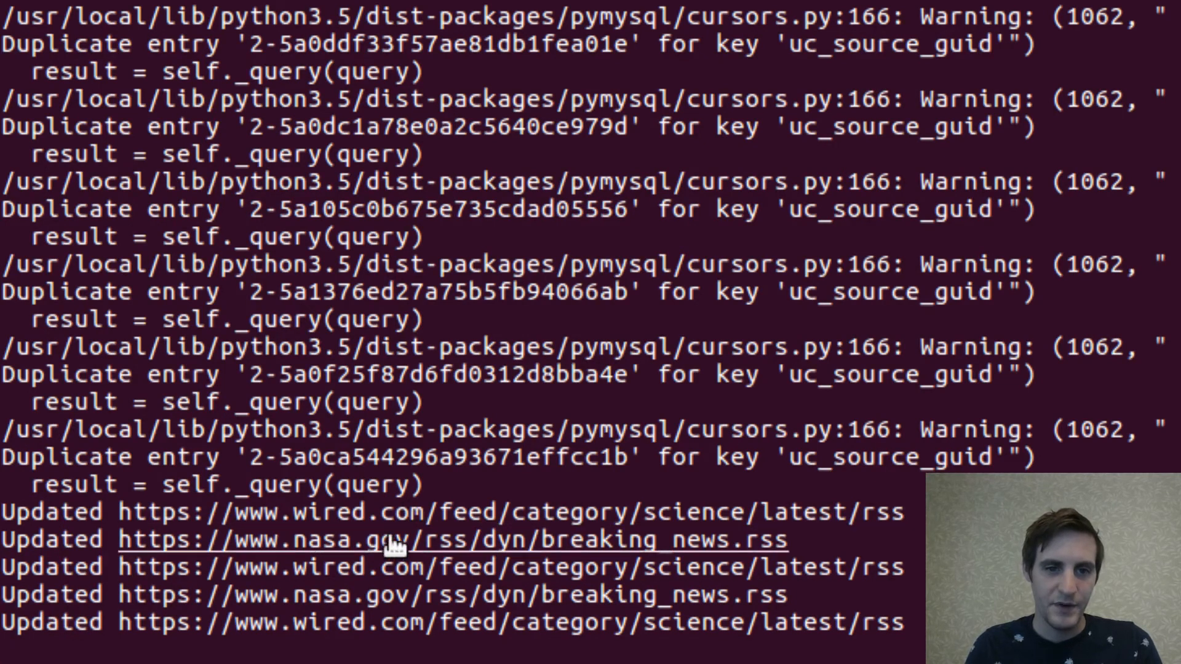
scroll("down", 3)
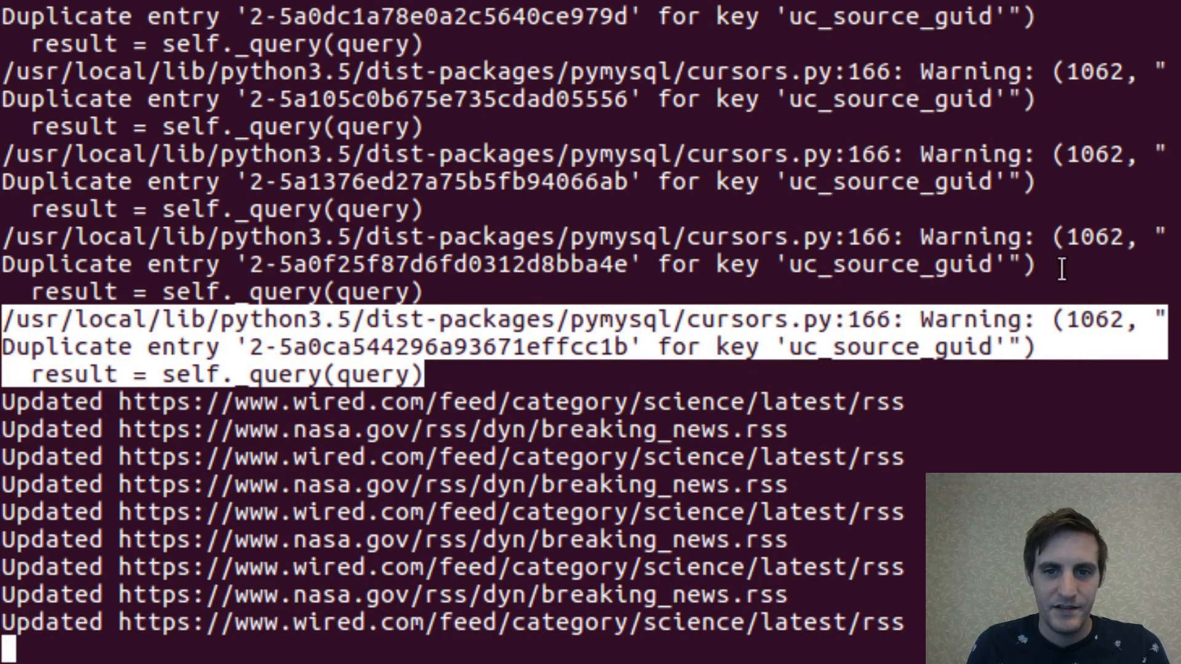
mouse_move(99, 354)
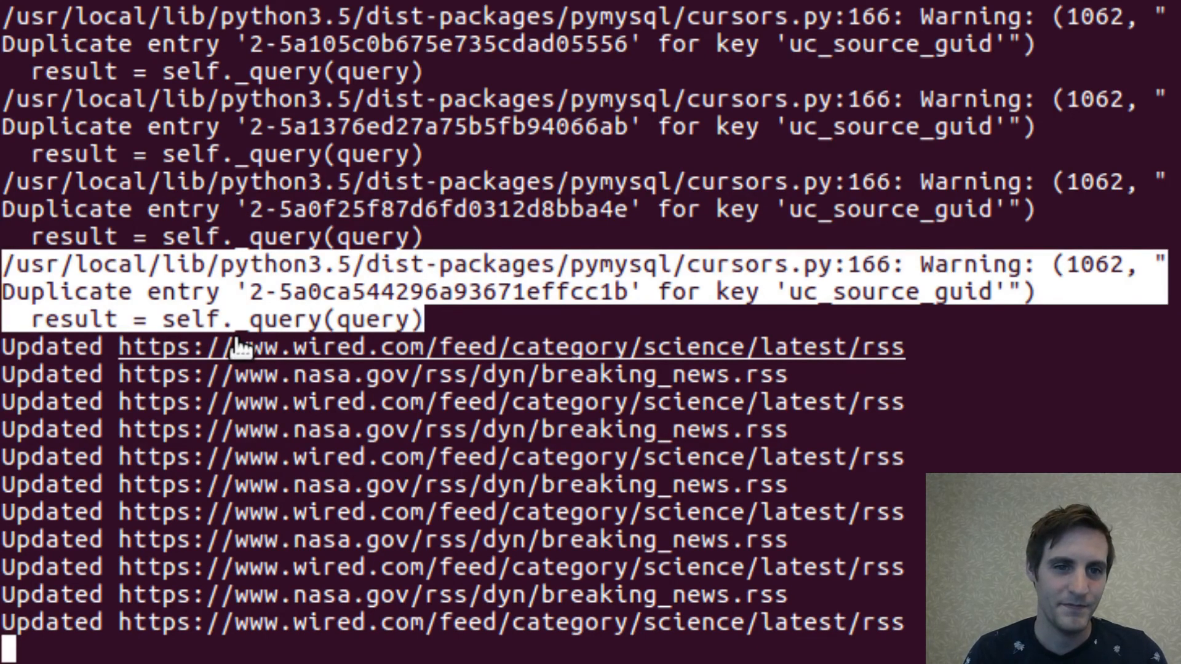
scroll("down", 3)
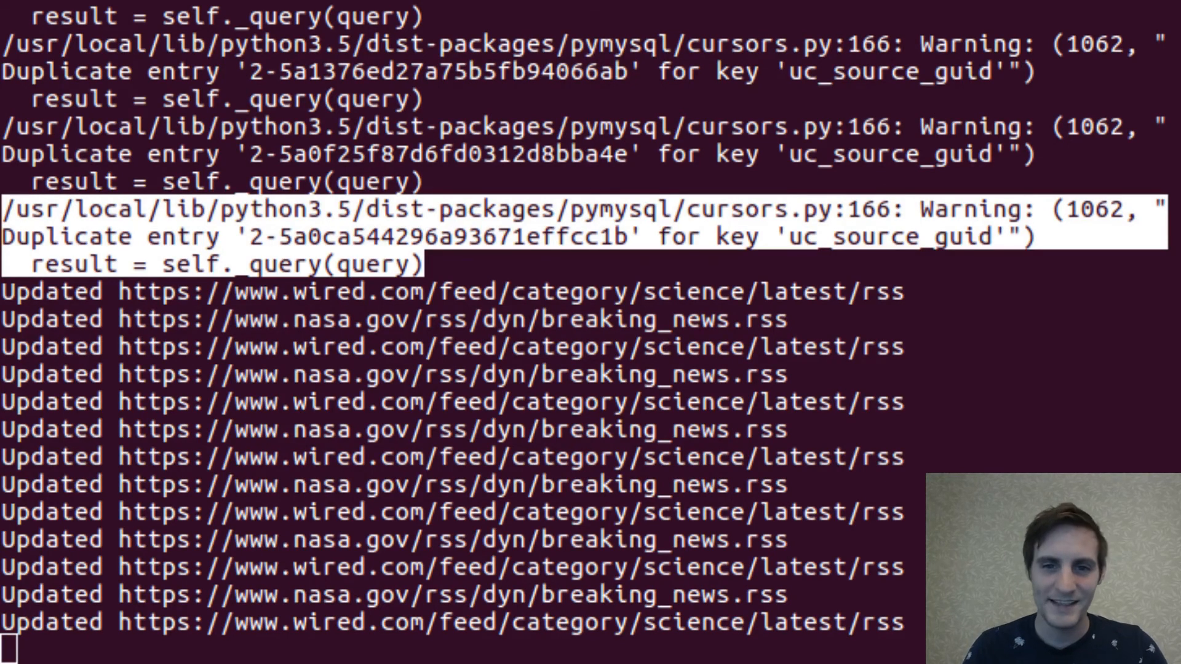
scroll("down", 3)
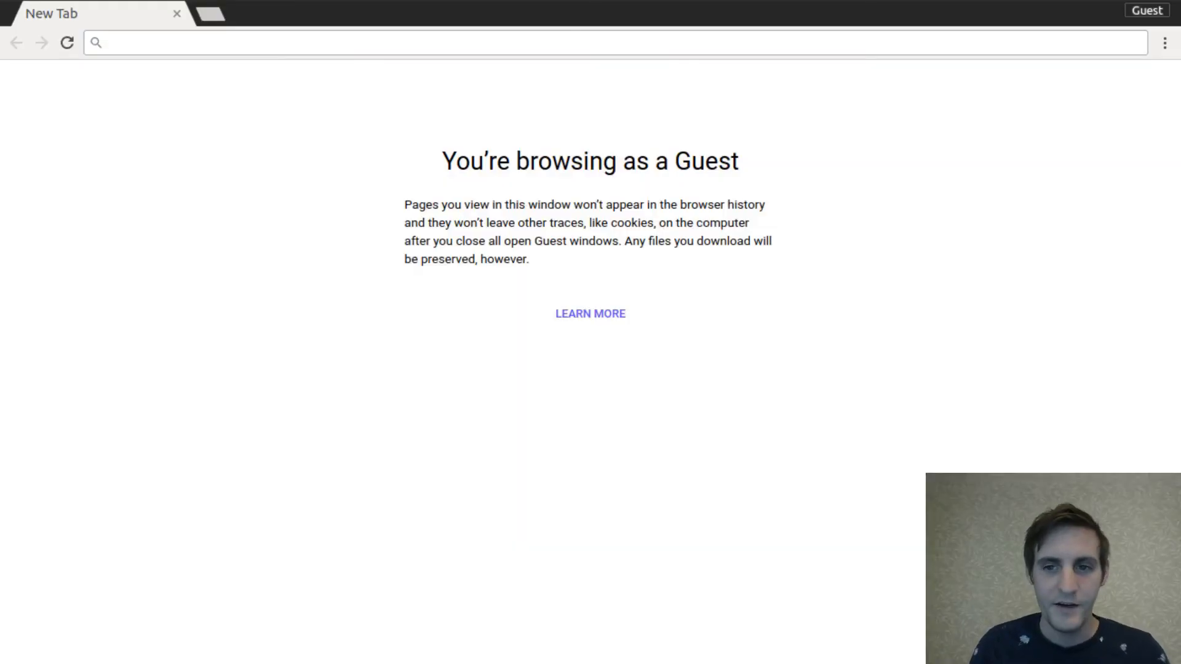
Browse to localhost:5000 in Chrome and view the Latest News article list
left_click(301, 42)
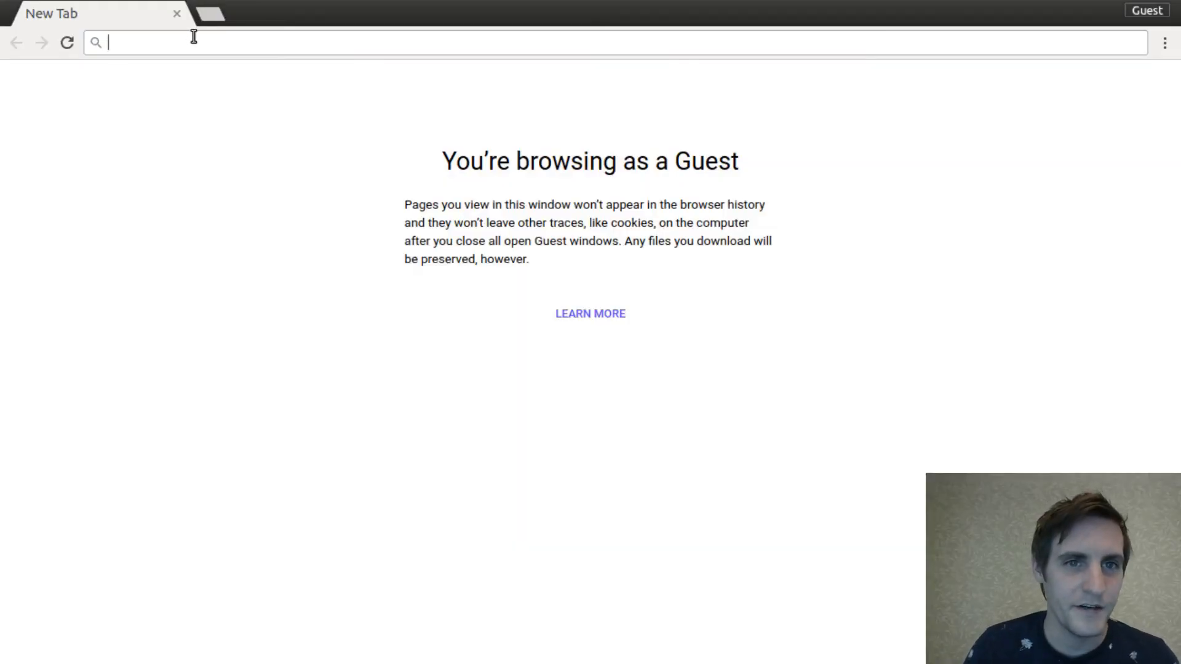
type("localhost:5000")
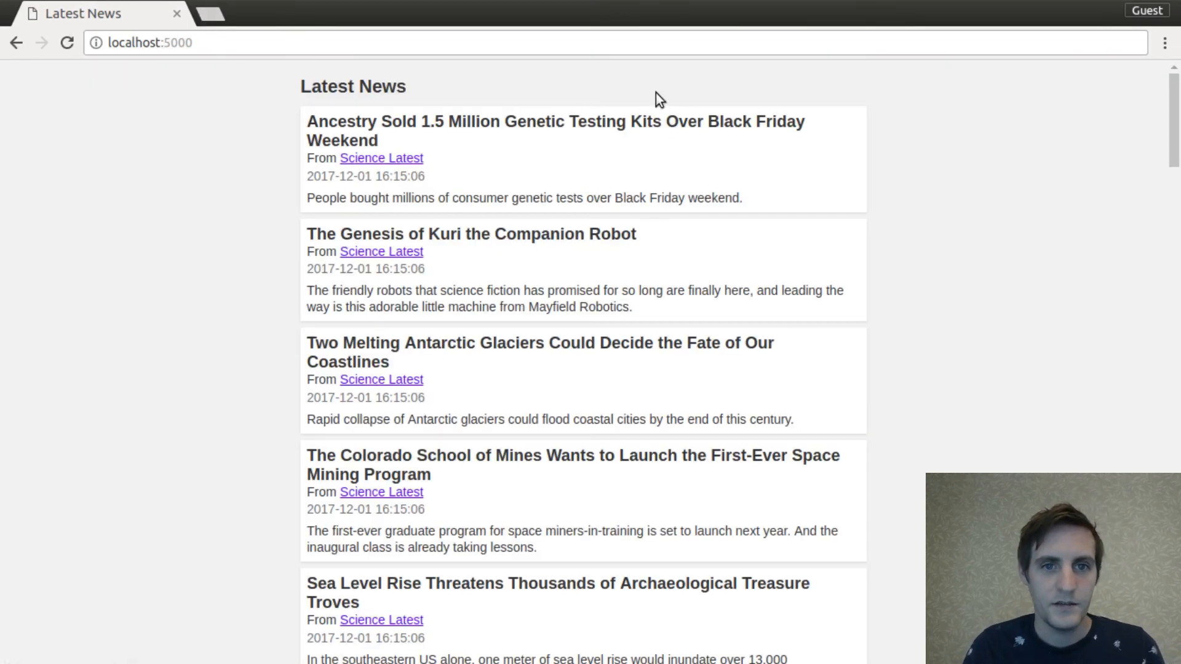
scroll("down", 3)
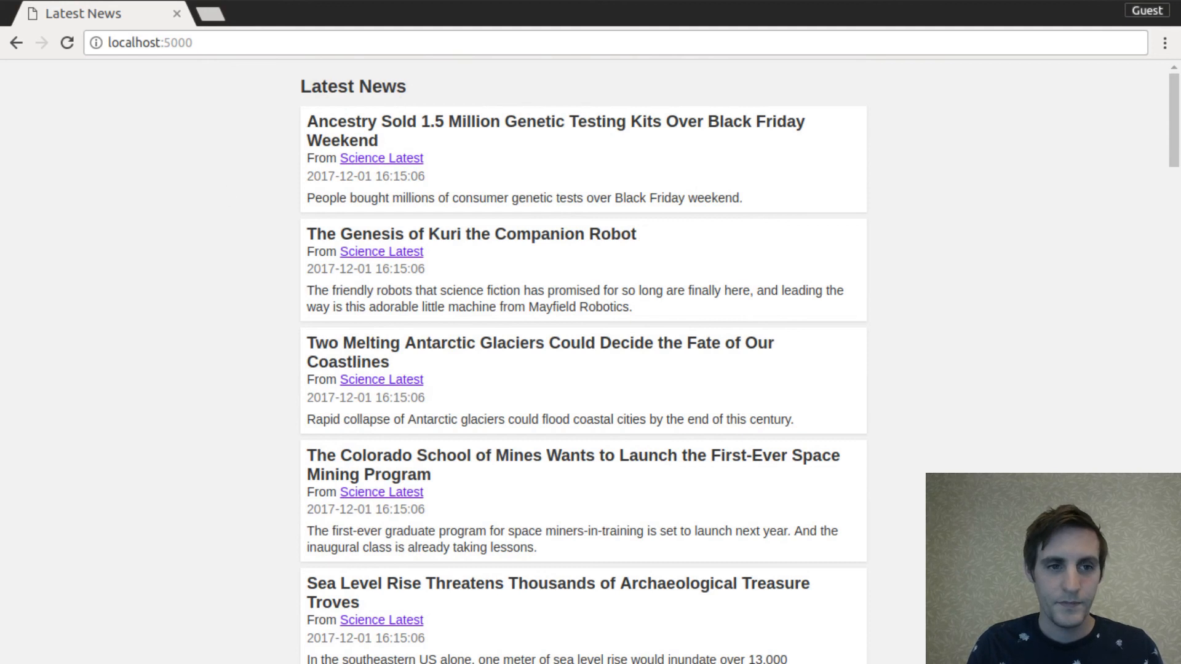
mouse_move(330, 384)
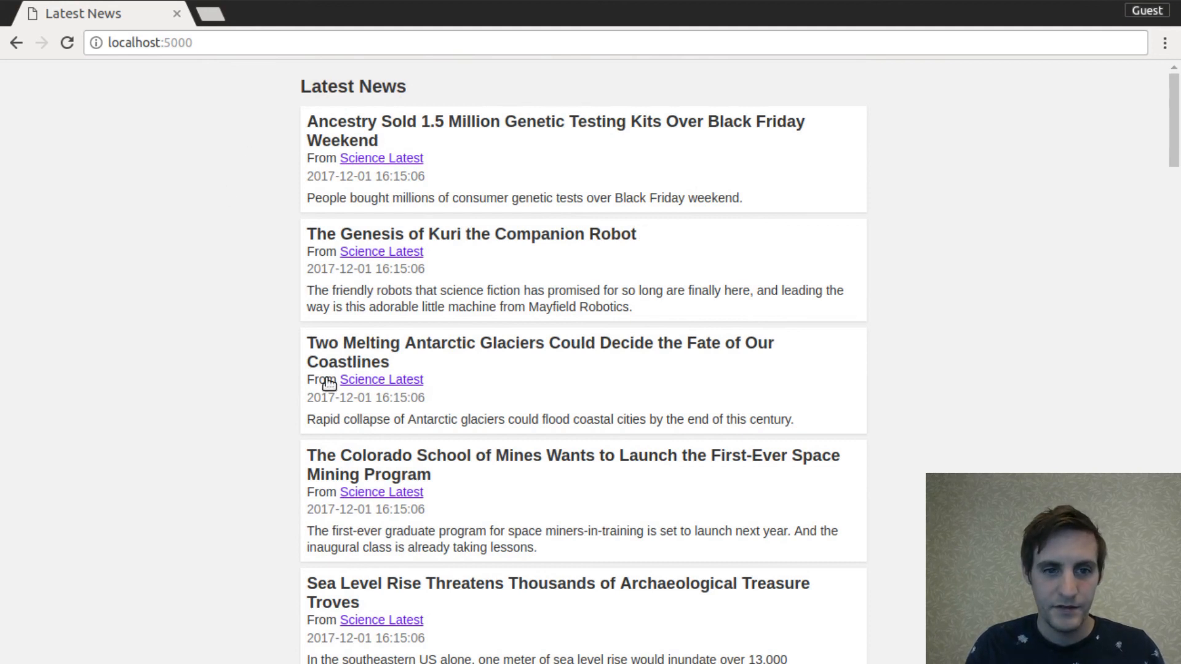
mouse_move(48, 486)
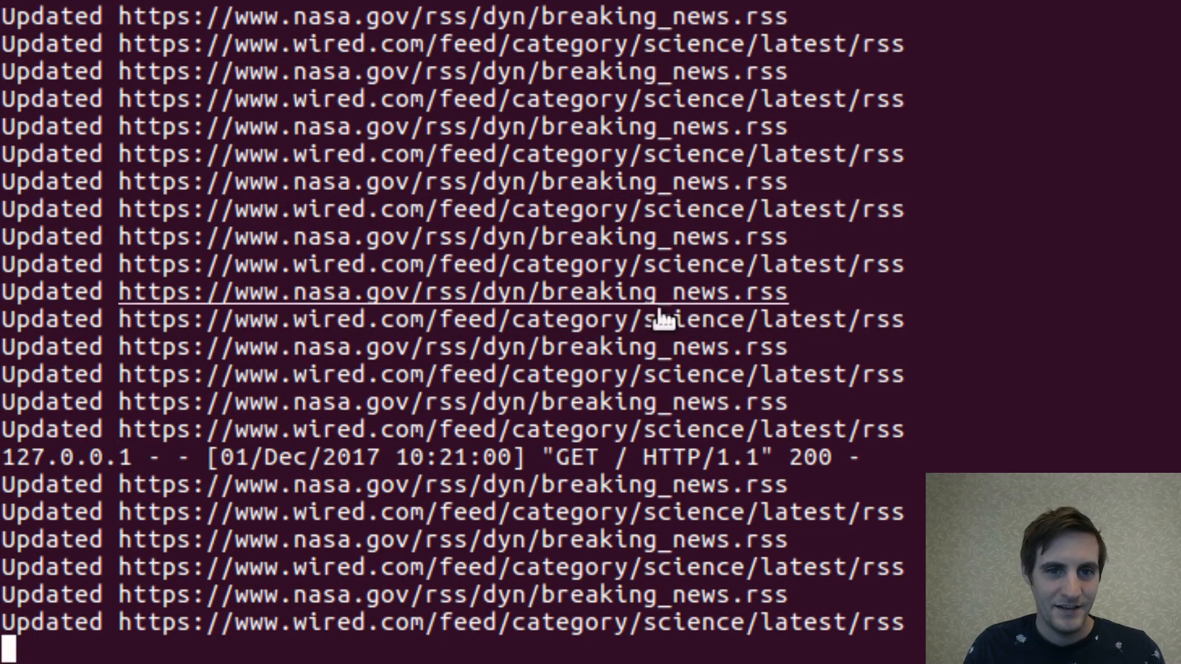
Interrupt the server and its update thread with Ctrl+C, then return to the editor
key("ctrl+c")
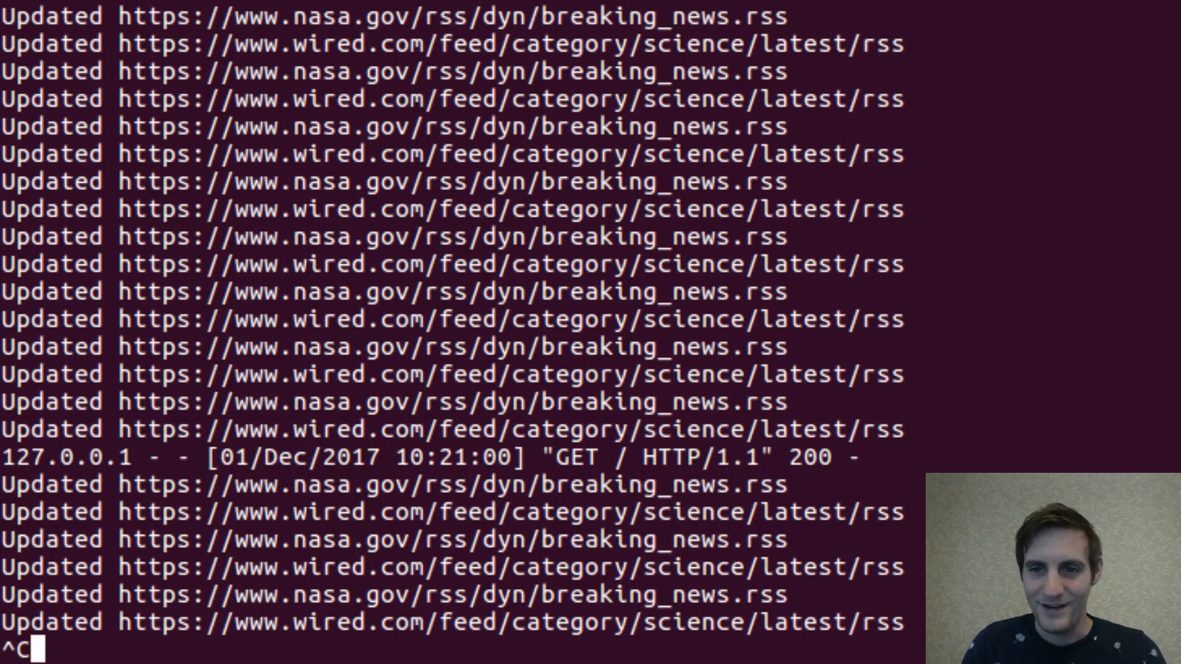
key("ctrl+c")
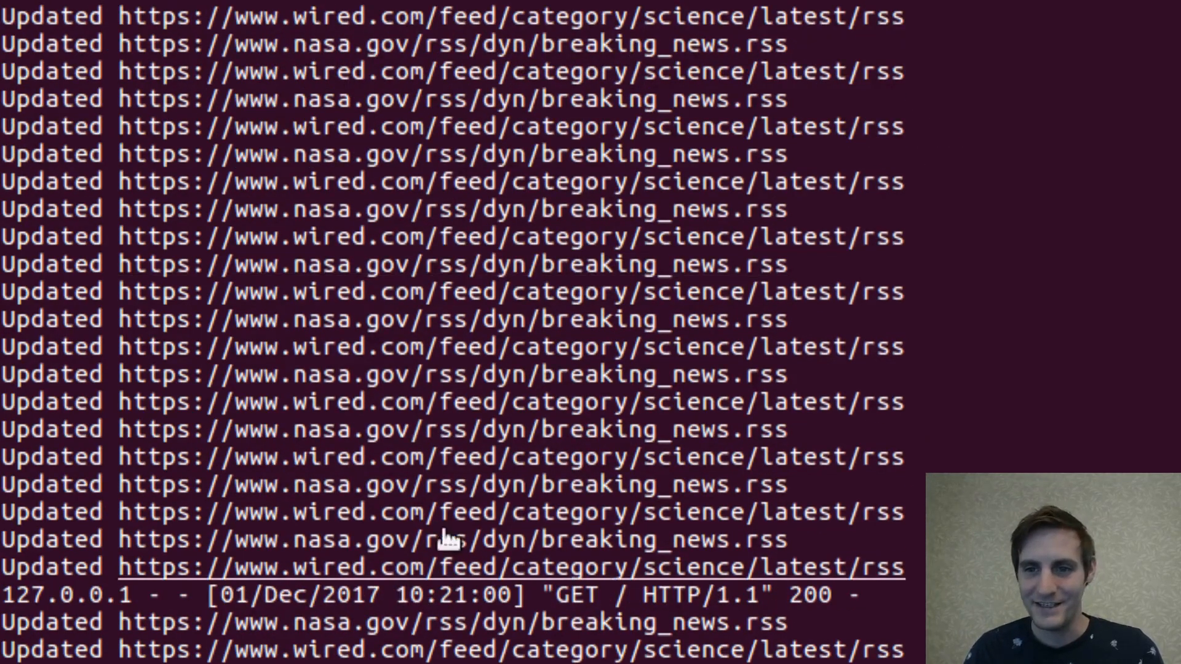
key("ctrl+c")
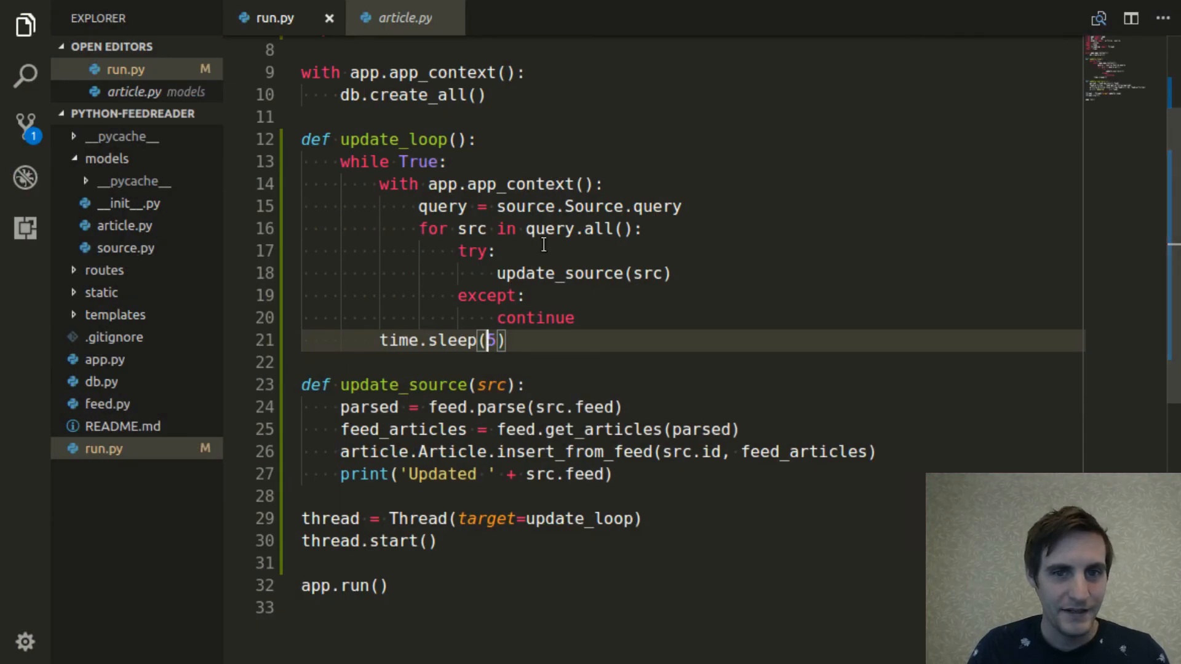
Restore time.sleep(60 * 15) in update_loop and save run.py
type("60")
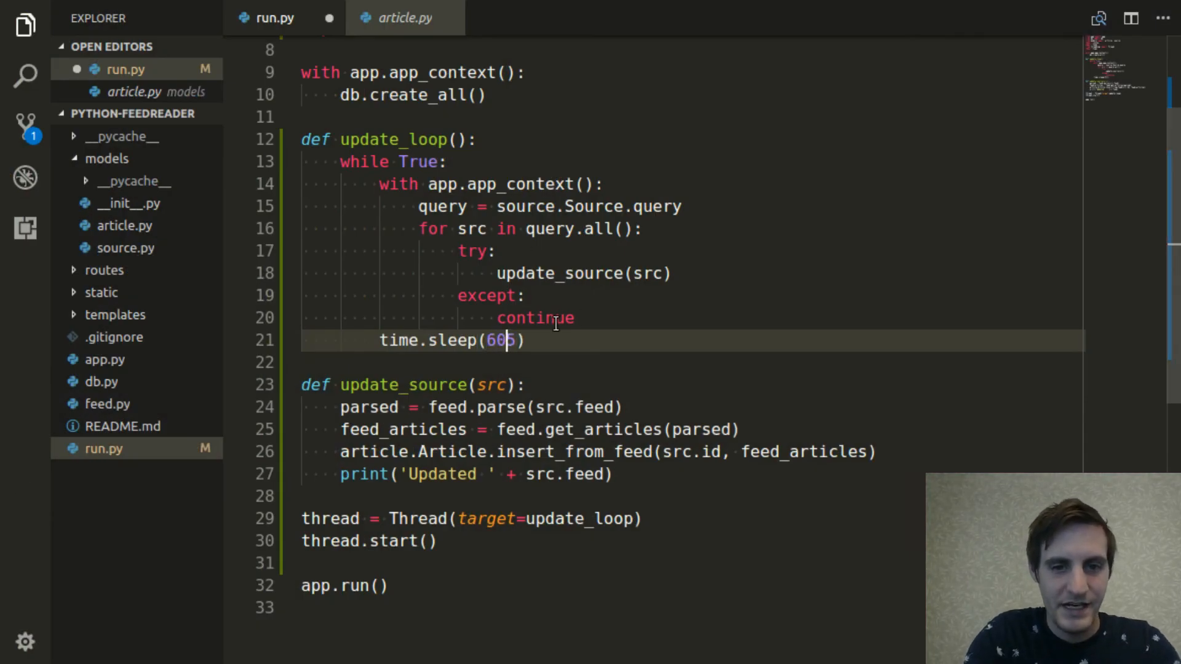
type("* 15")
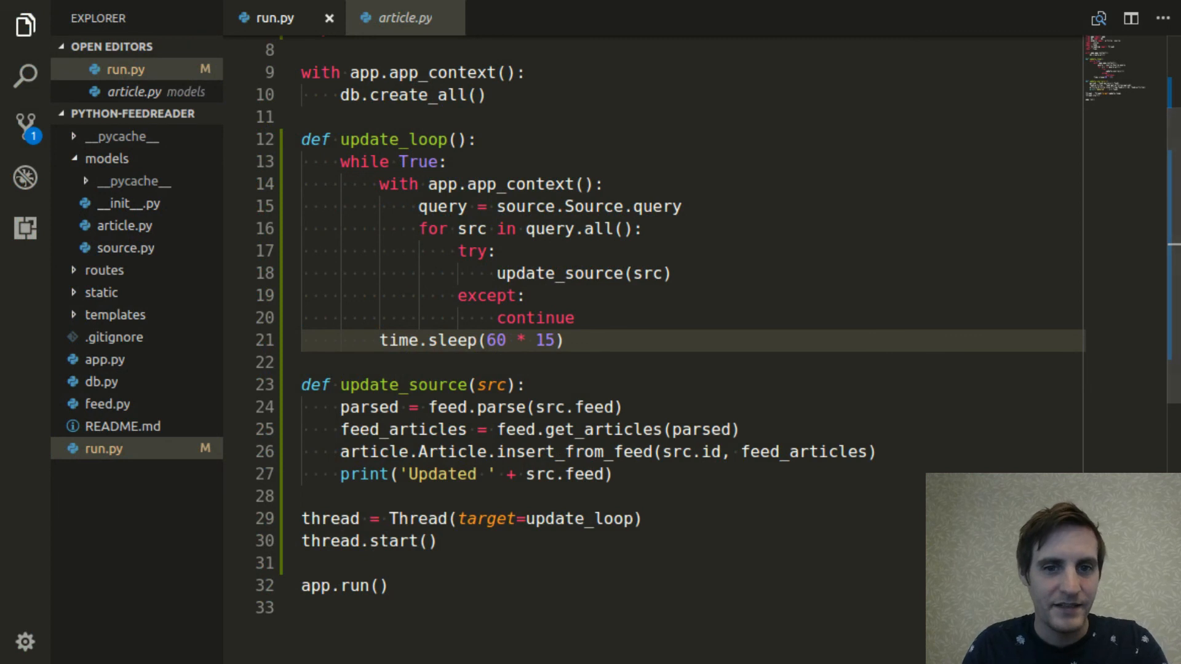
mouse_move(21, 554)
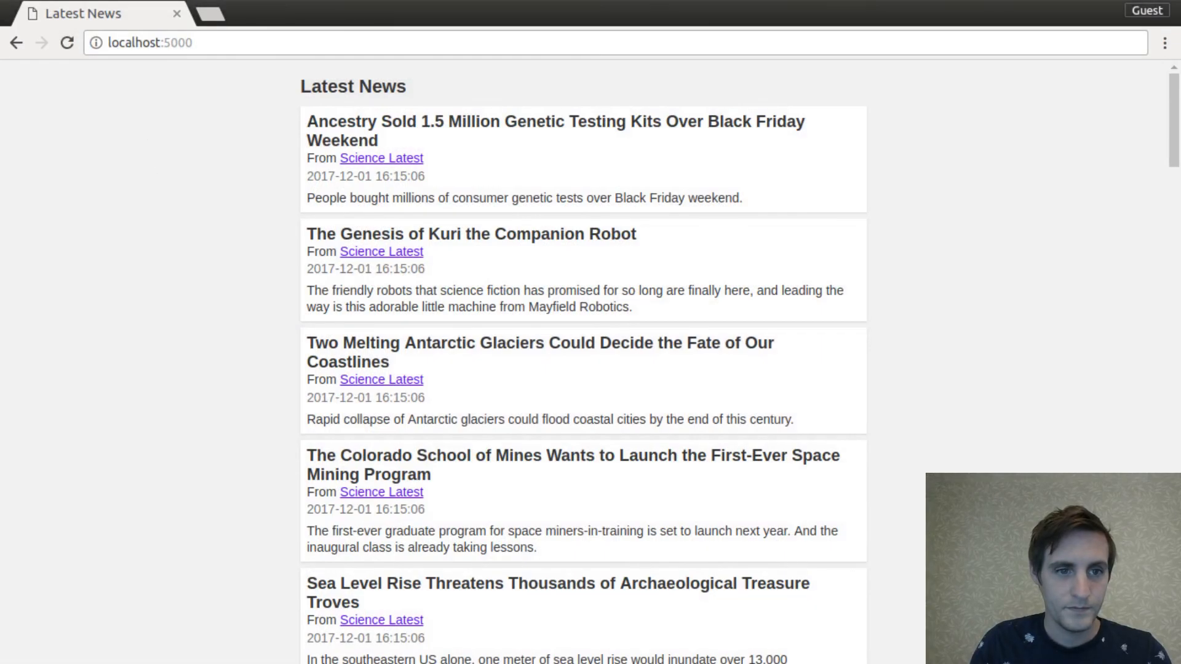
mouse_move(270, 354)
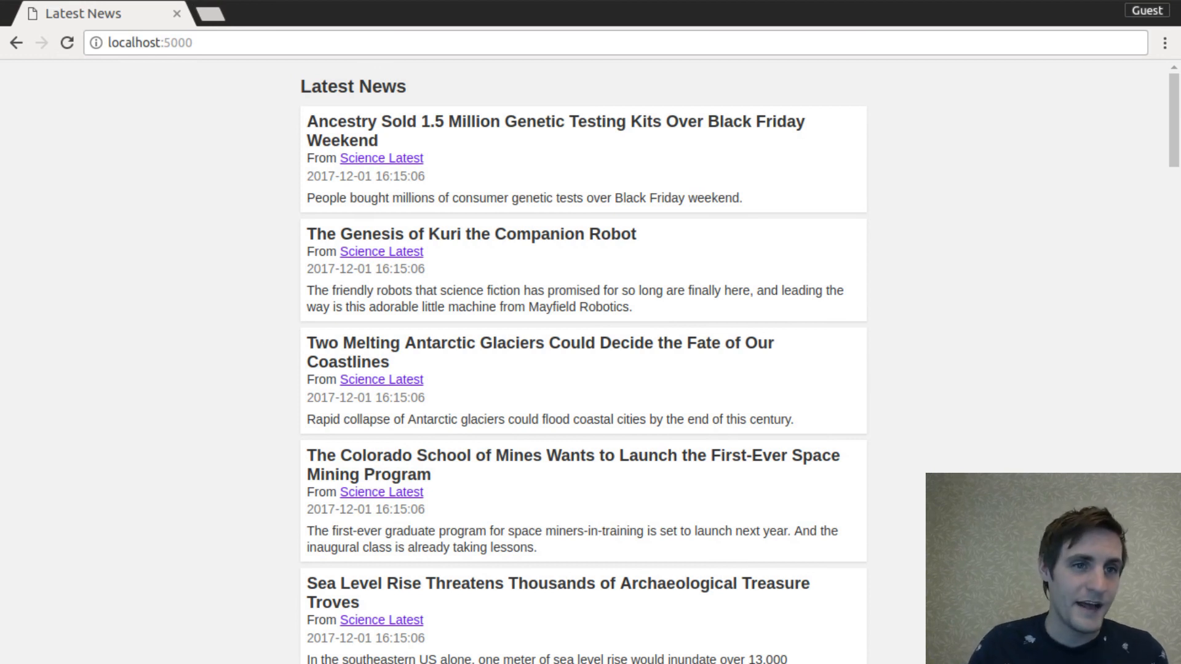
mouse_move(472, 297)
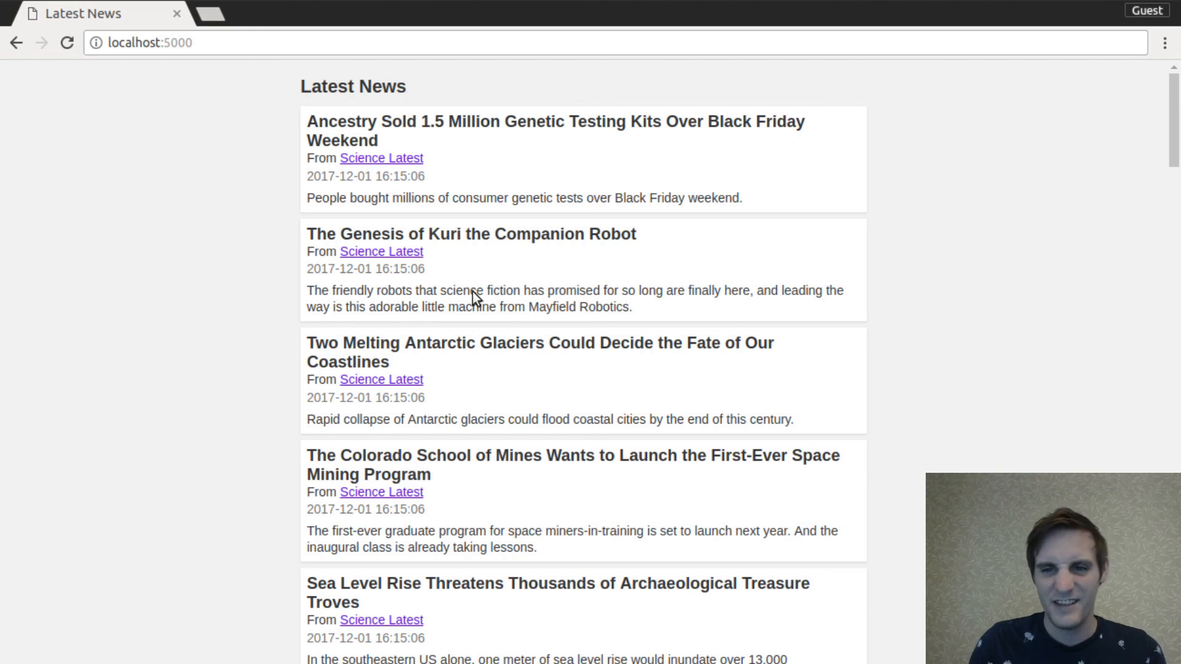
mouse_move(497, 477)
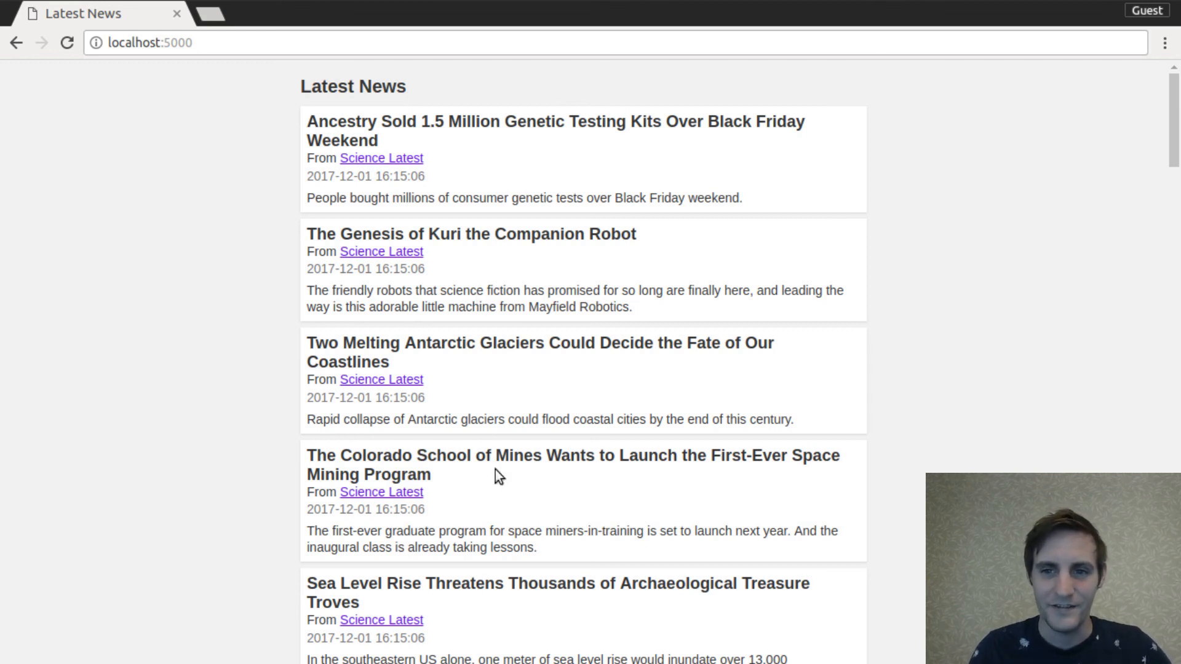
mouse_move(916, 593)
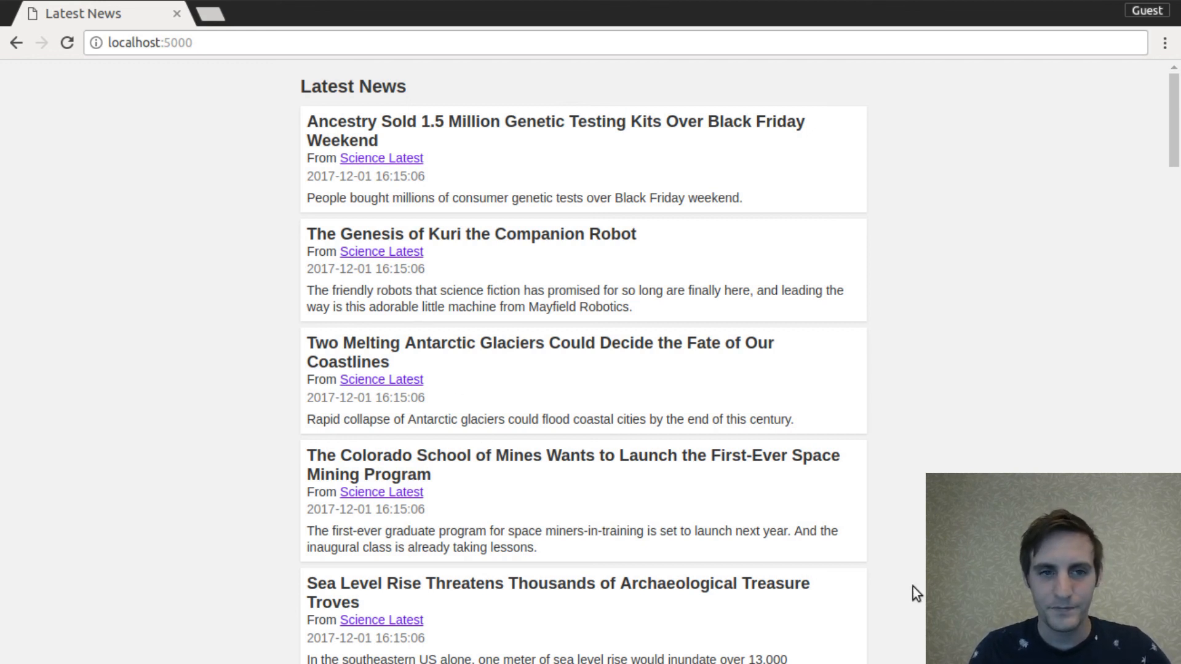